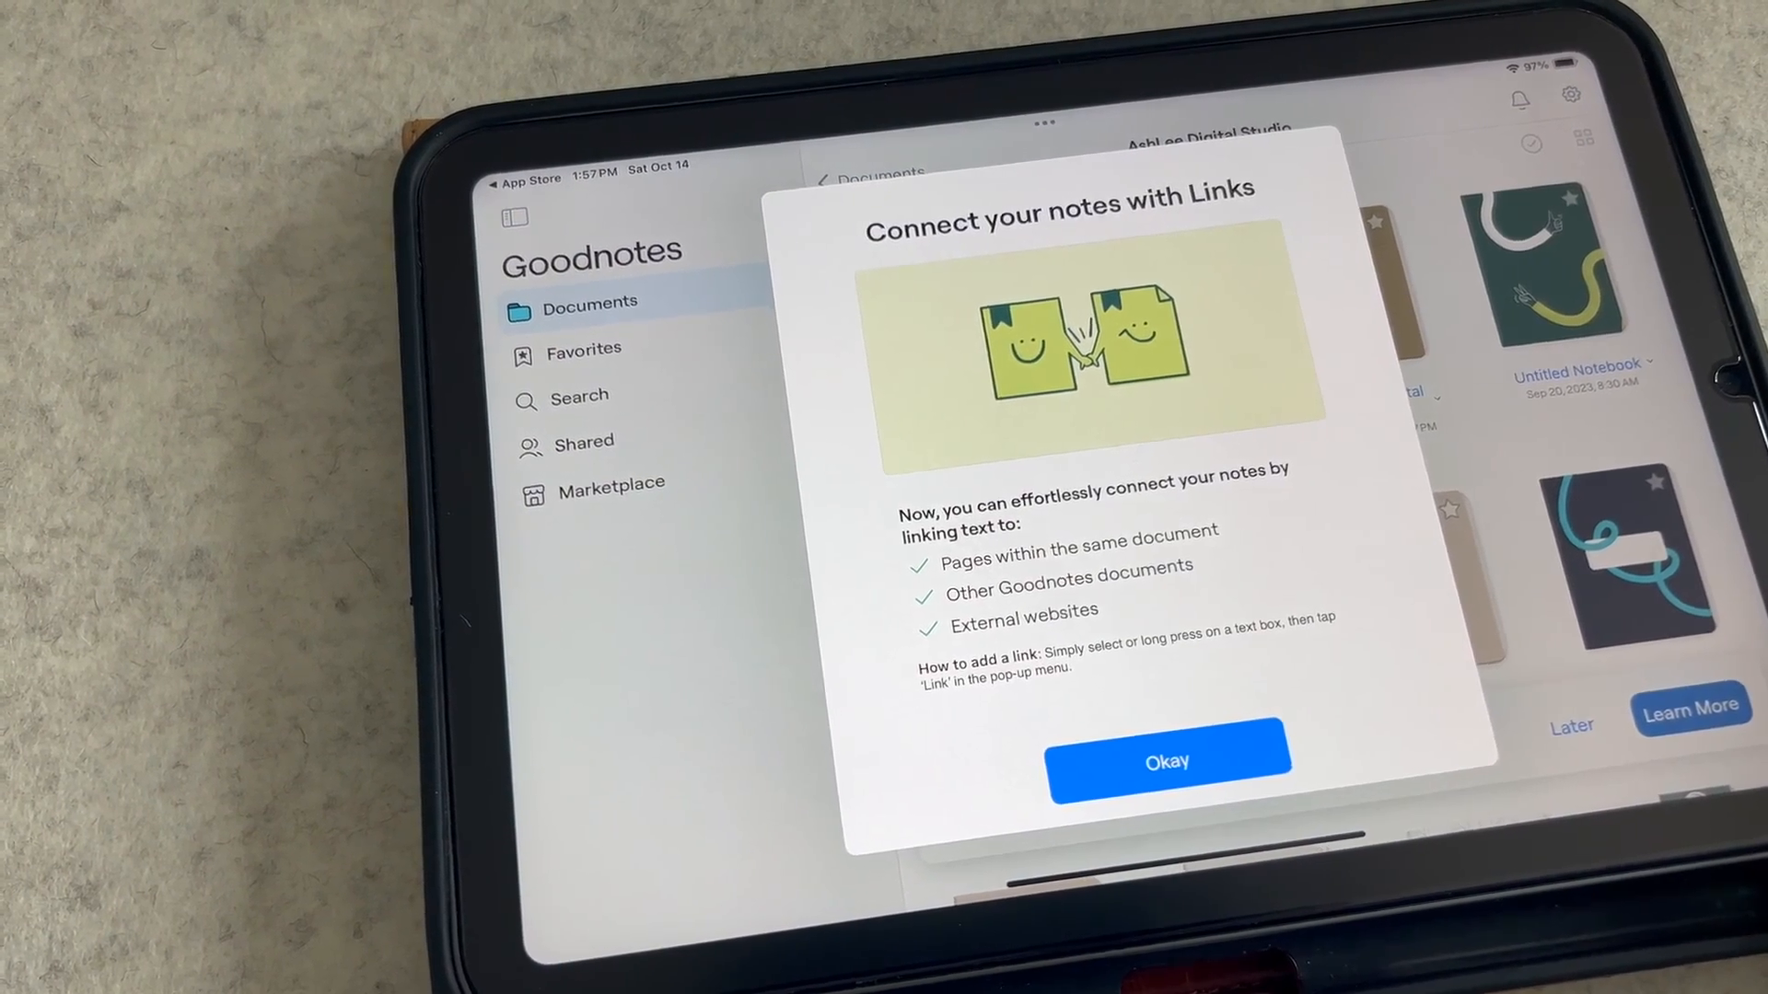
Dismiss the 'Connect your notes with Links' announcement to reveal the Documents library.
click(1170, 760)
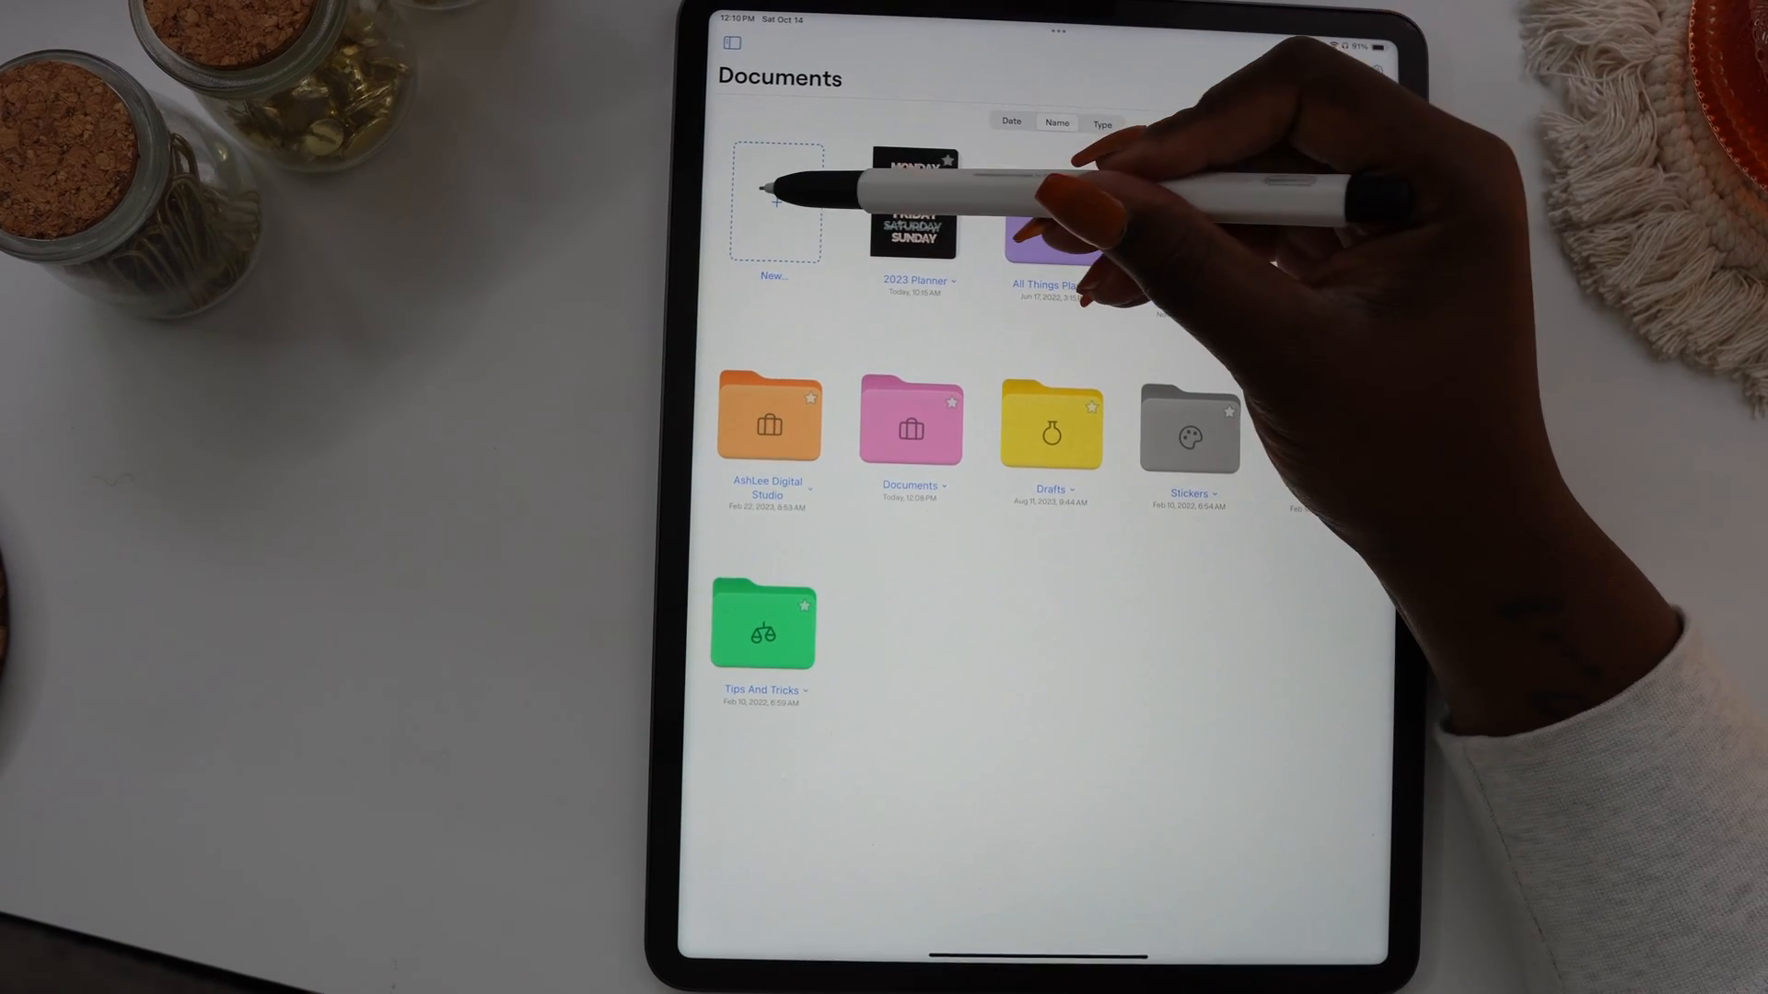
Start a new notebook with the green Bright cover template and show its colour options.
click(773, 202)
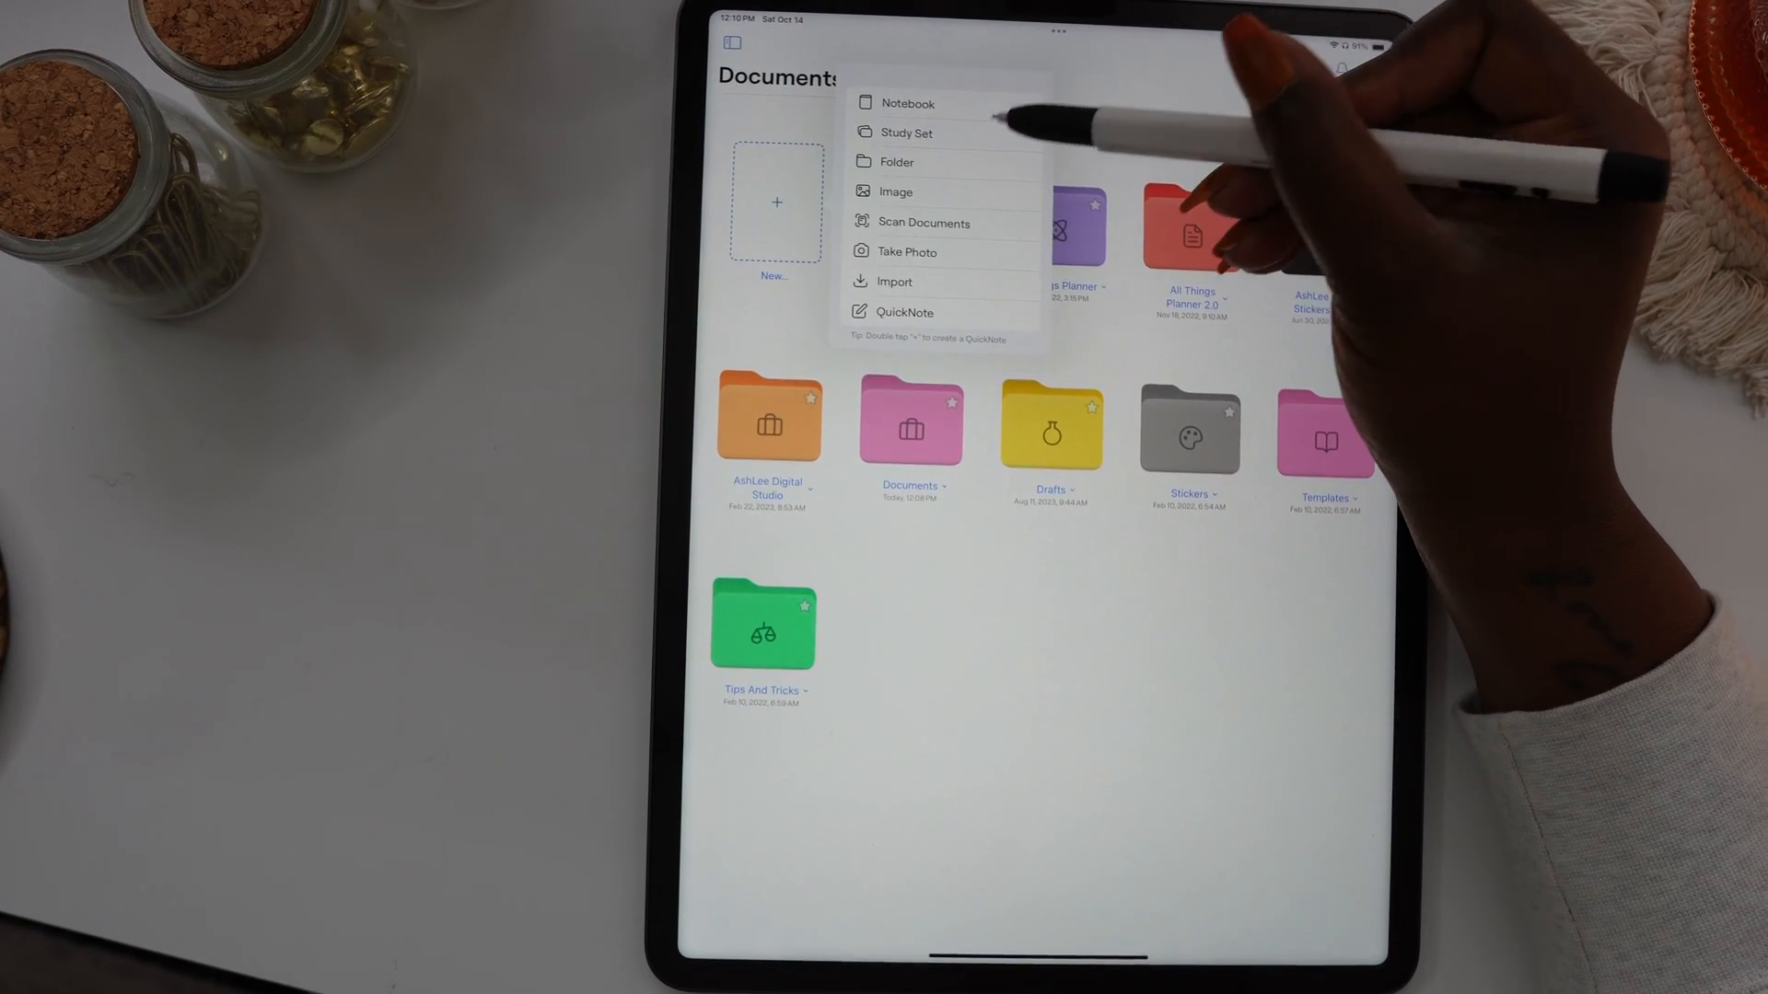
click(906, 103)
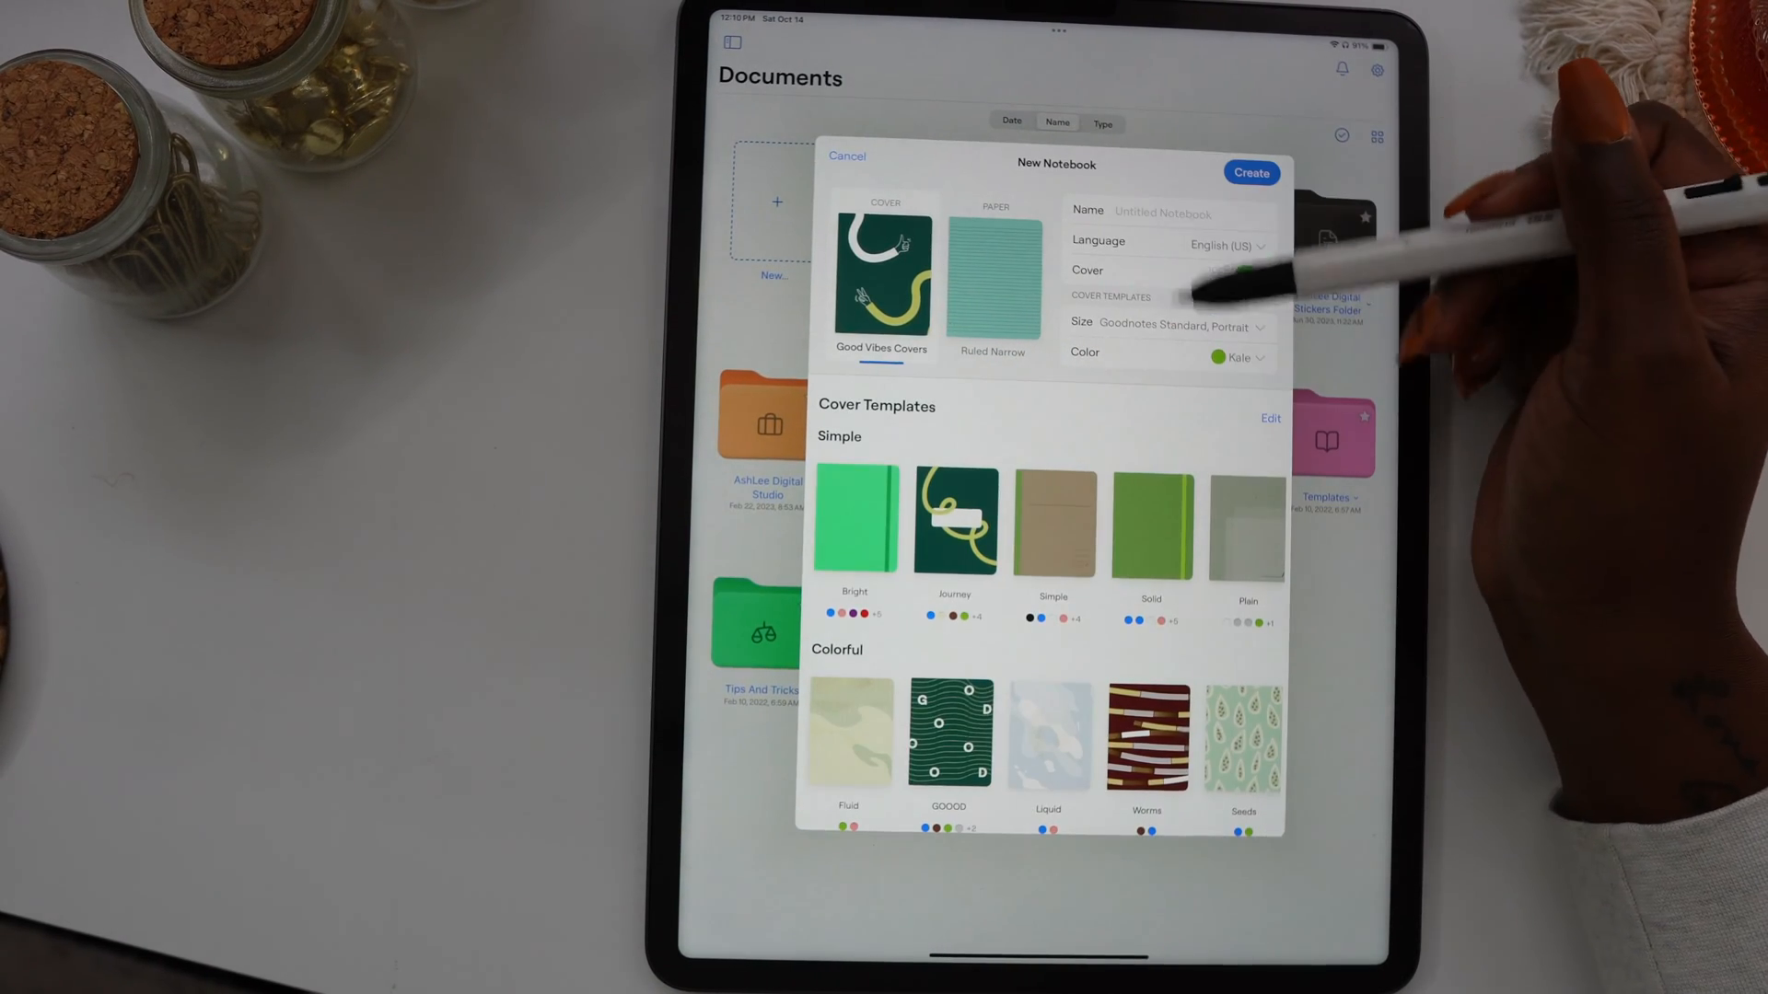
scroll(up, 3)
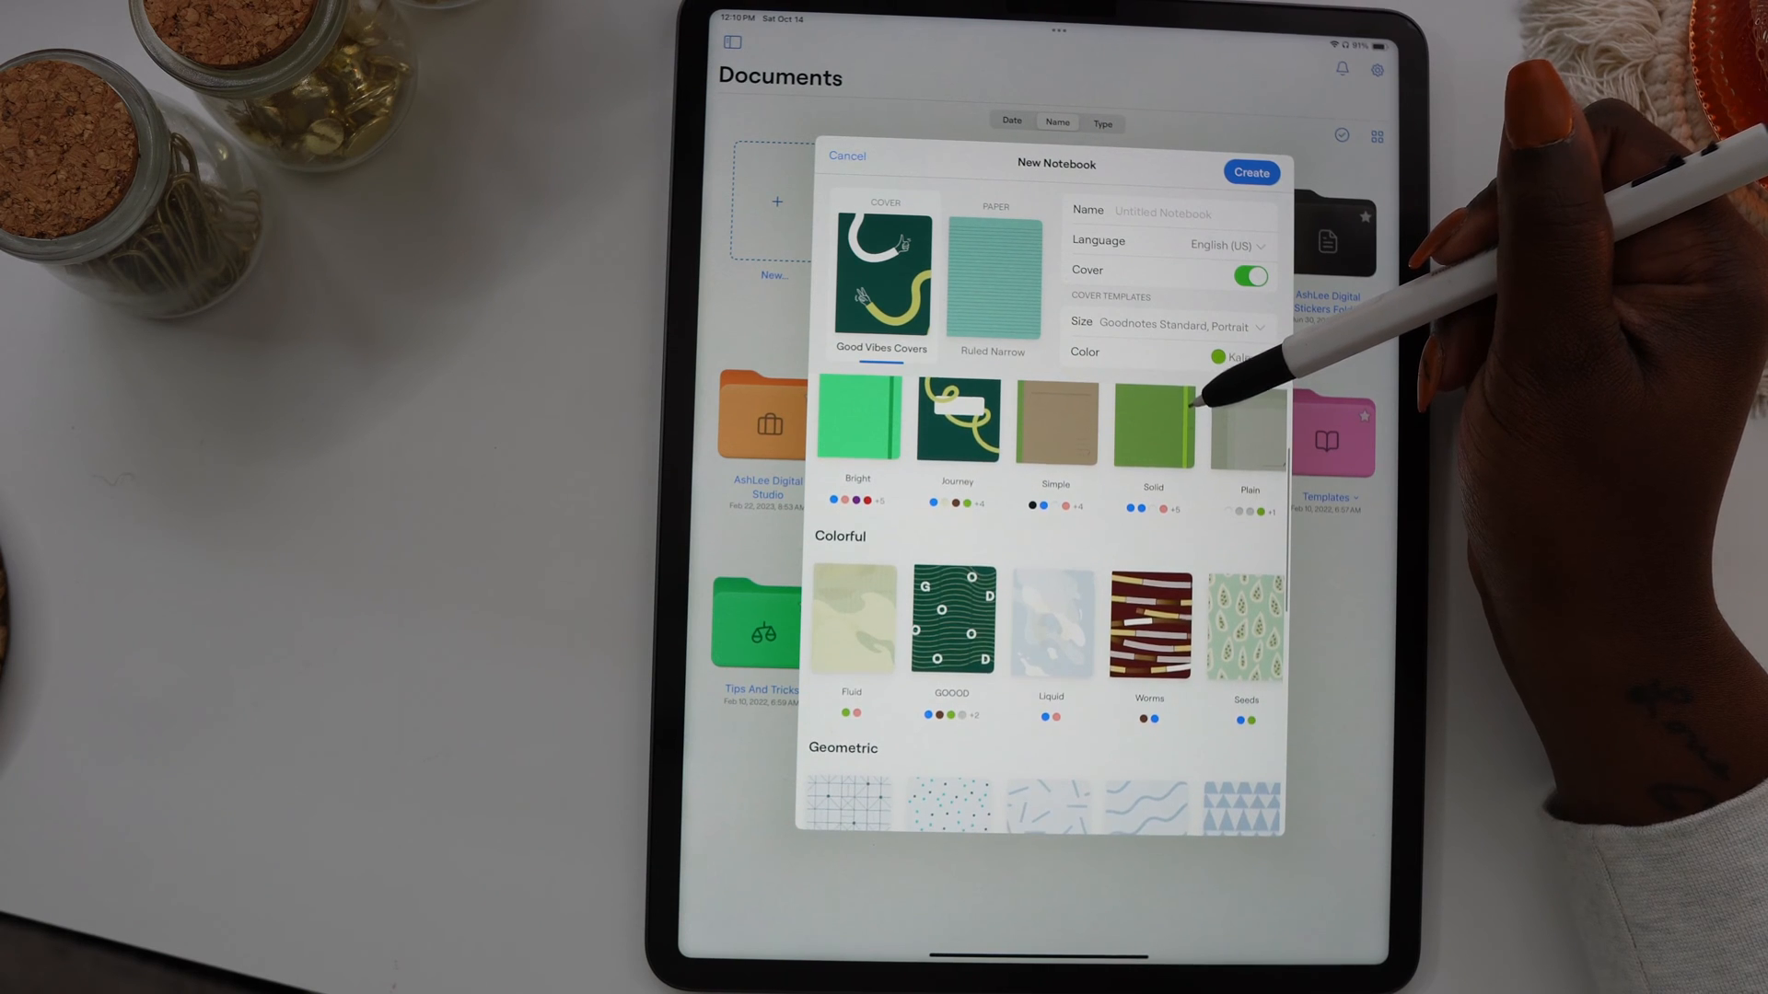
click(856, 423)
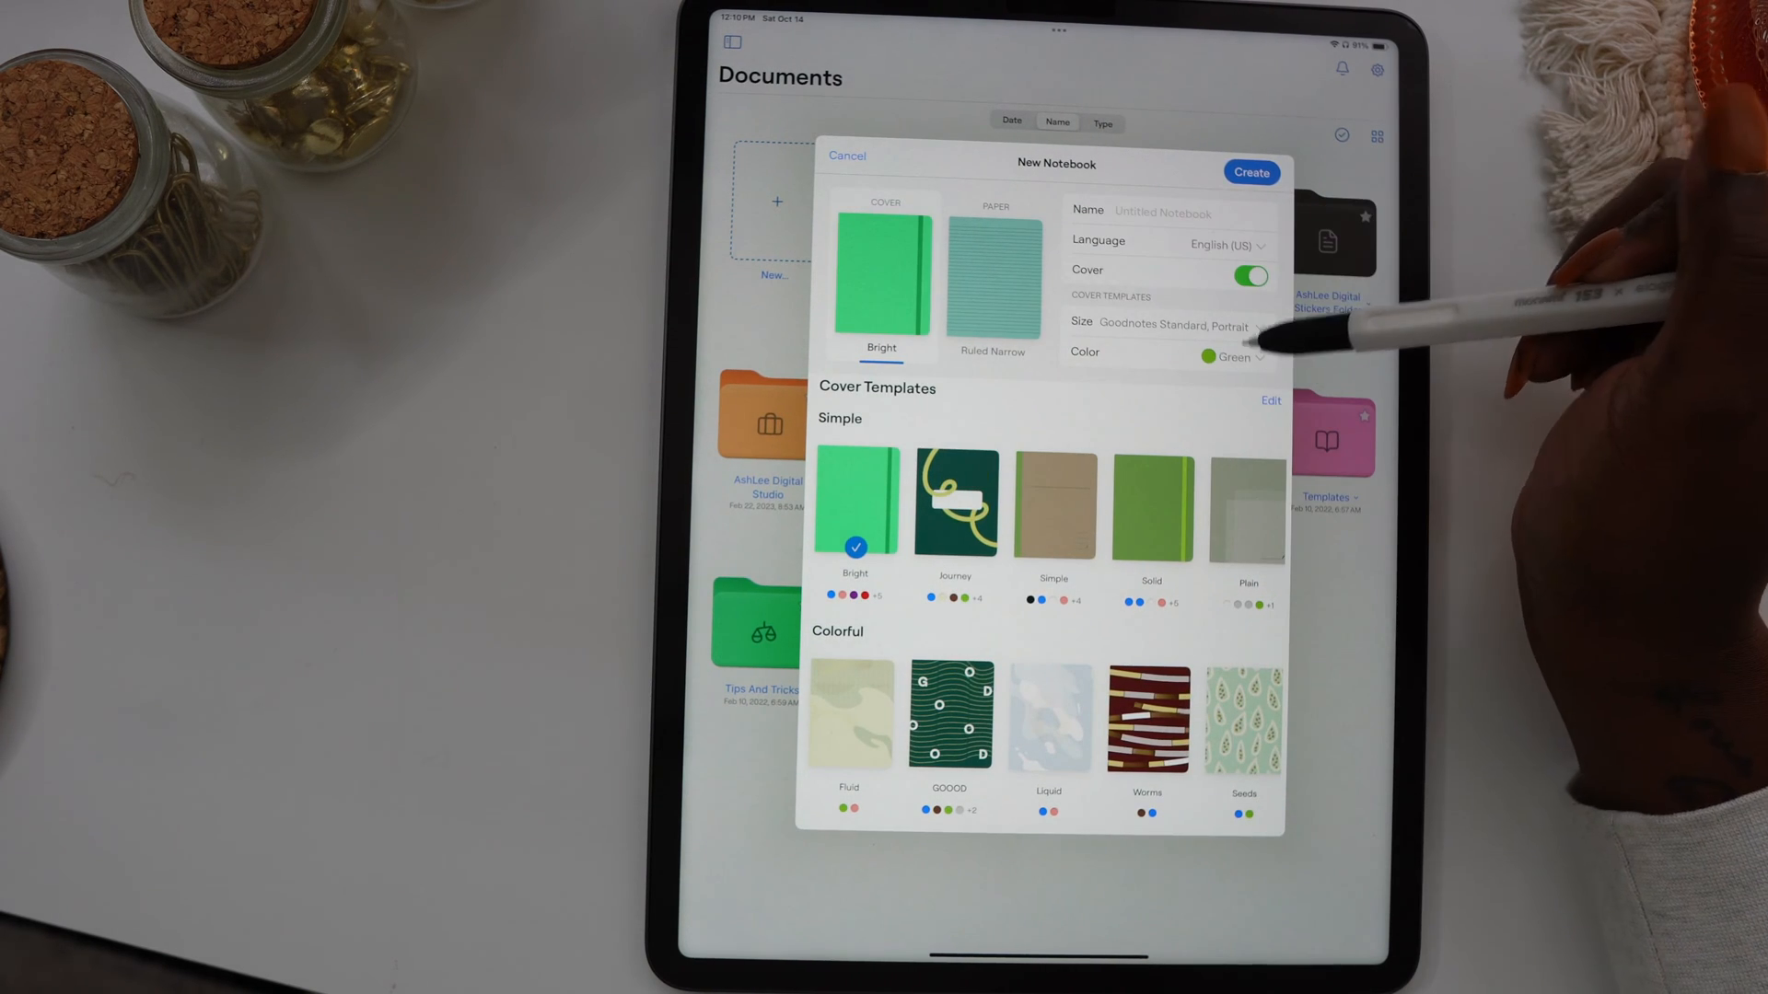
click(1232, 355)
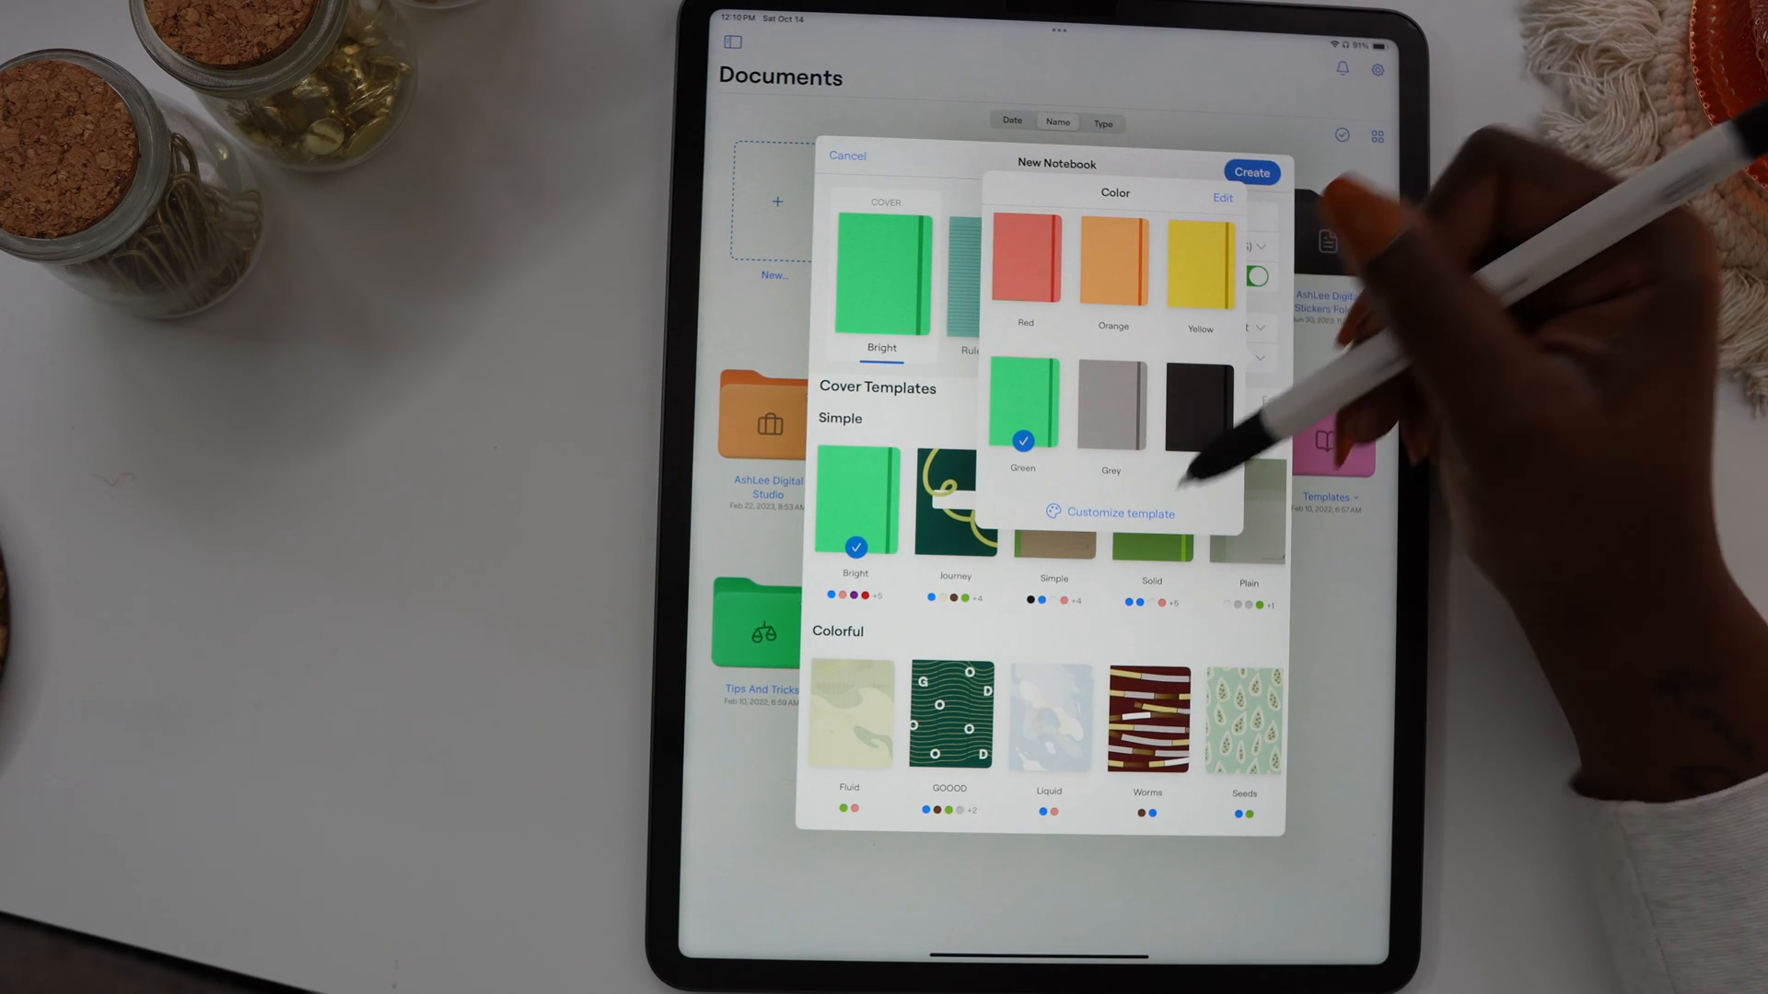
Apply a custom light green cover colour named Notebook with a pink stripe.
click(1222, 197)
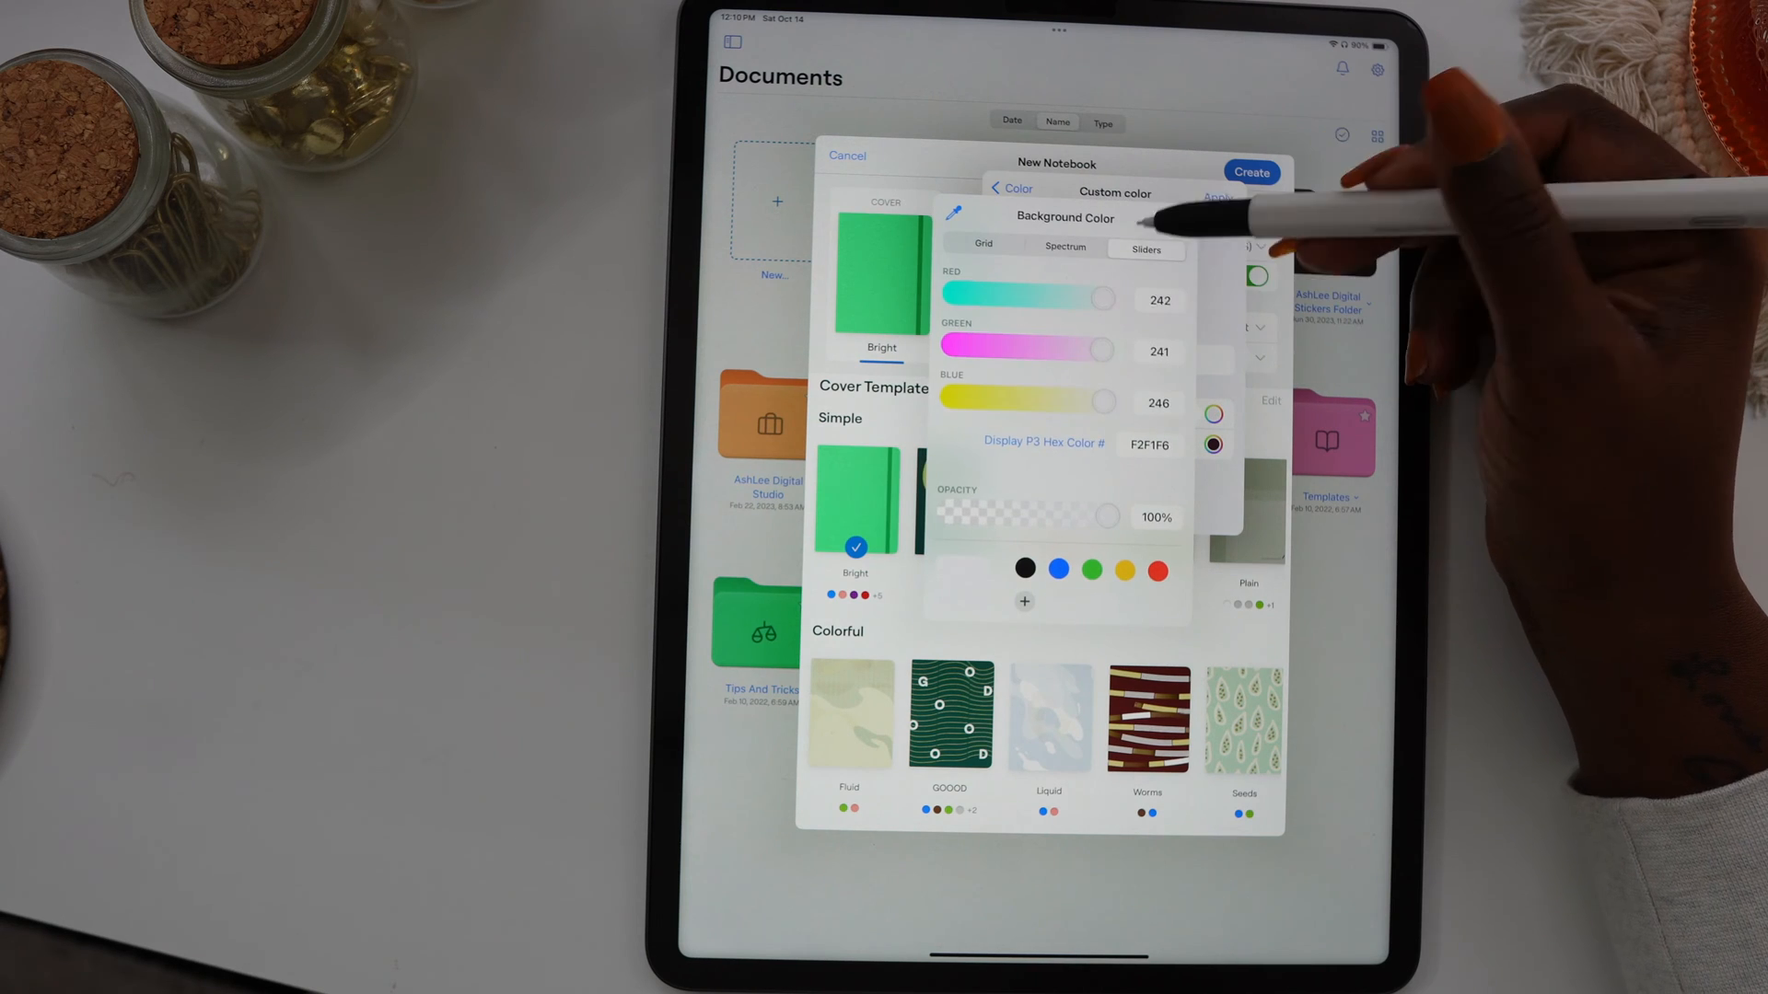
click(1064, 245)
text(N)
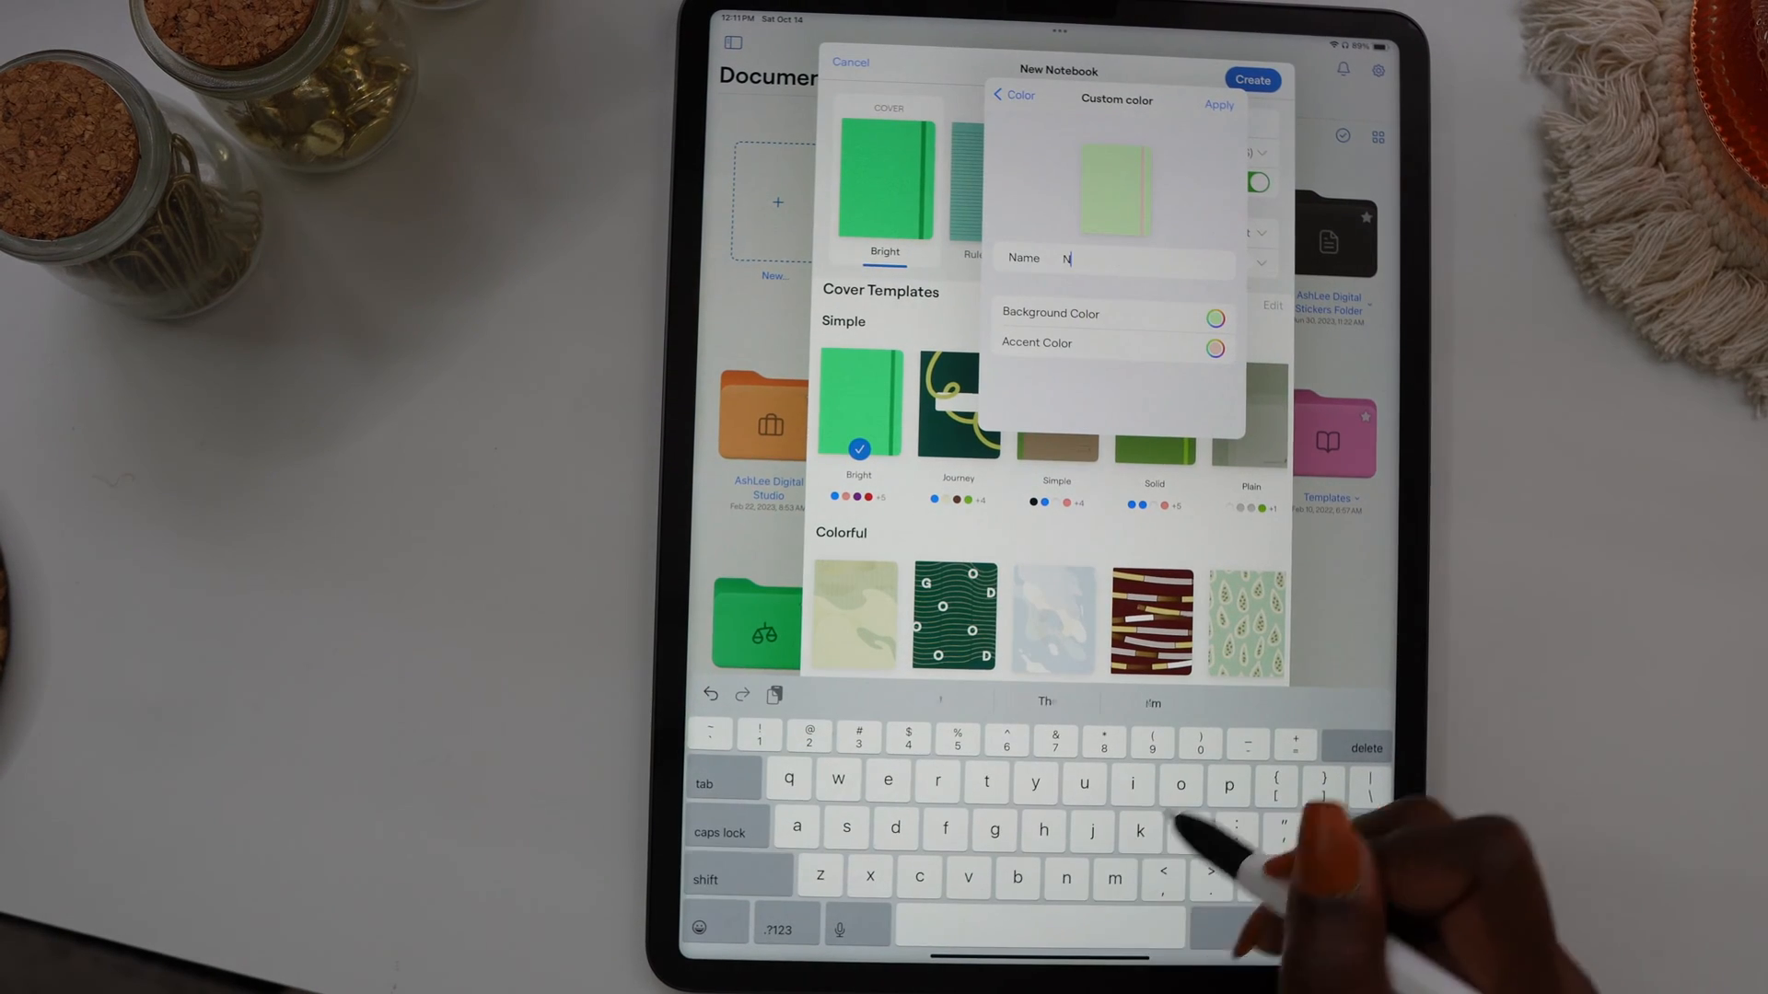
text(otebook)
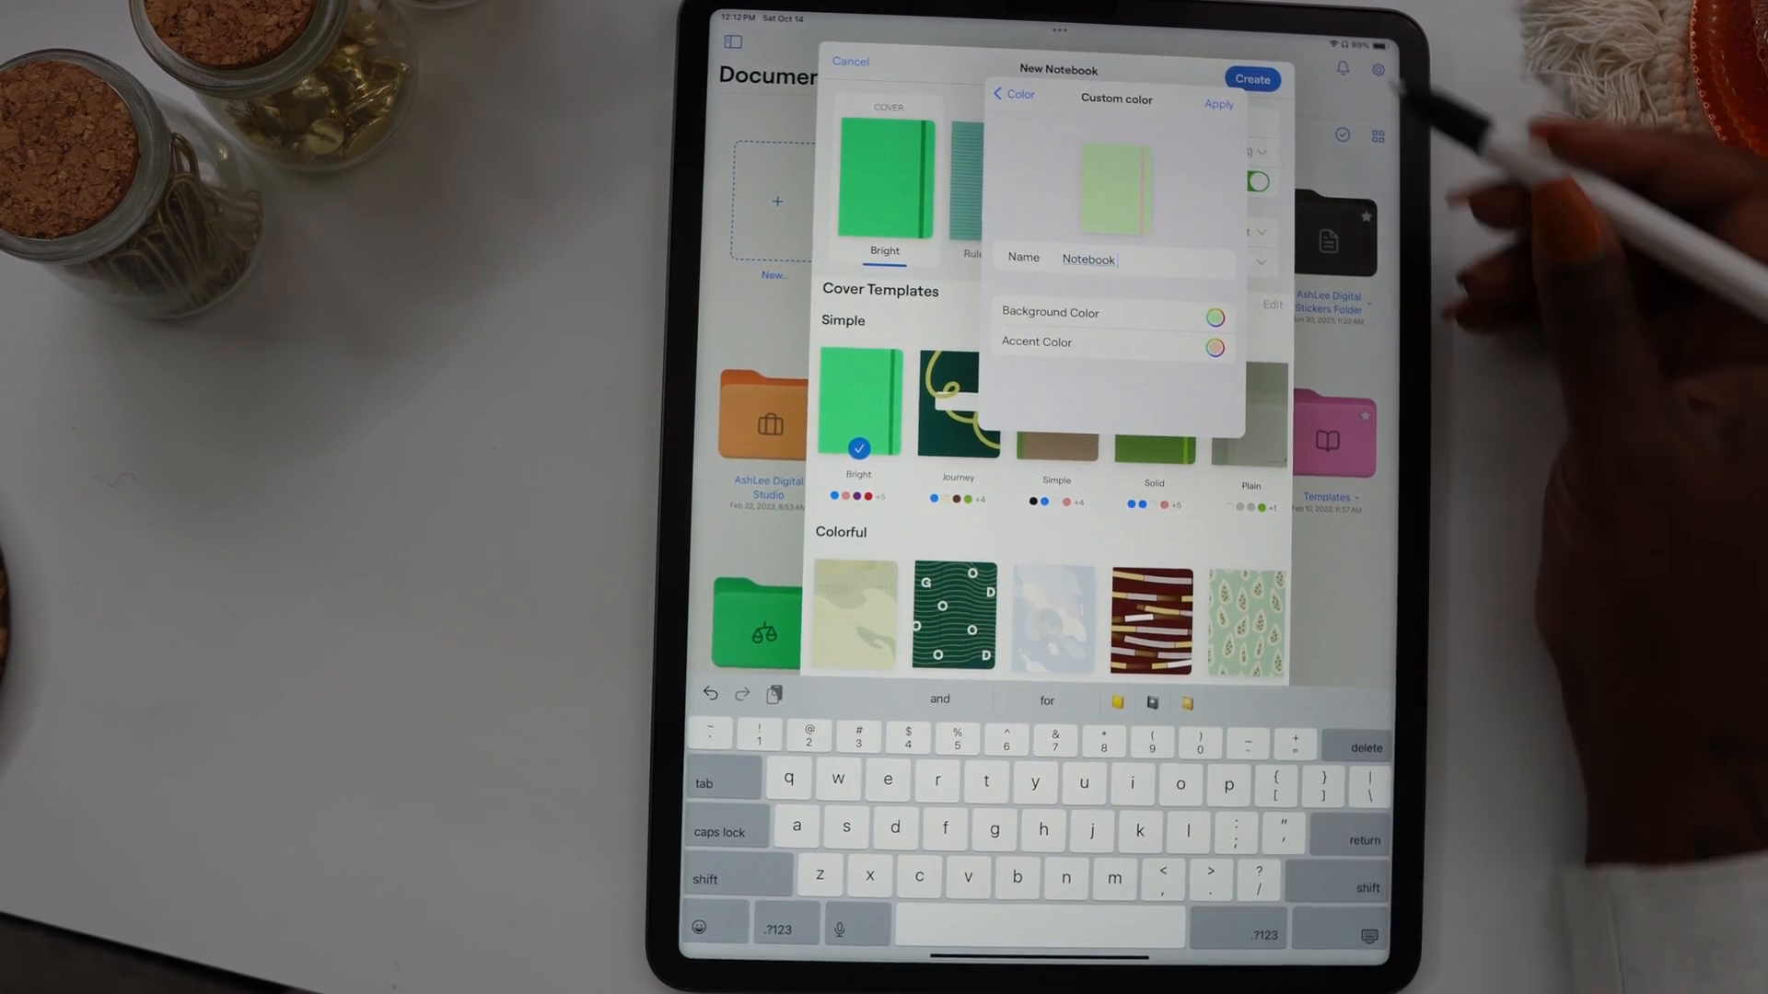
click(1011, 94)
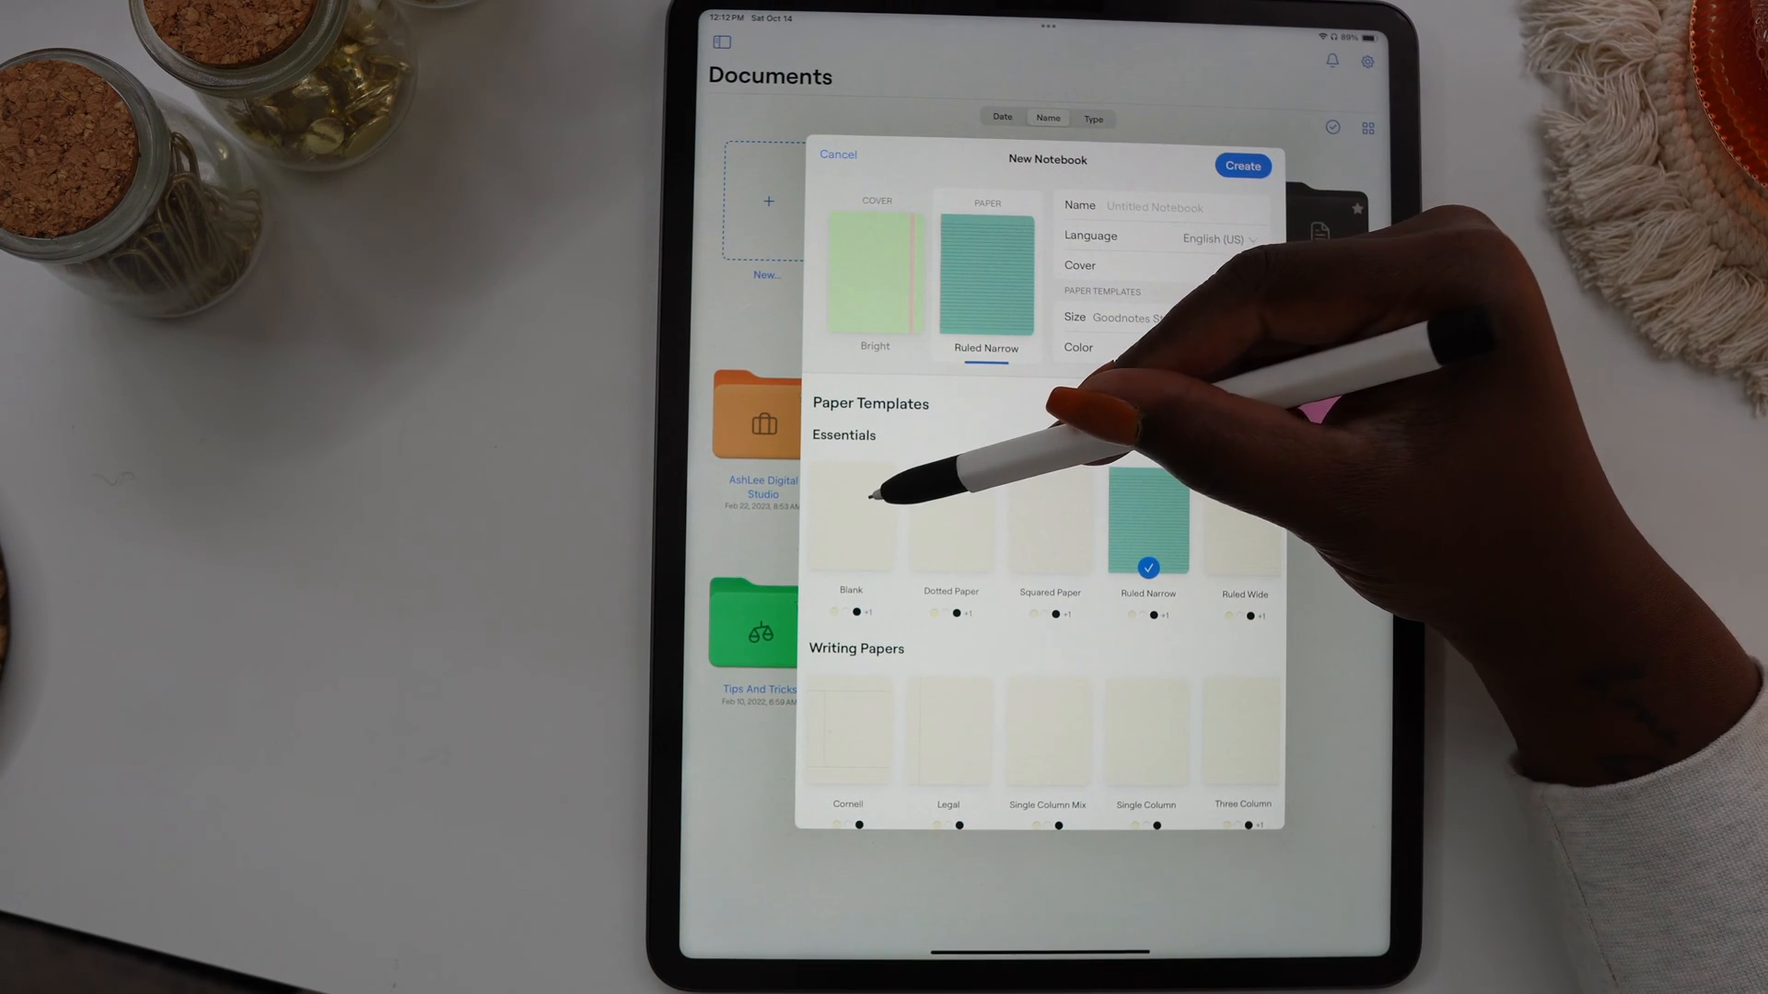
Create the notebook with Blank paper in White, opening on its green cover.
click(849, 518)
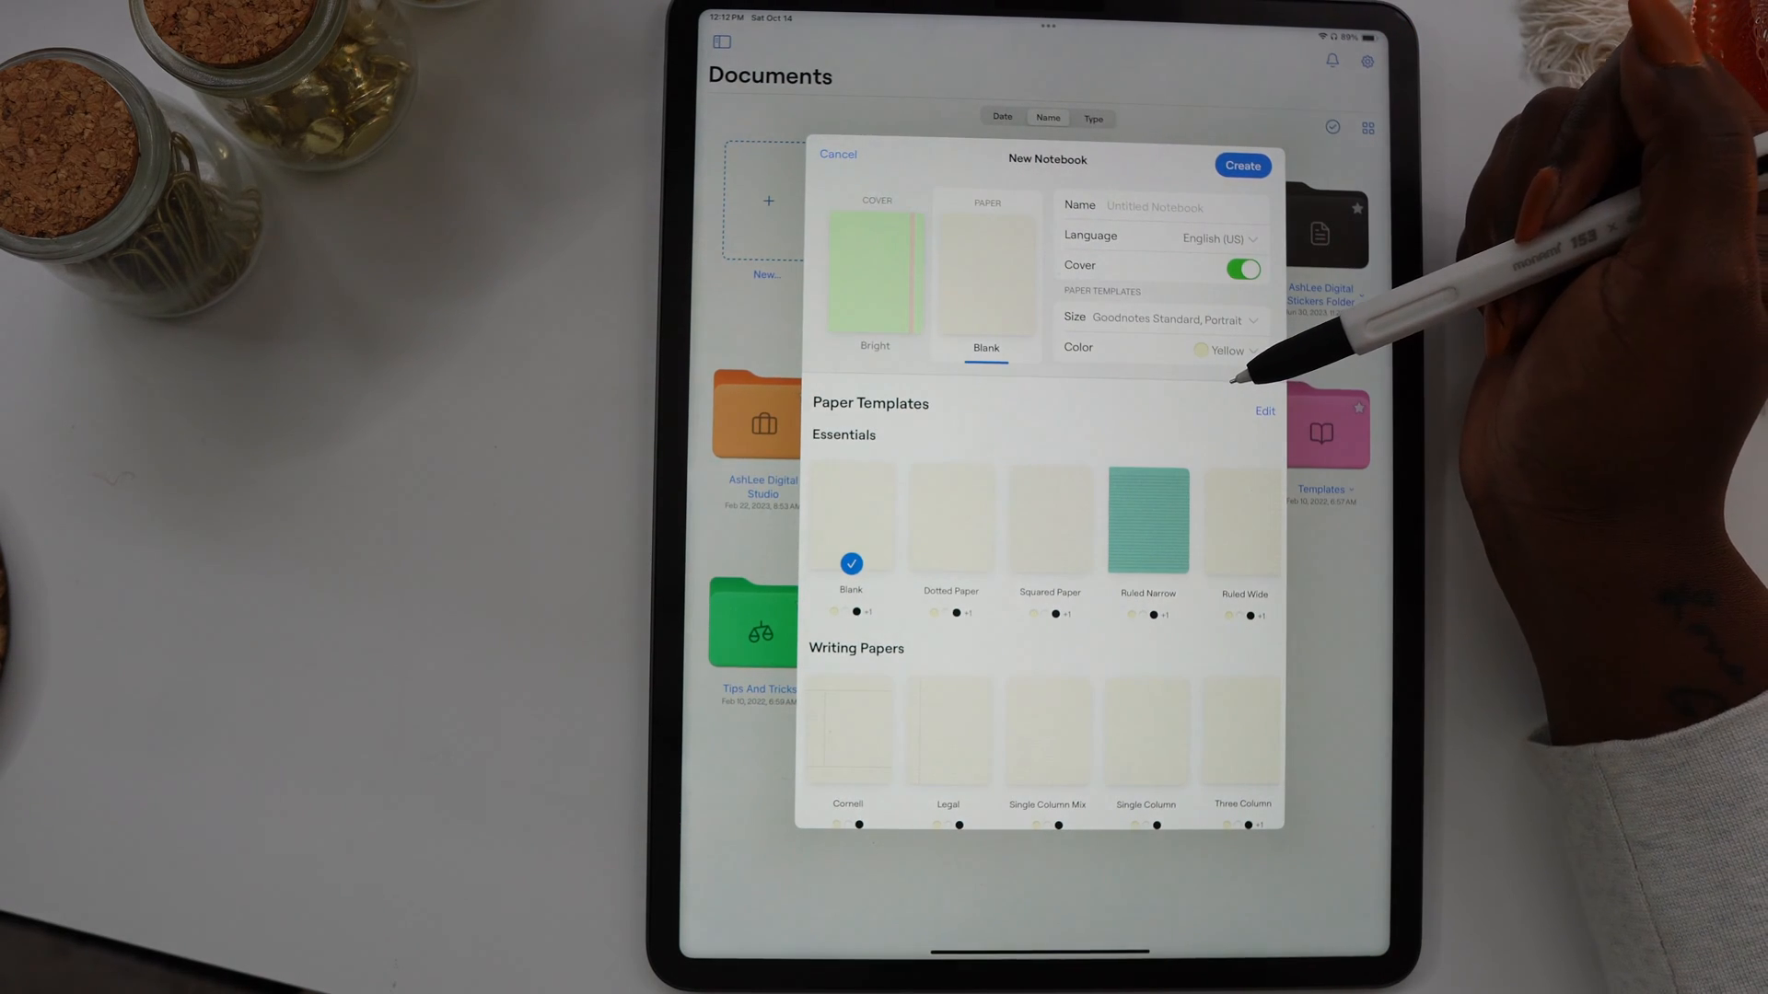
mouse_move(1239, 338)
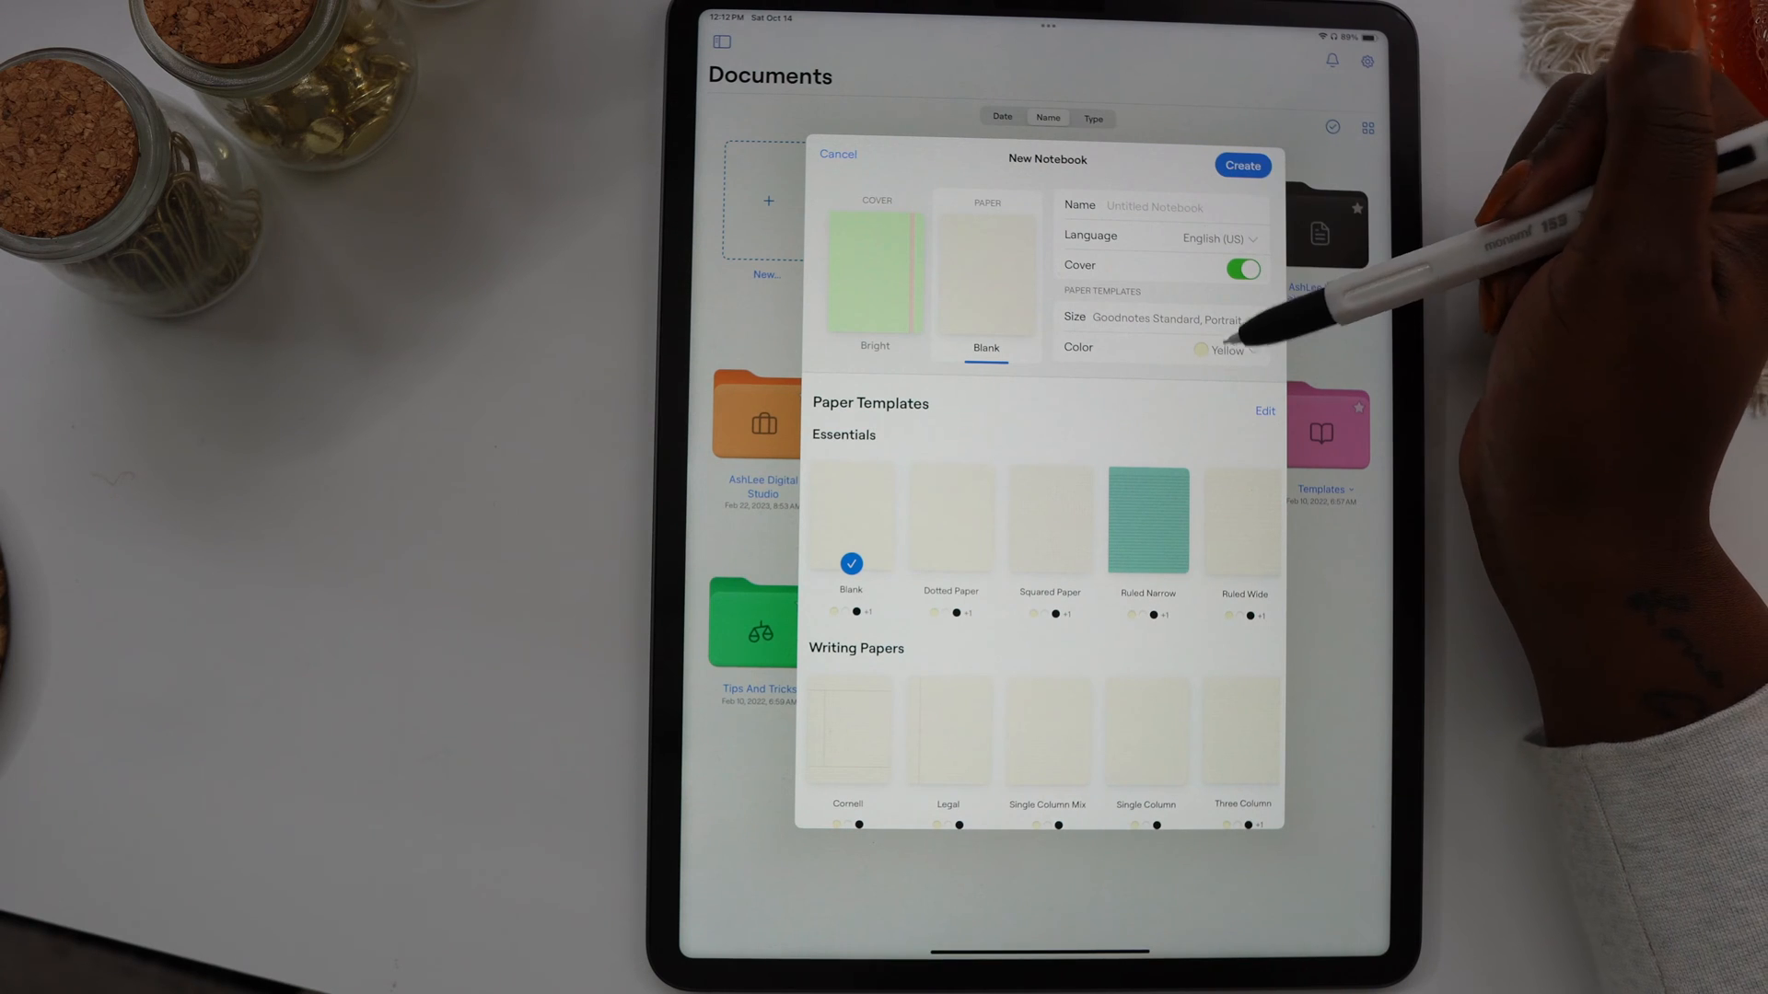
click(1228, 348)
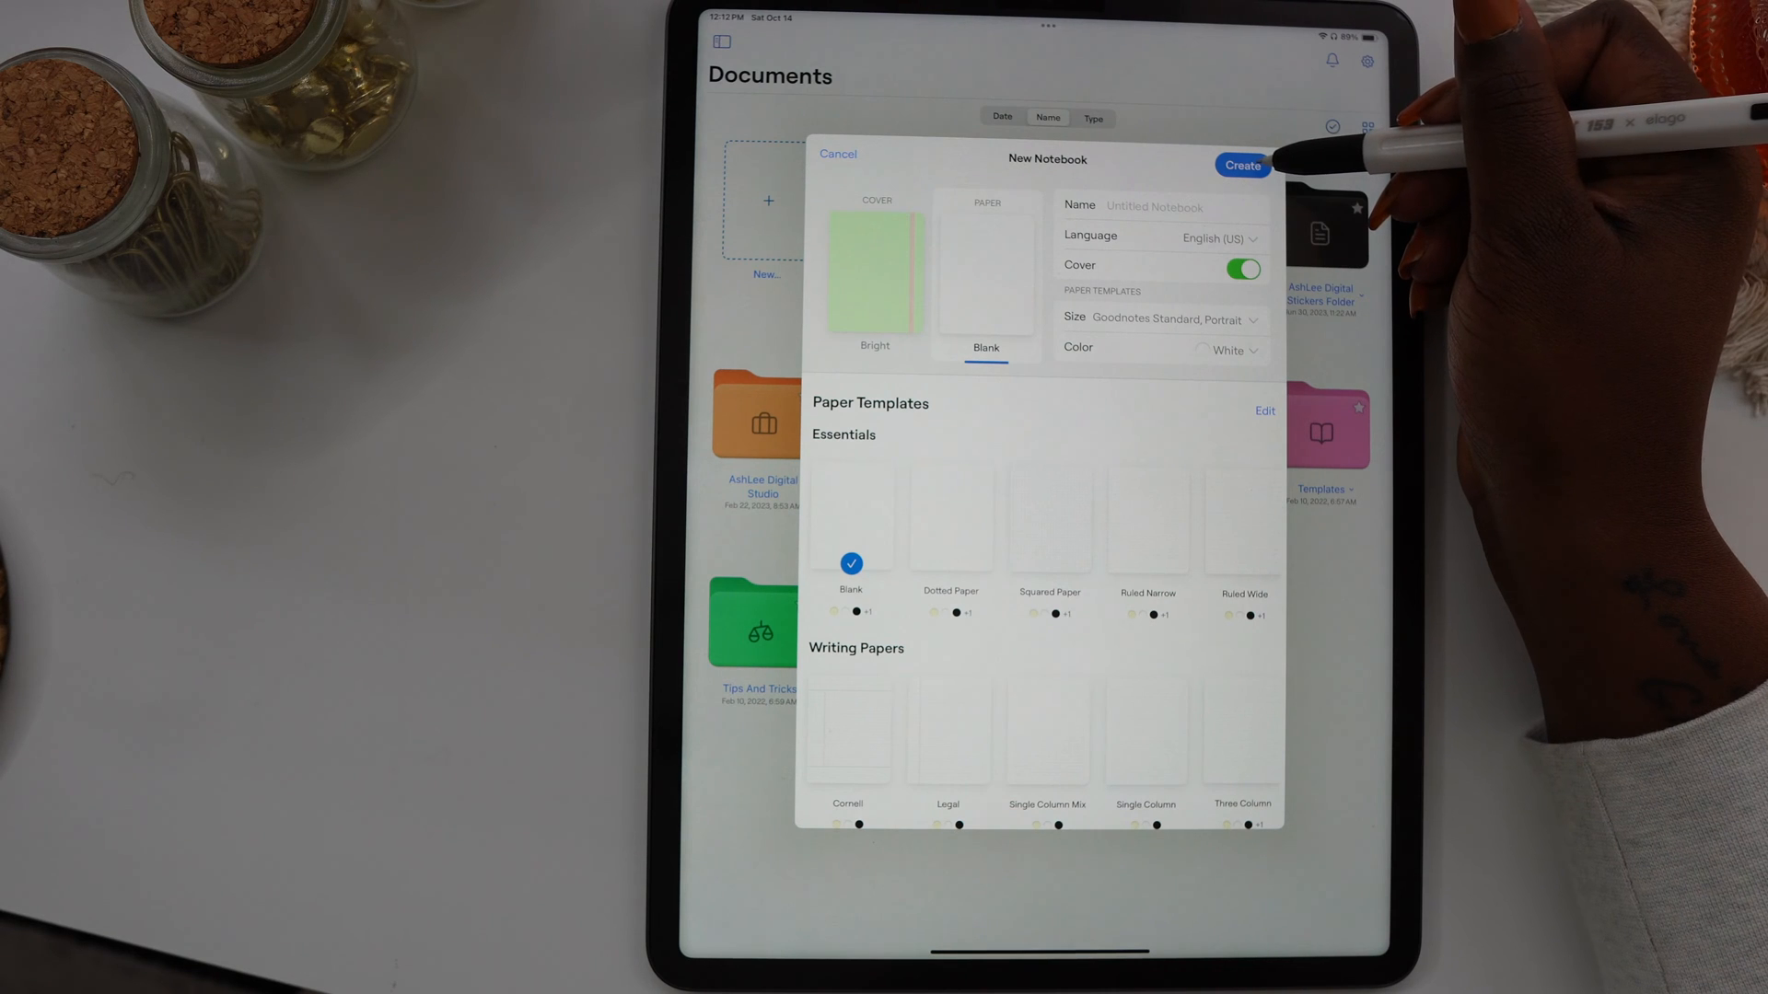
click(1239, 166)
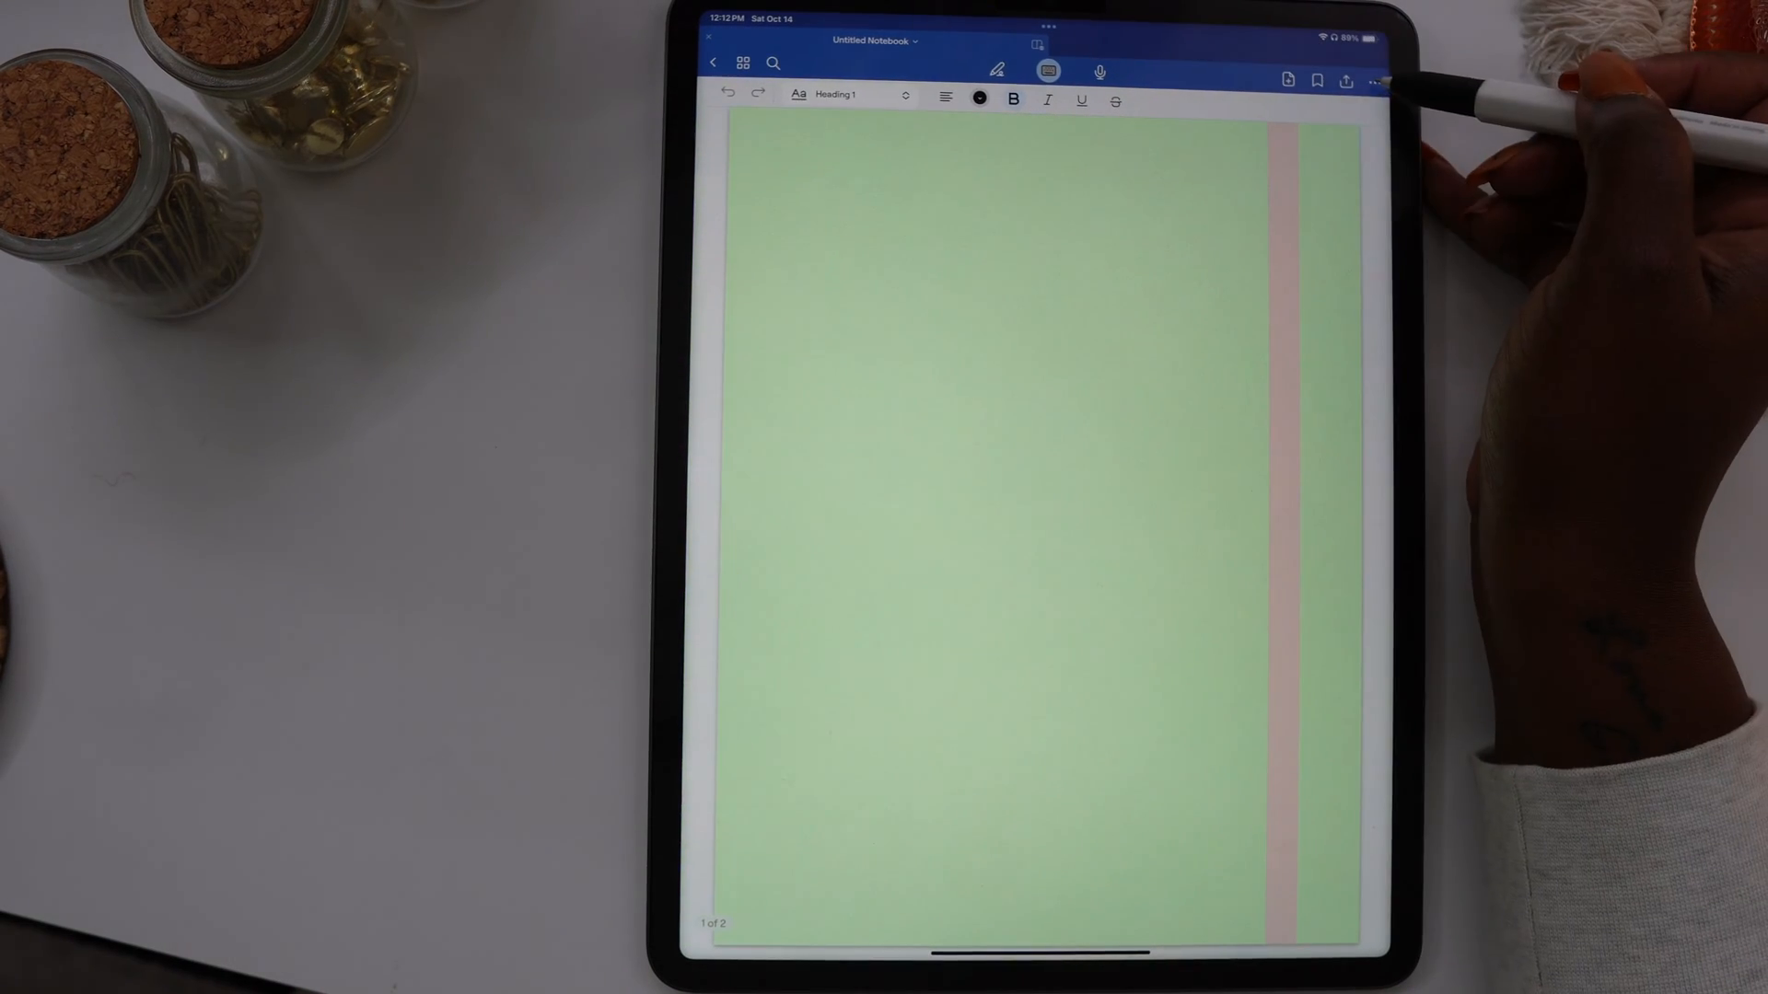
Add the title 2023-2024 as text on the green cover.
click(996, 70)
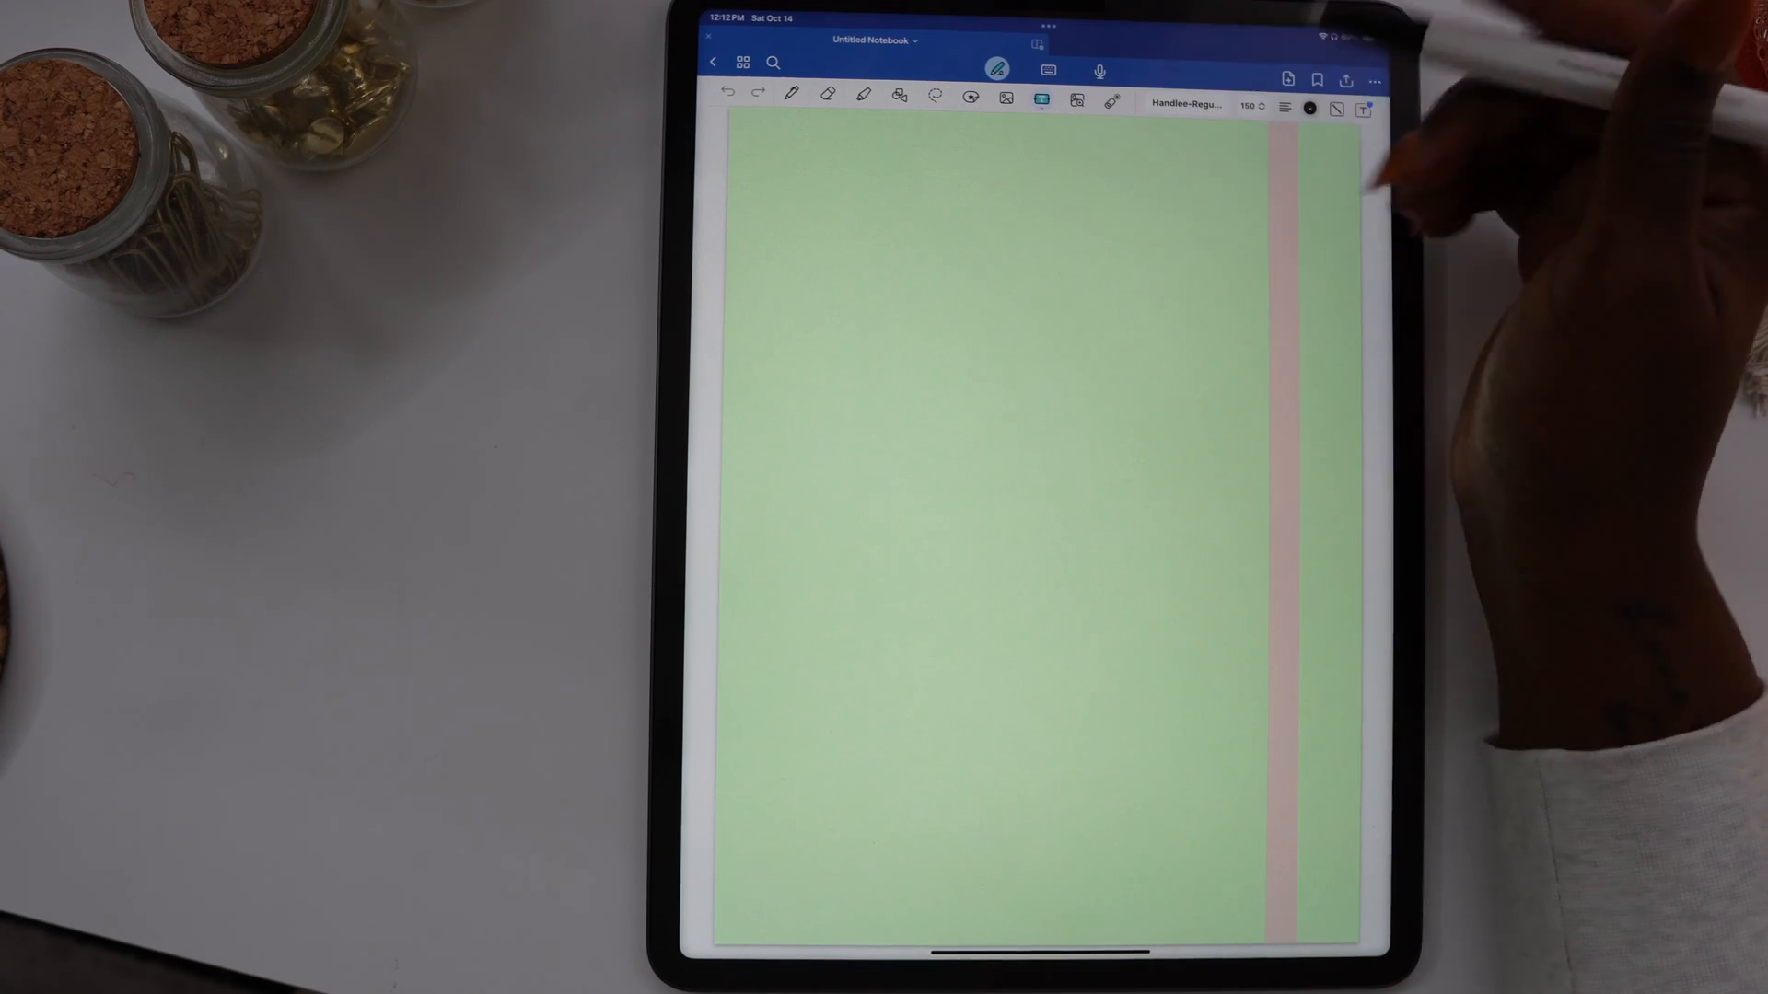
text(2023)
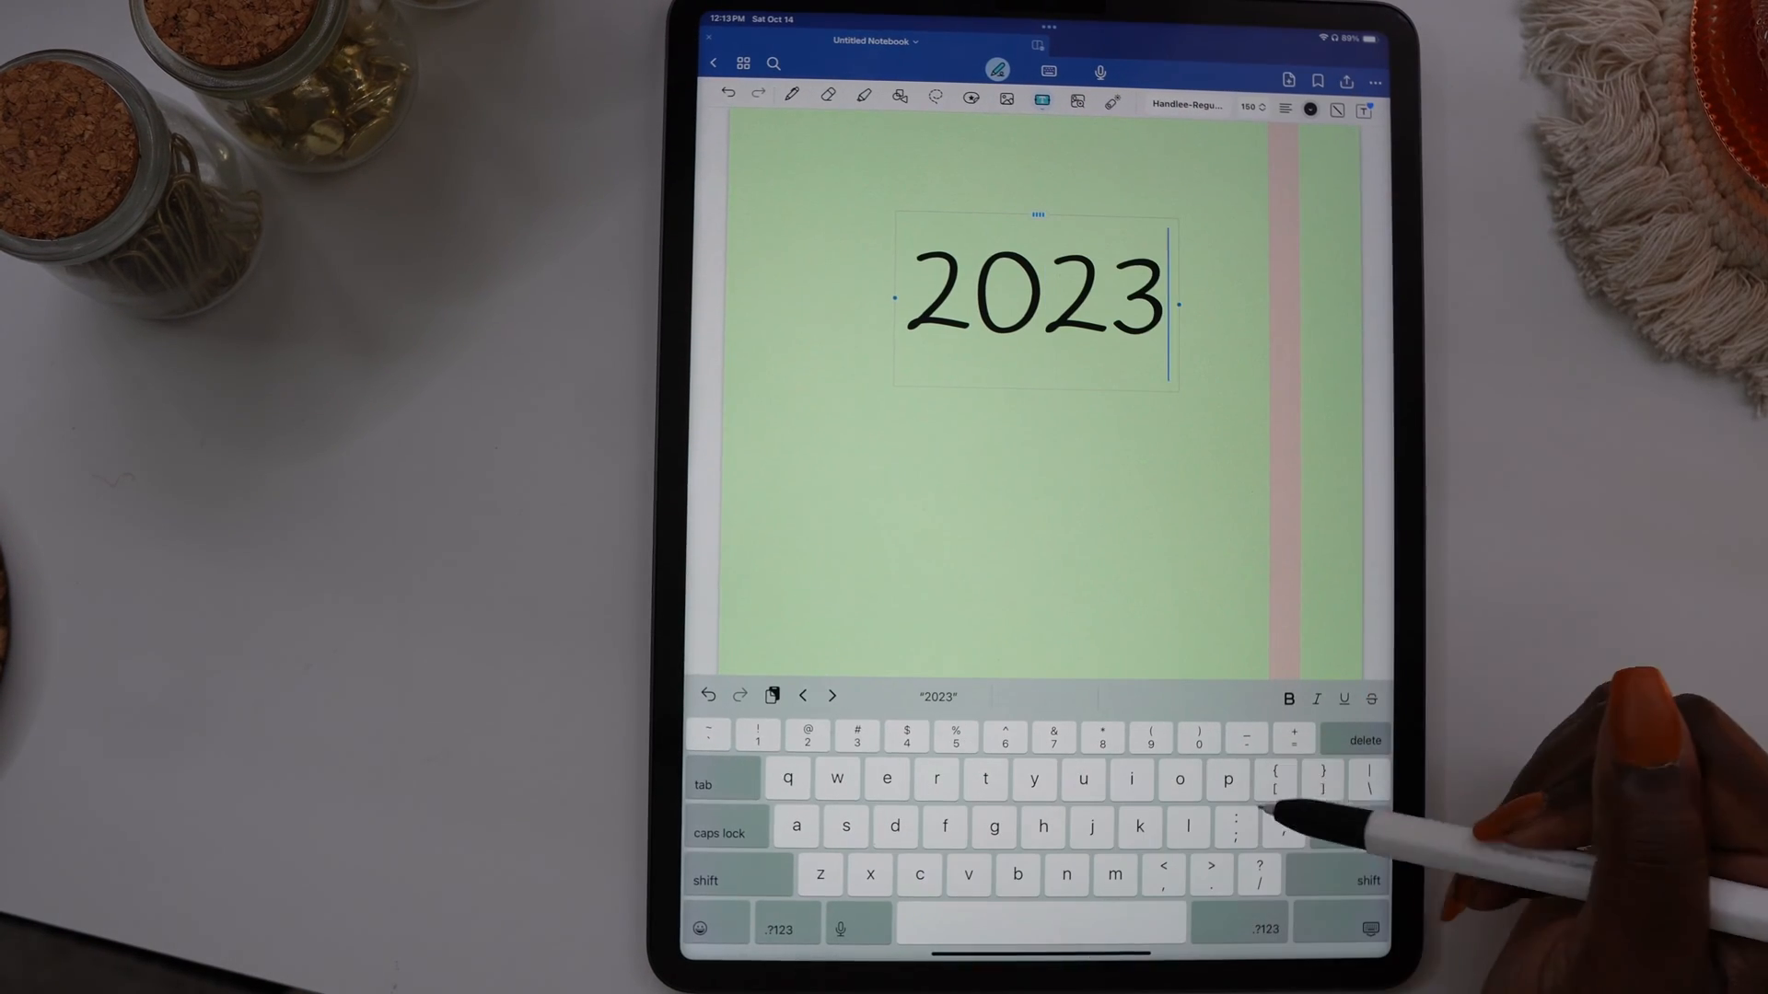
text(-2024)
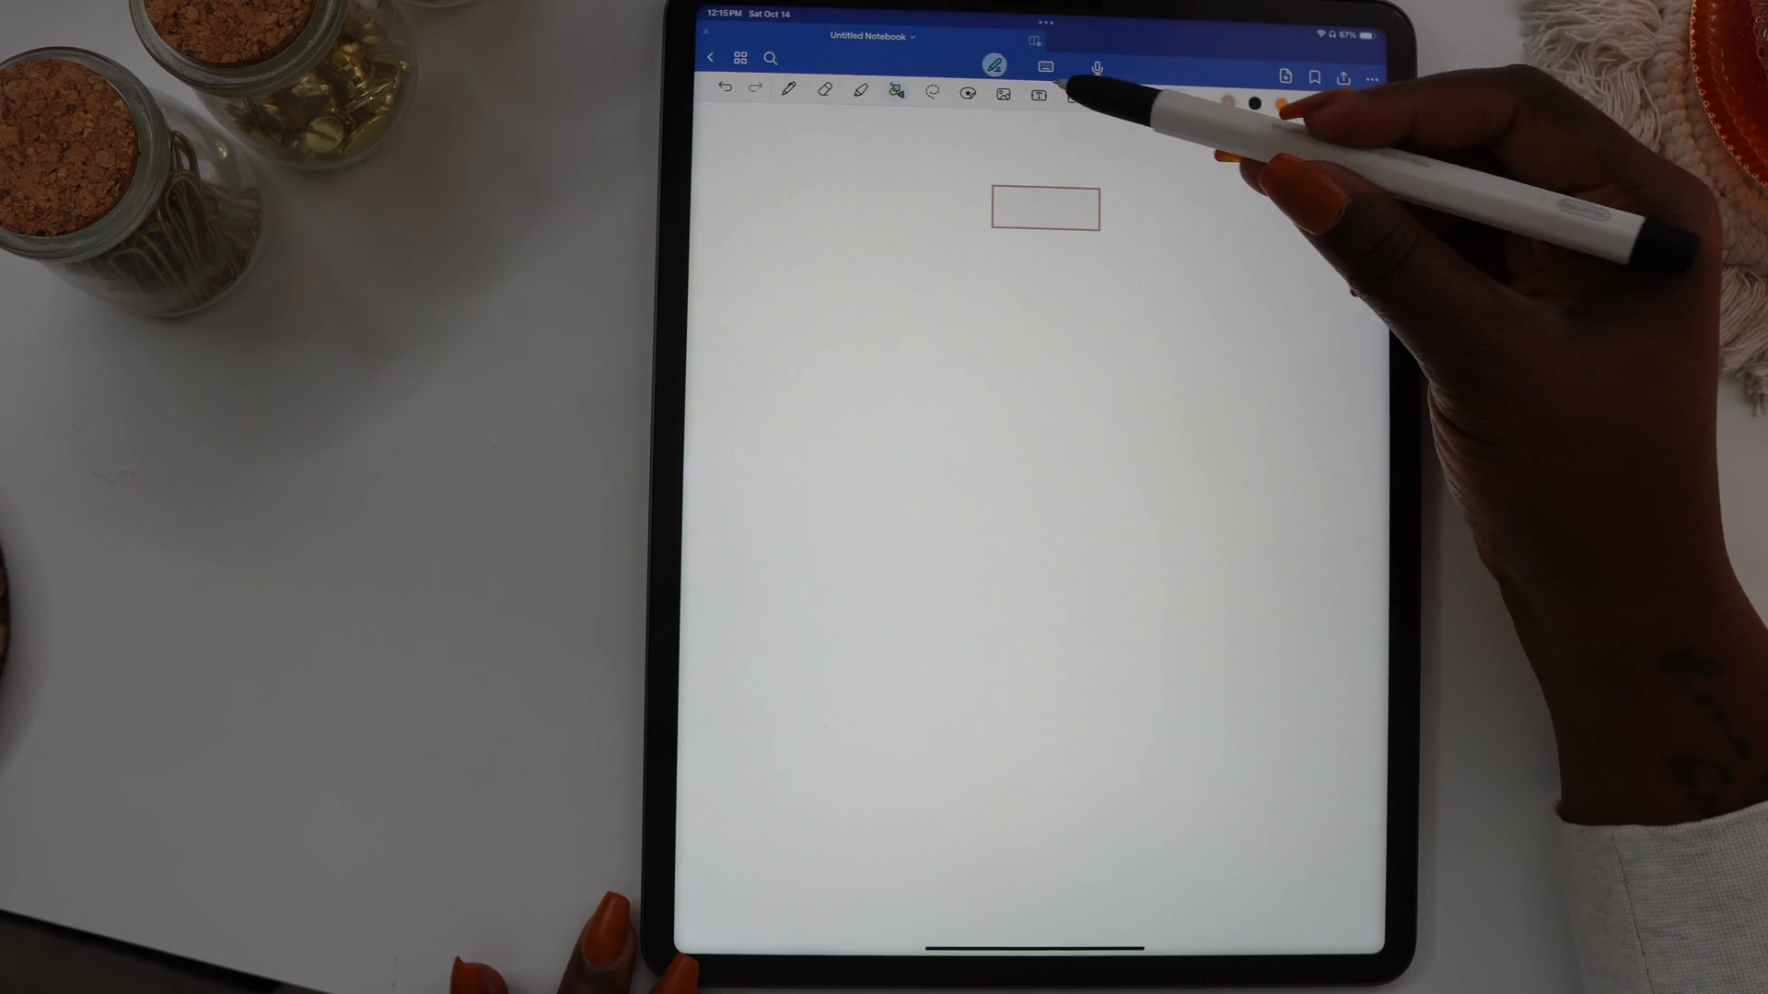
Add a larger pink-backed text label reading Biology right of the small box.
click(1359, 103)
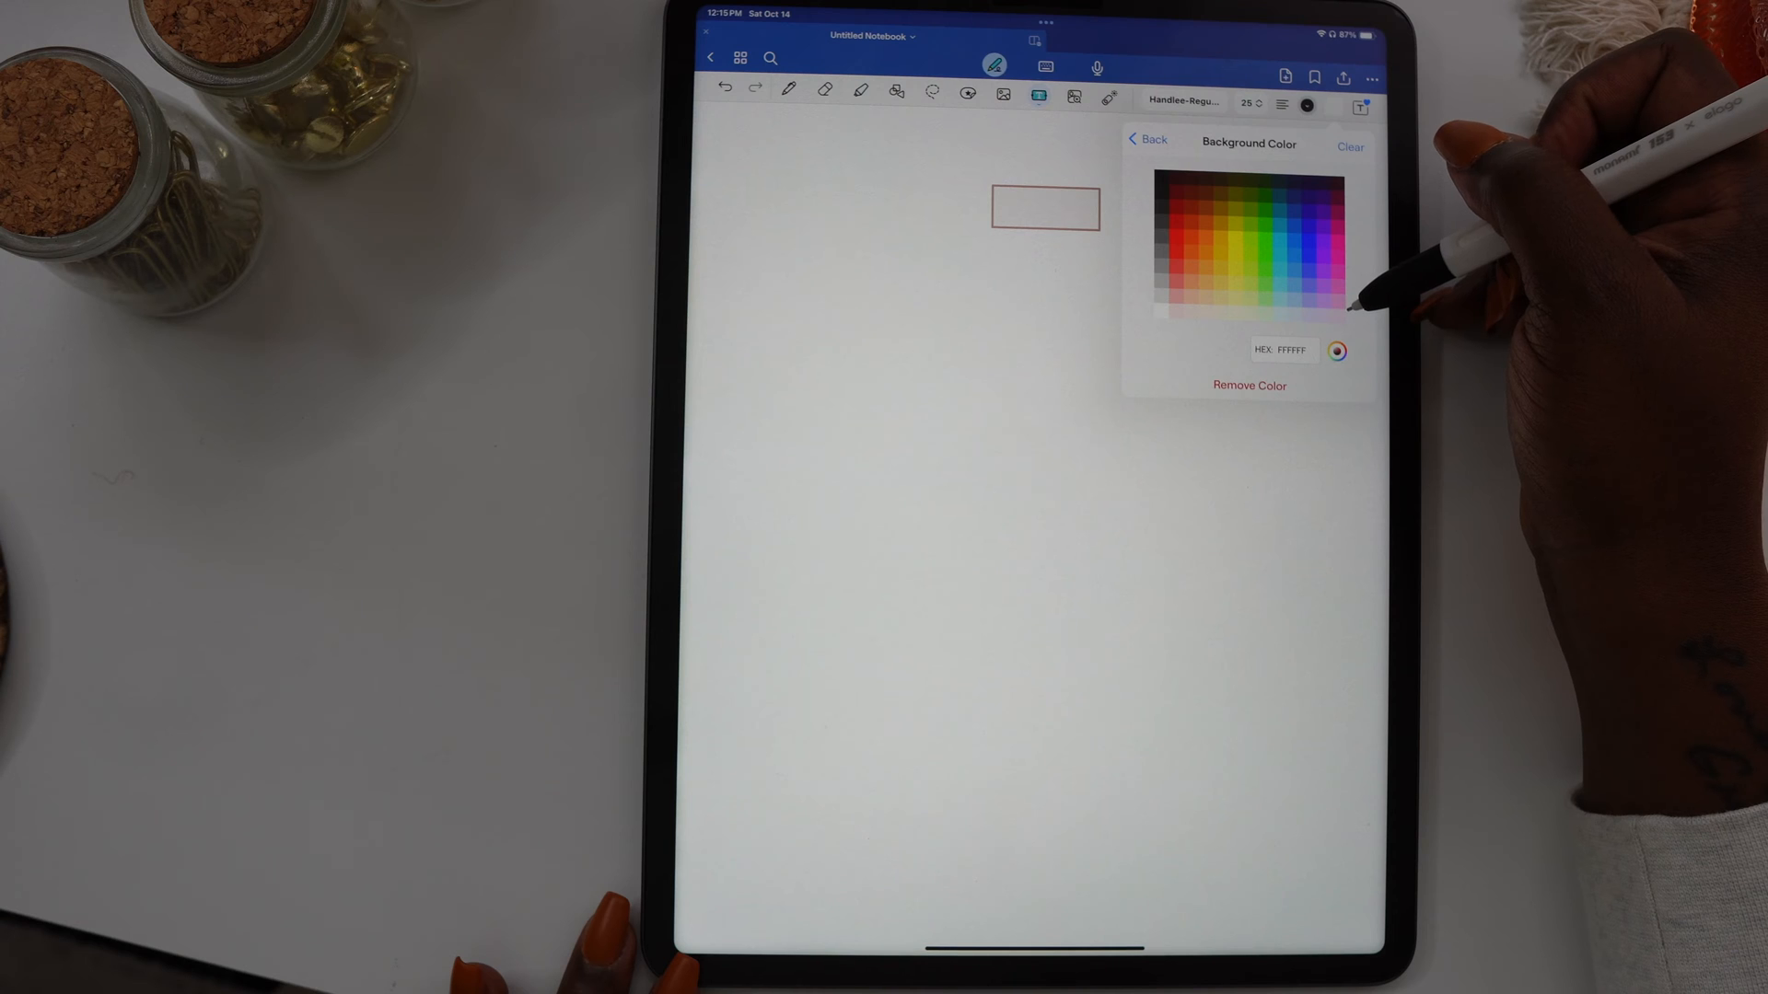
click(1337, 313)
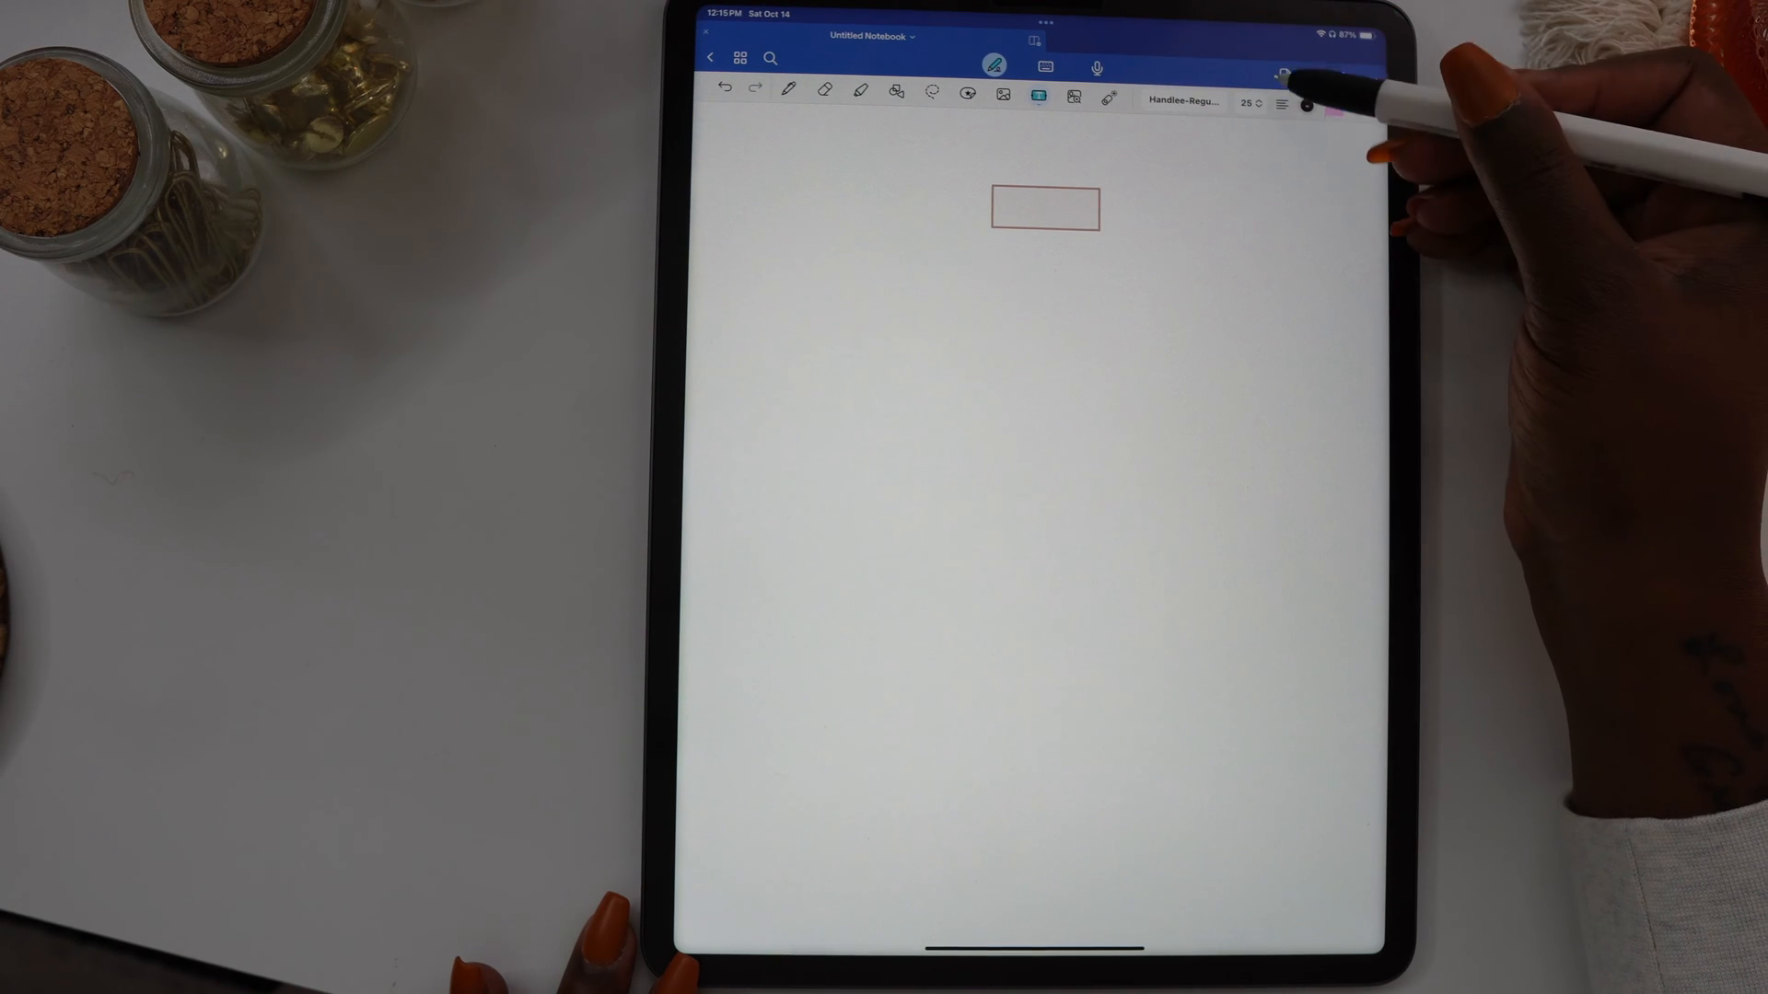
click(1244, 103)
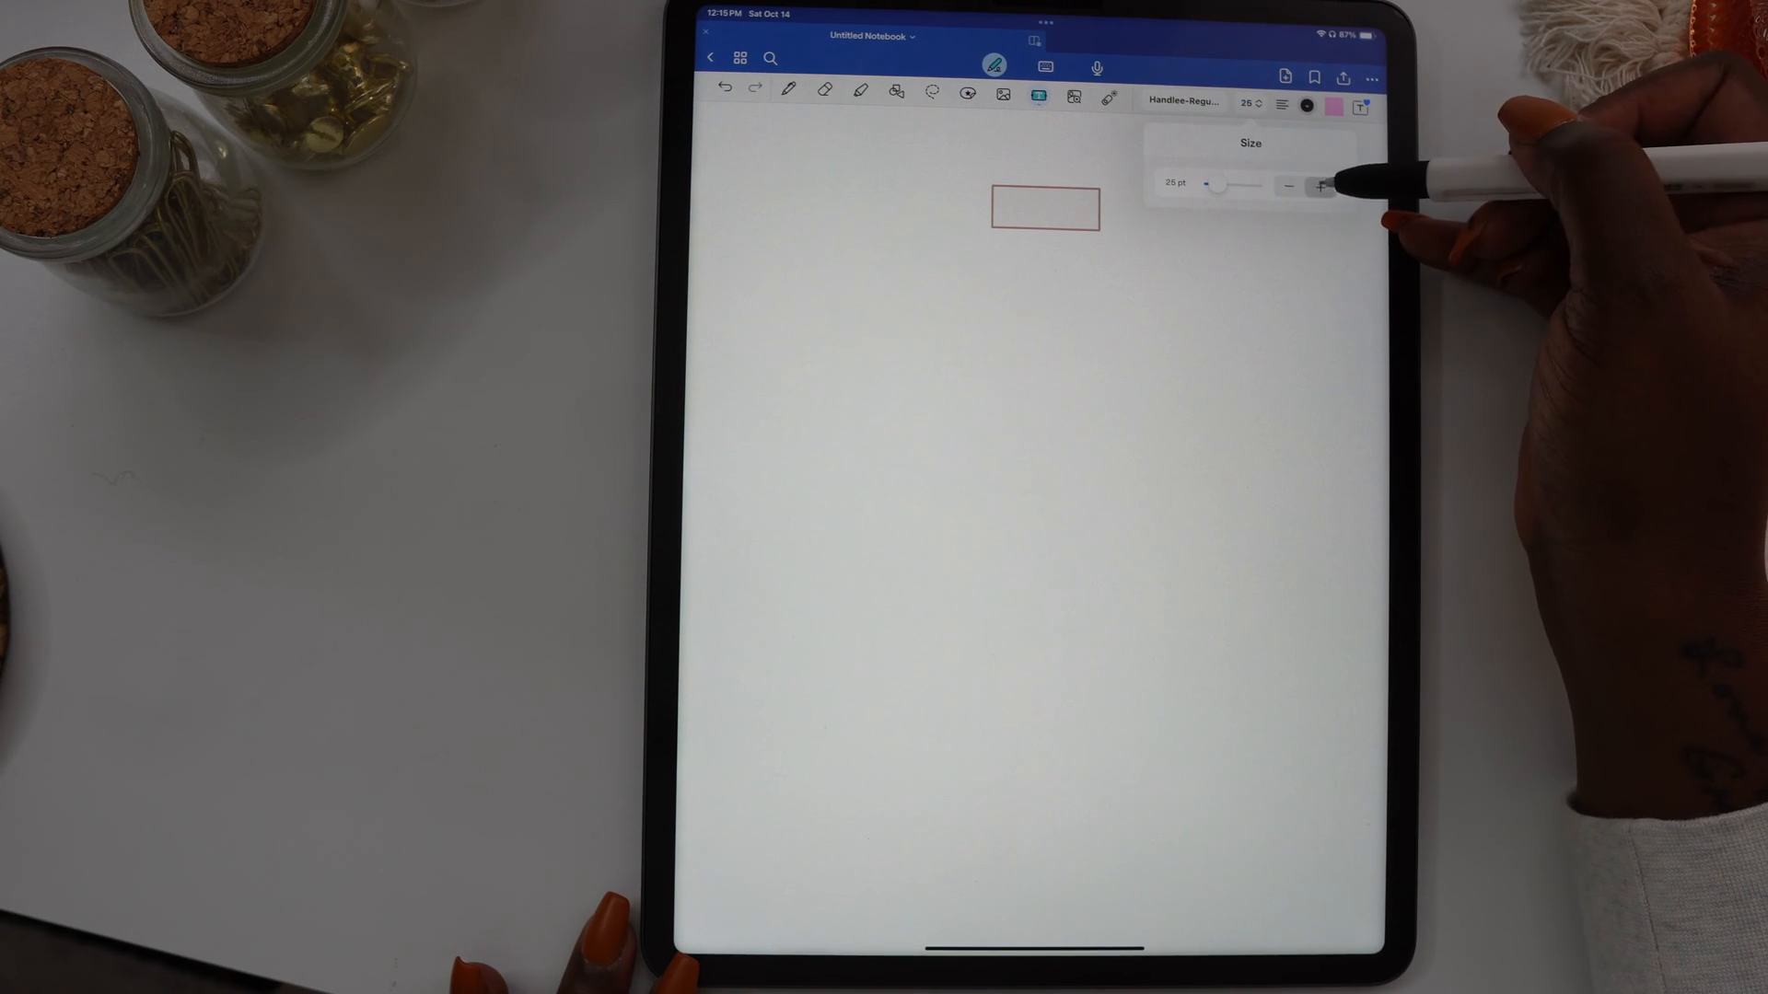
click(1318, 184)
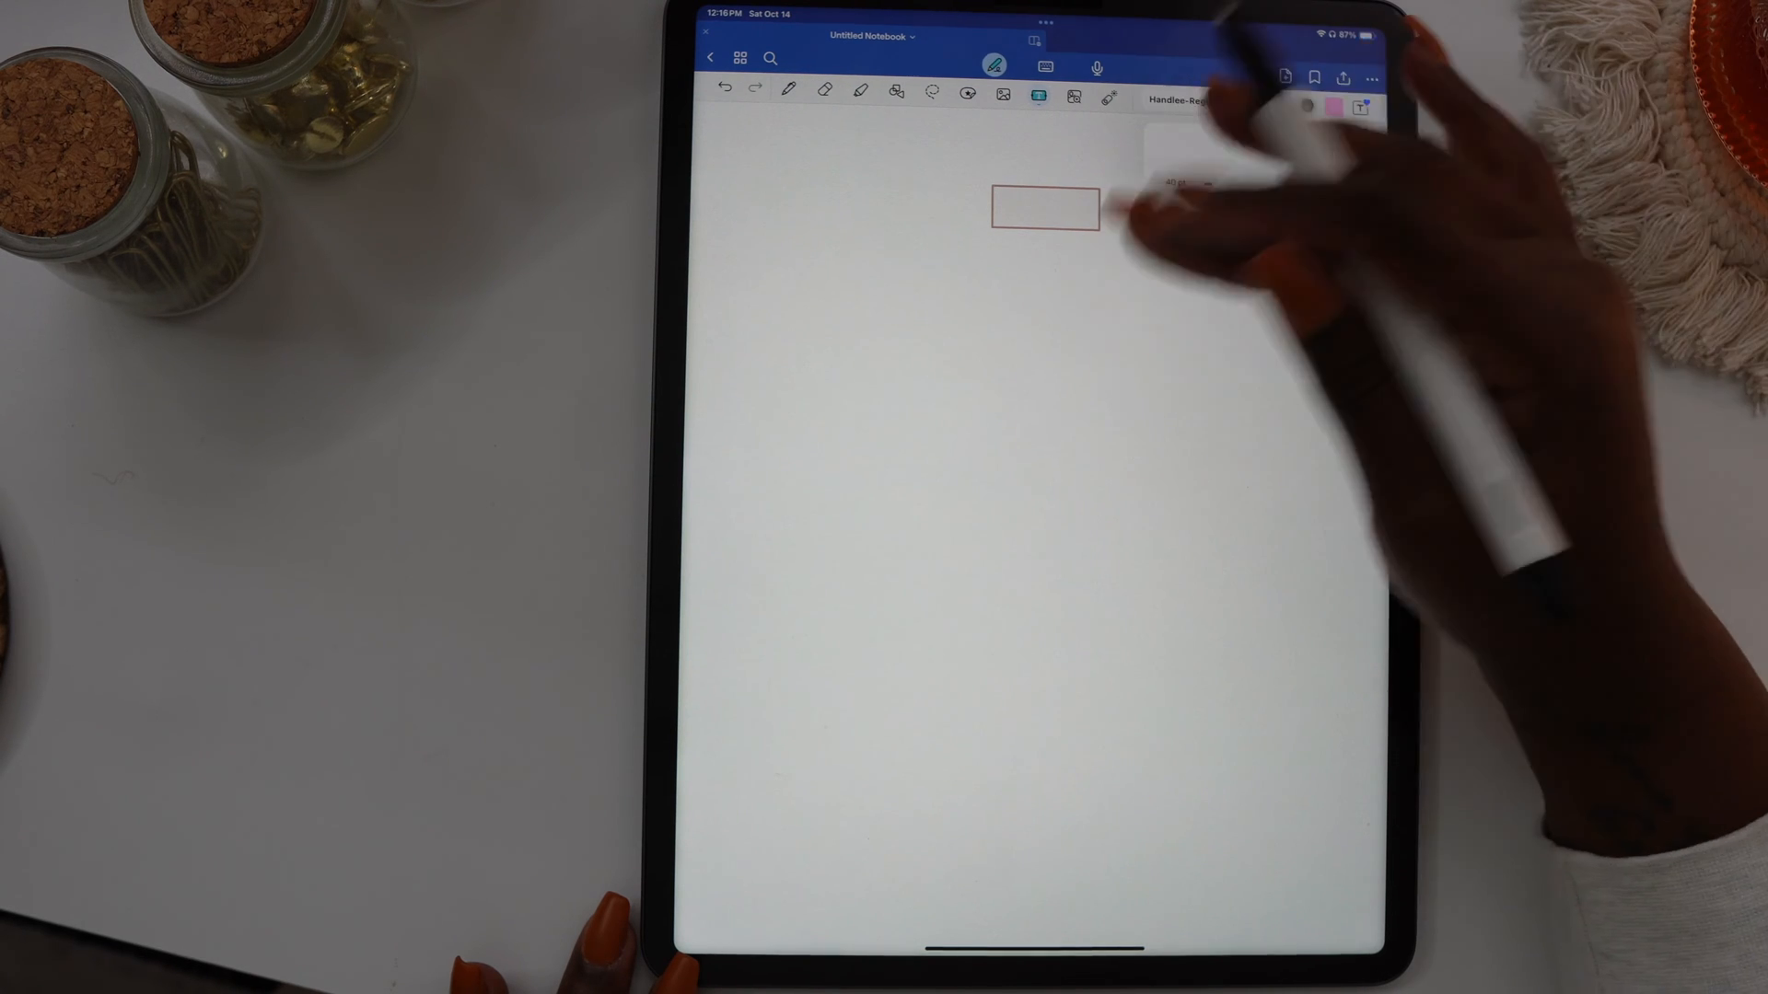
click(1118, 276)
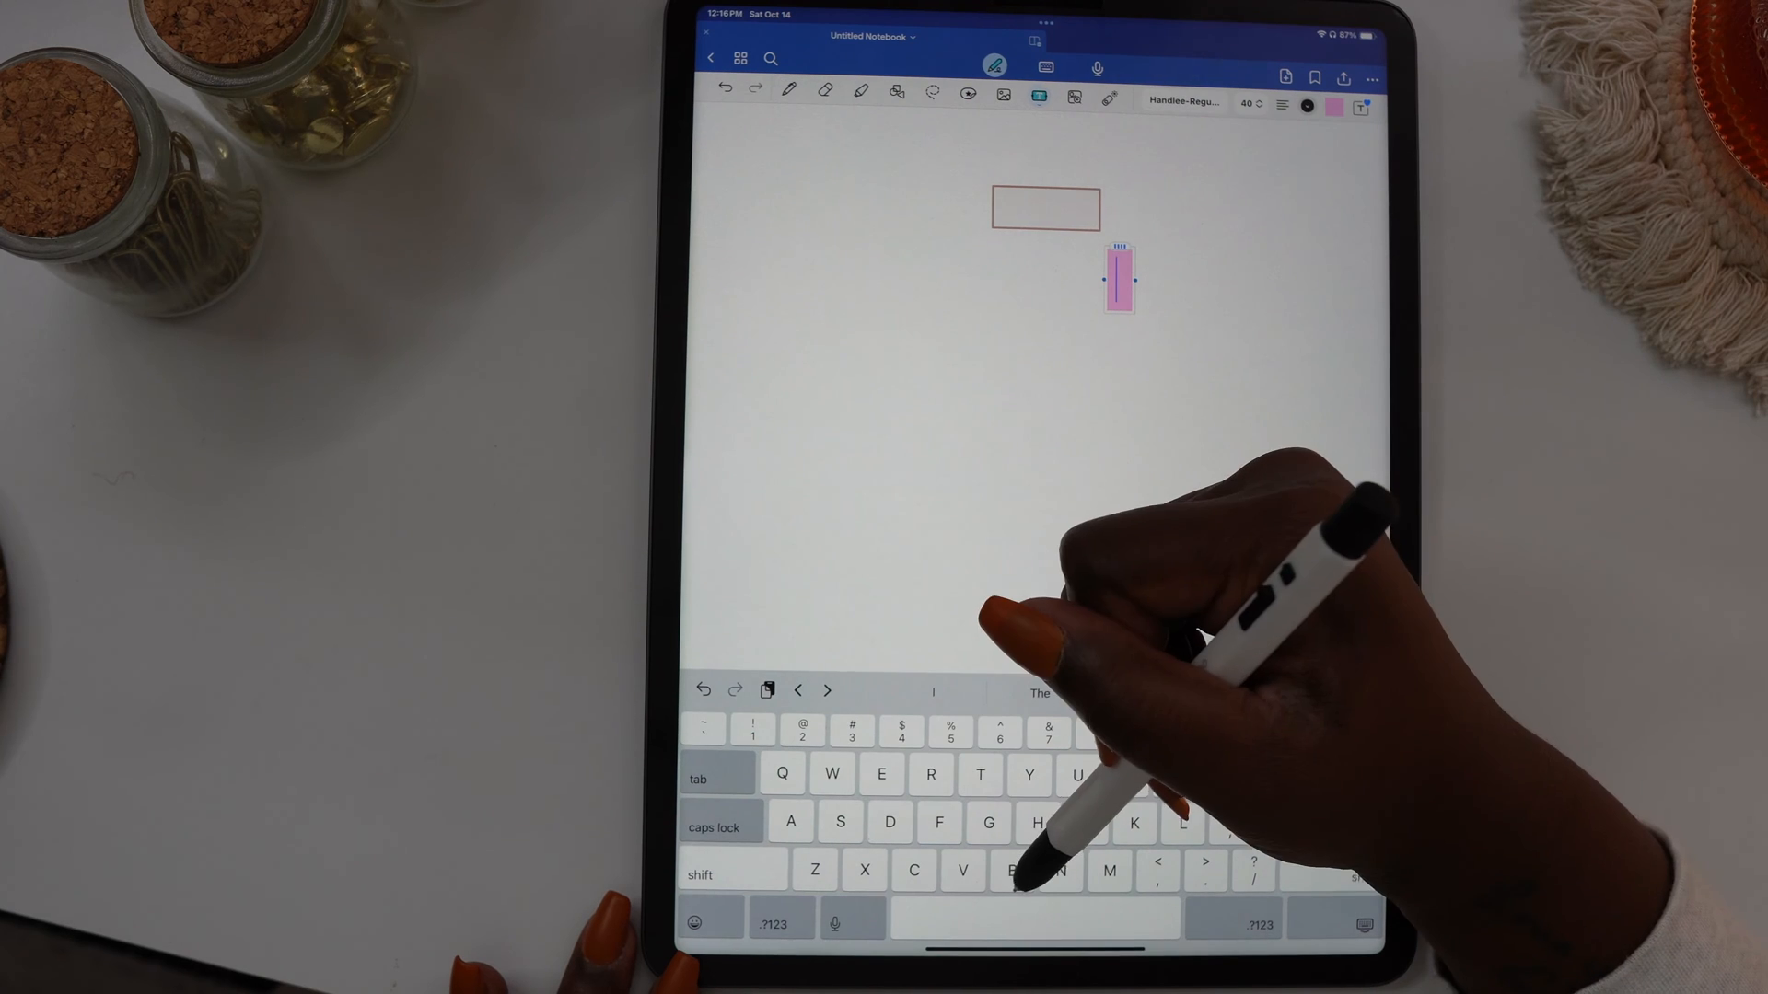
text(Bi)
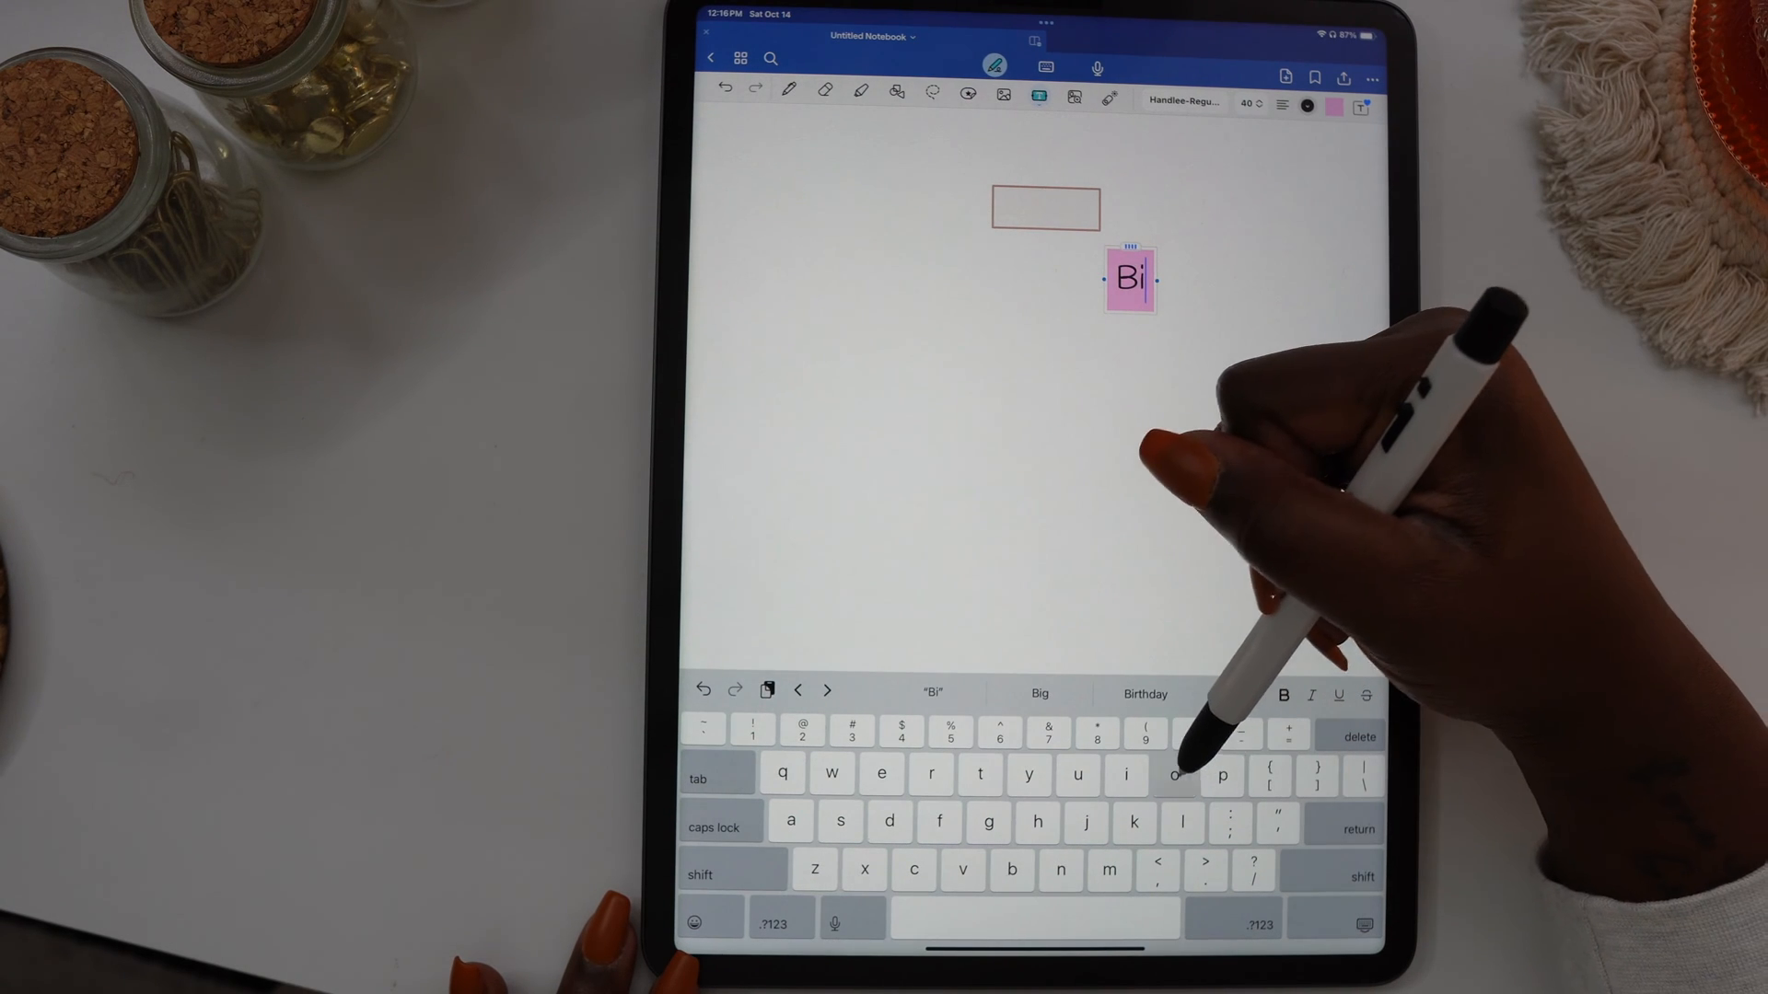
text(ol)
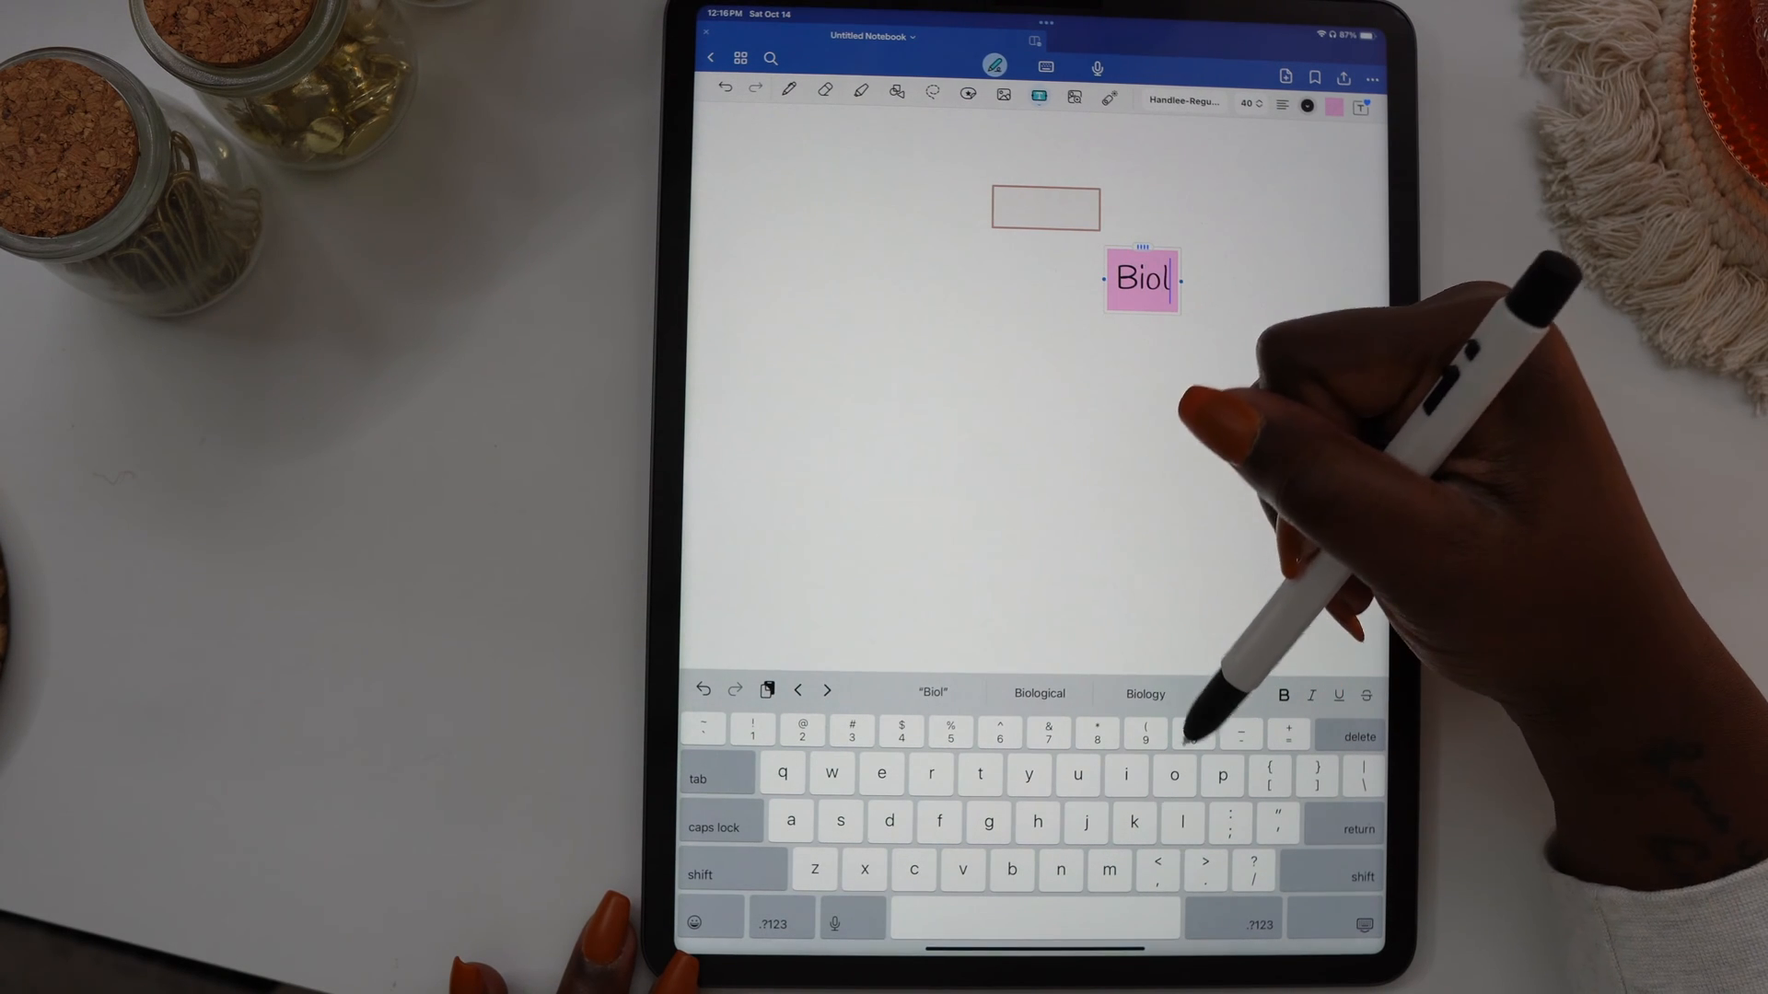
click(1143, 694)
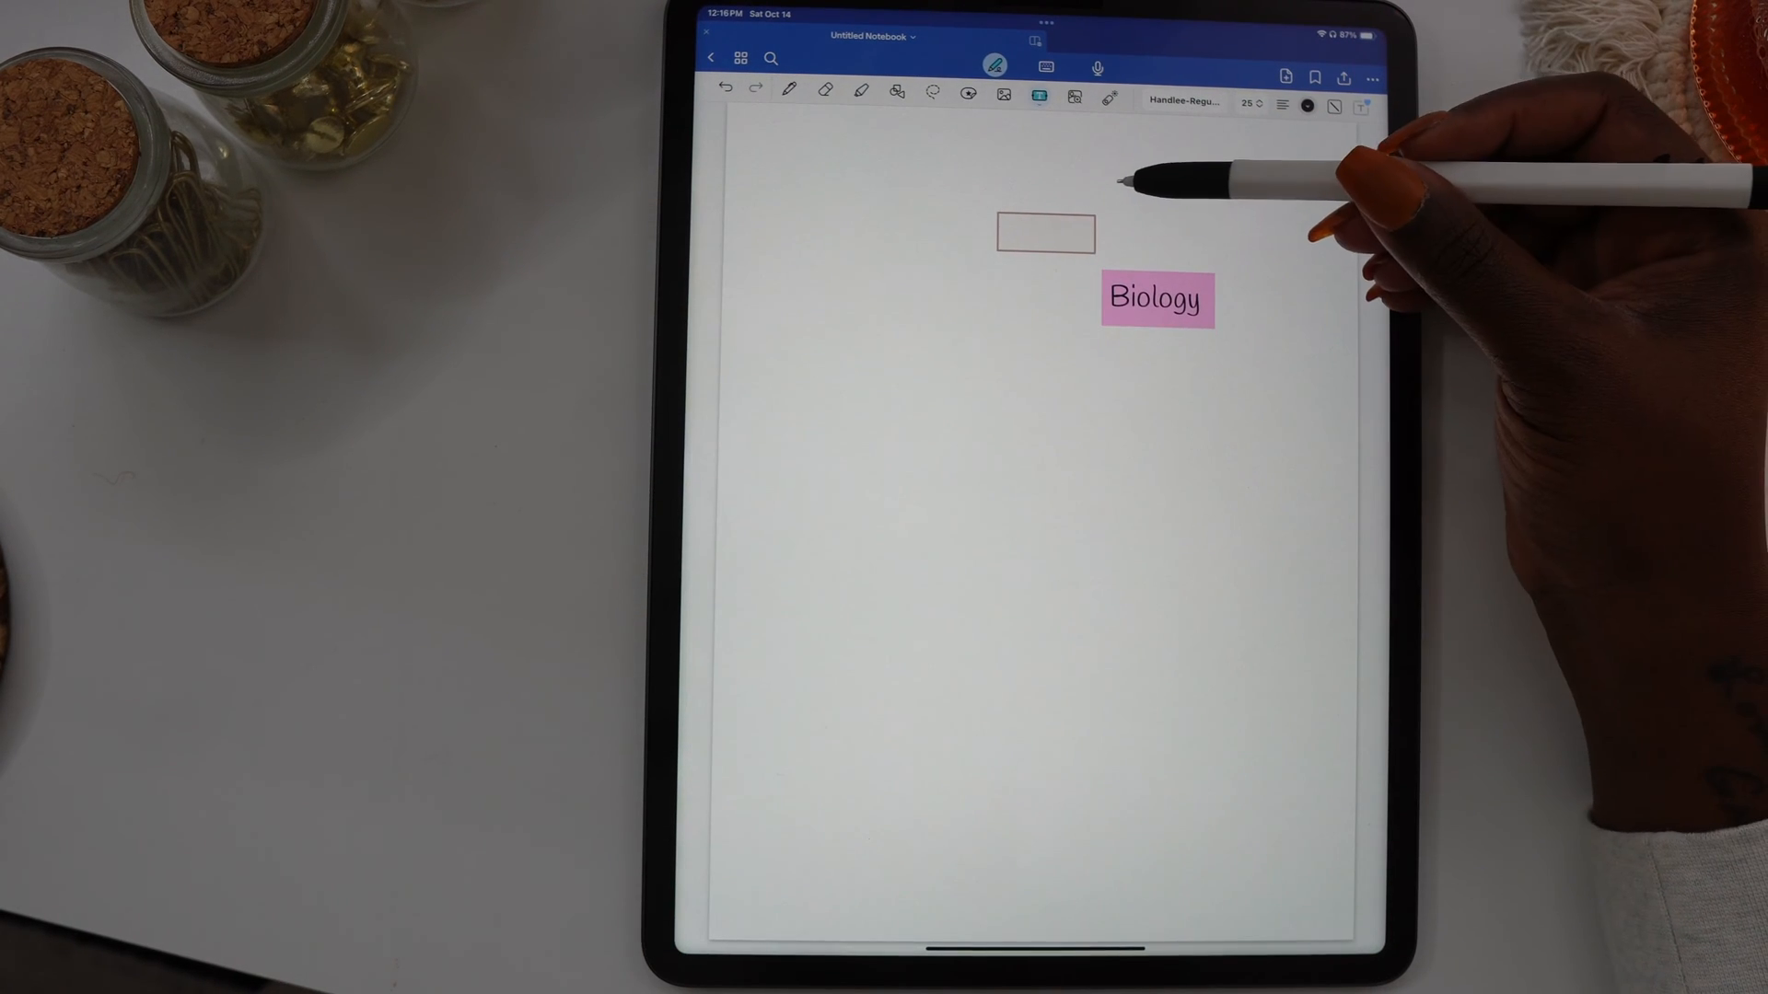
Delete the small box and add coloured History, English and Computer Science labels below Biology.
click(1042, 234)
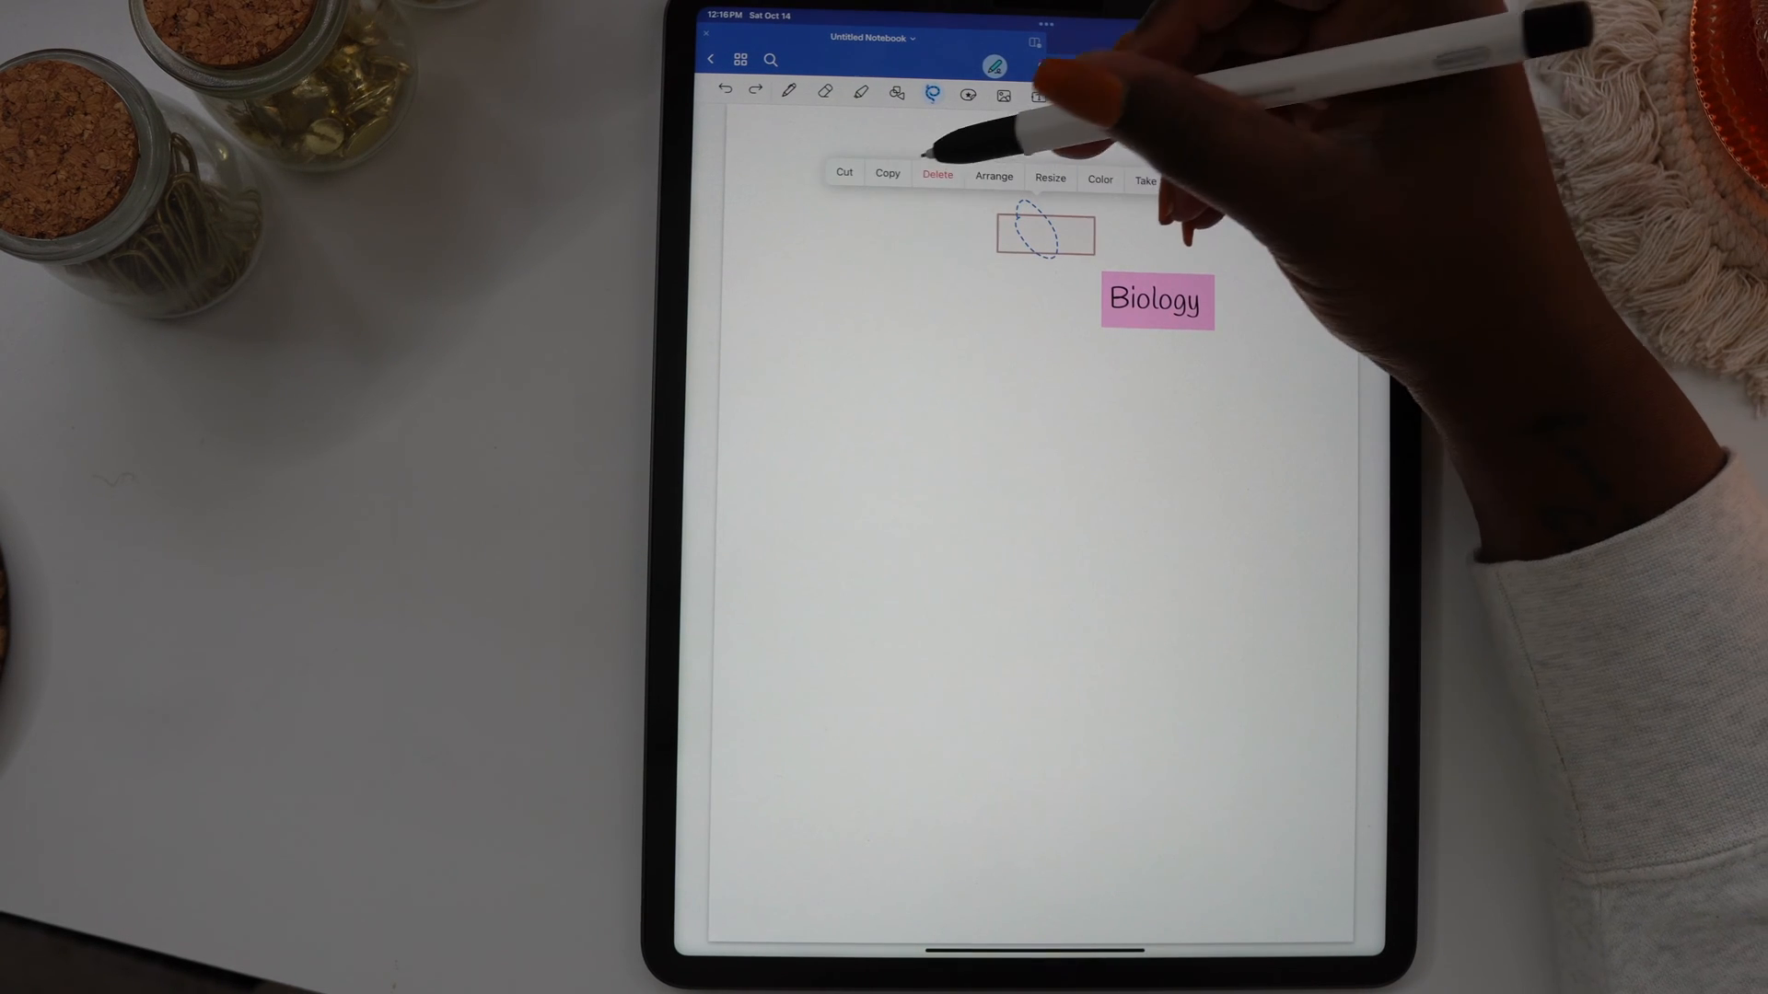
click(937, 175)
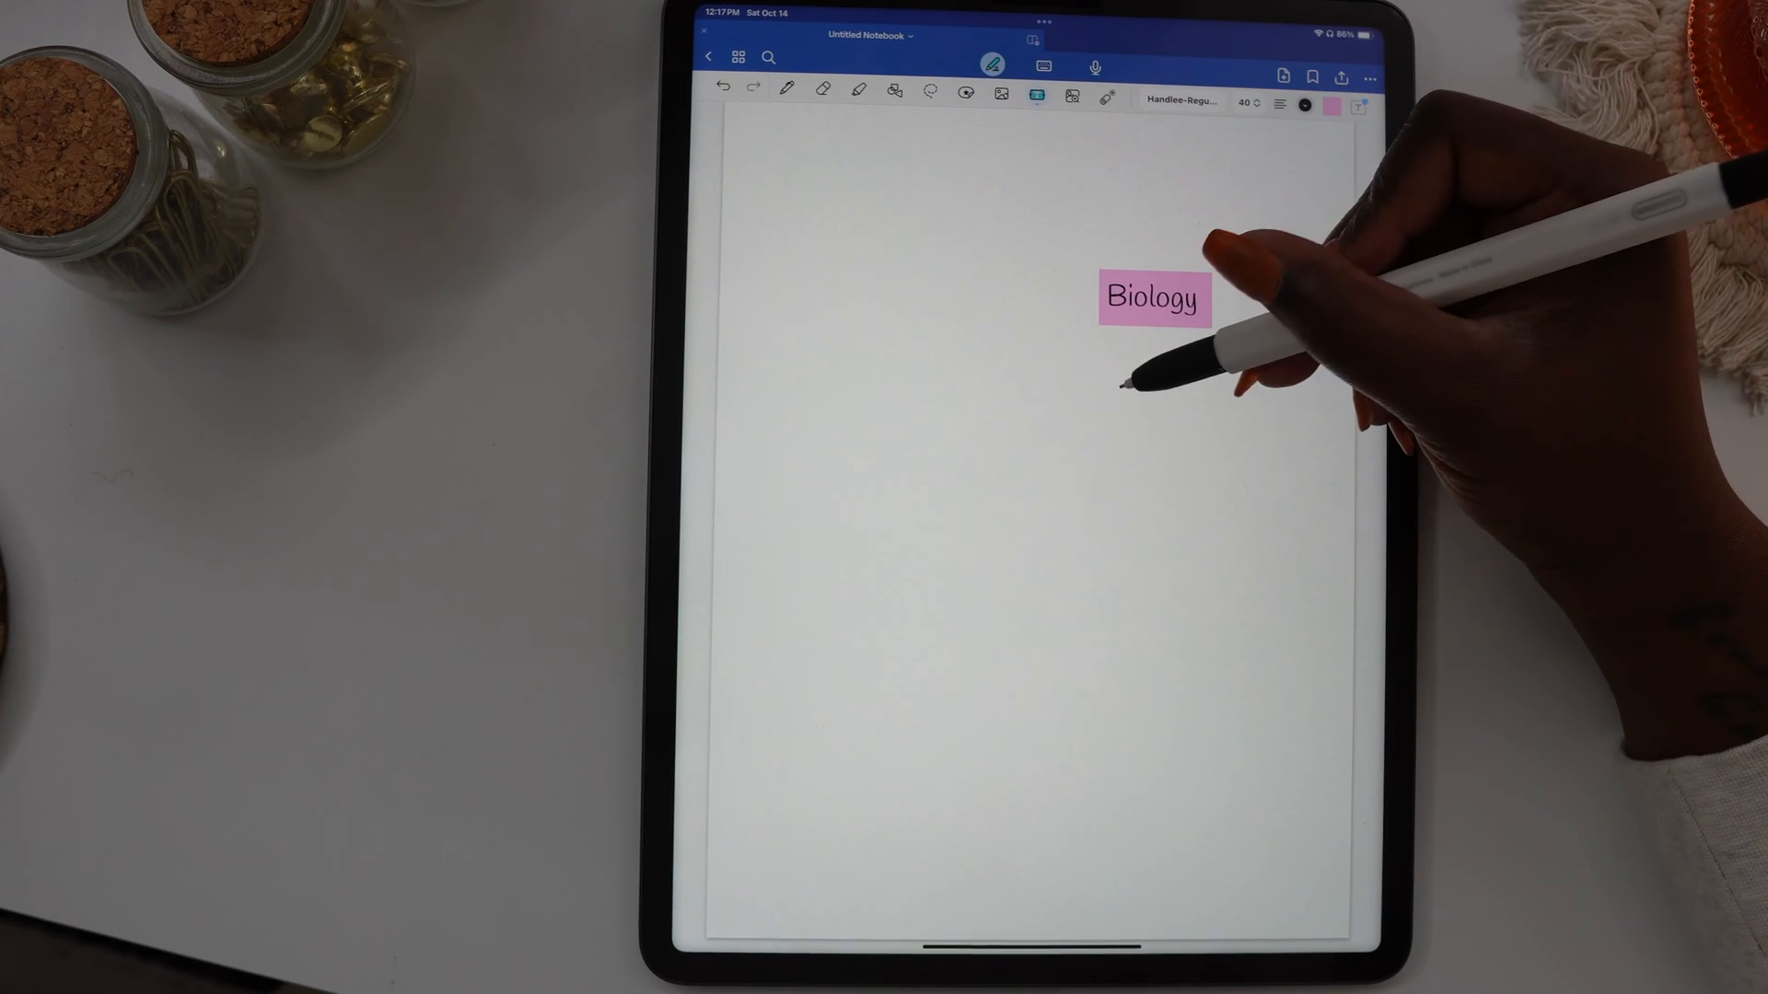
click(1116, 383)
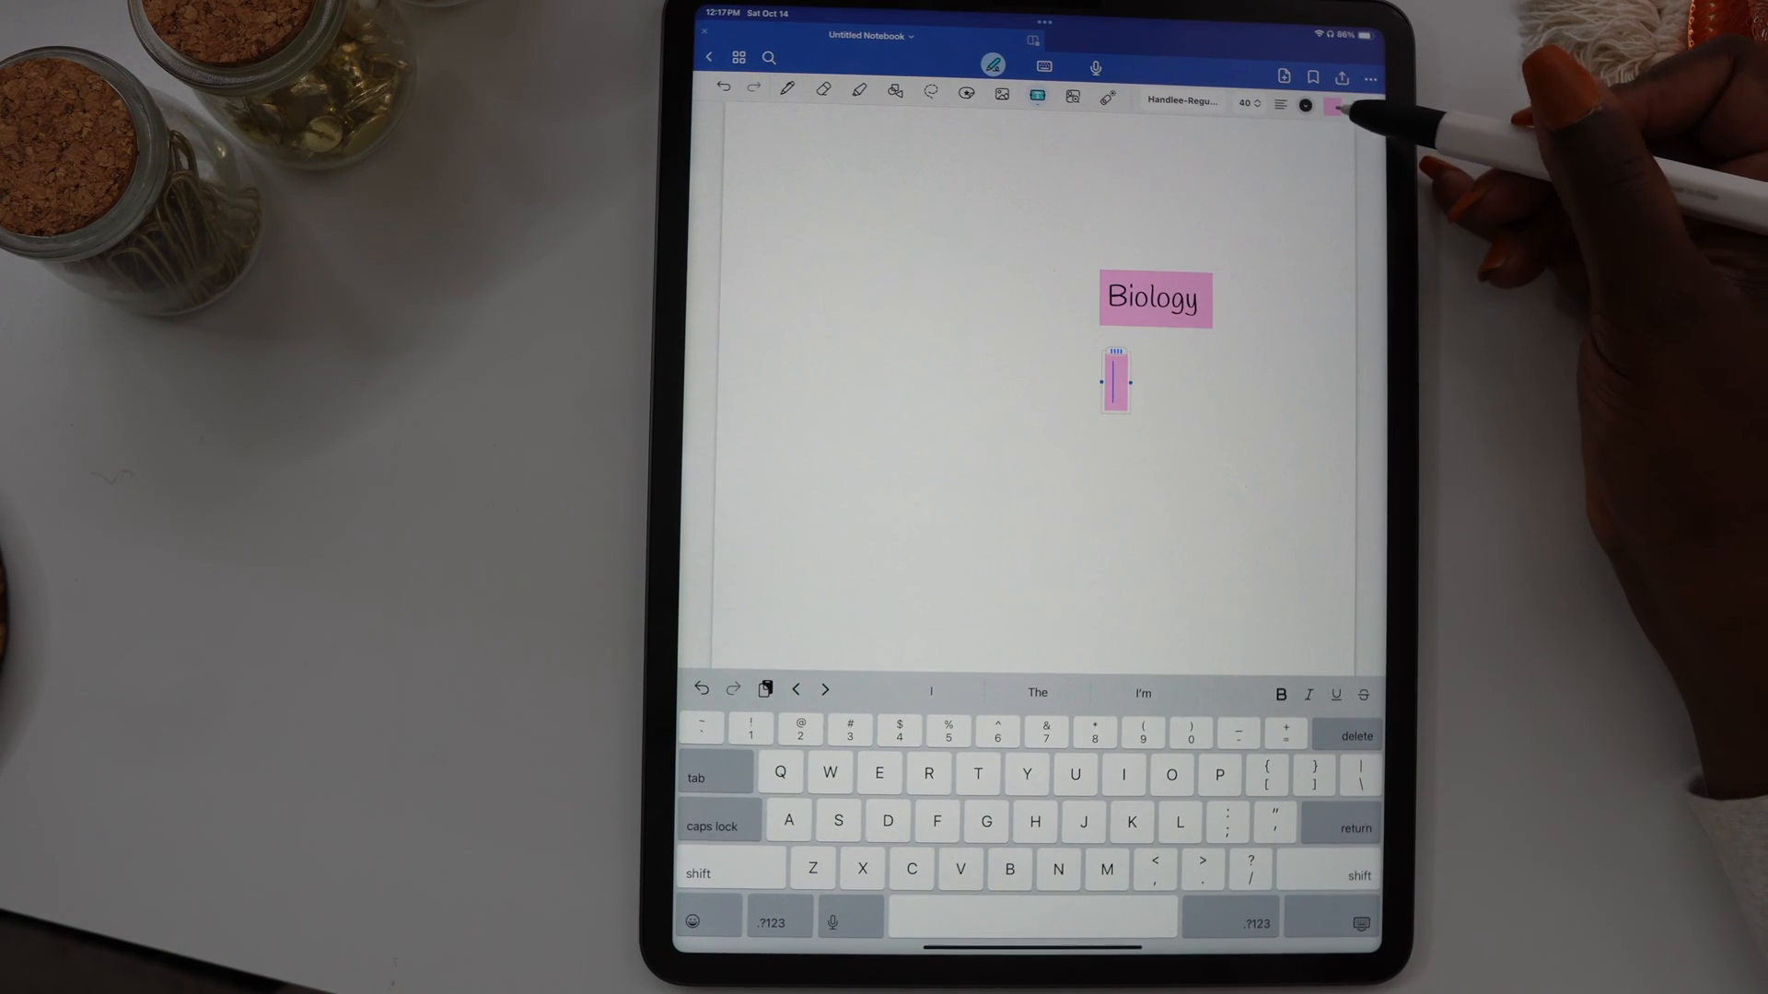
click(1335, 105)
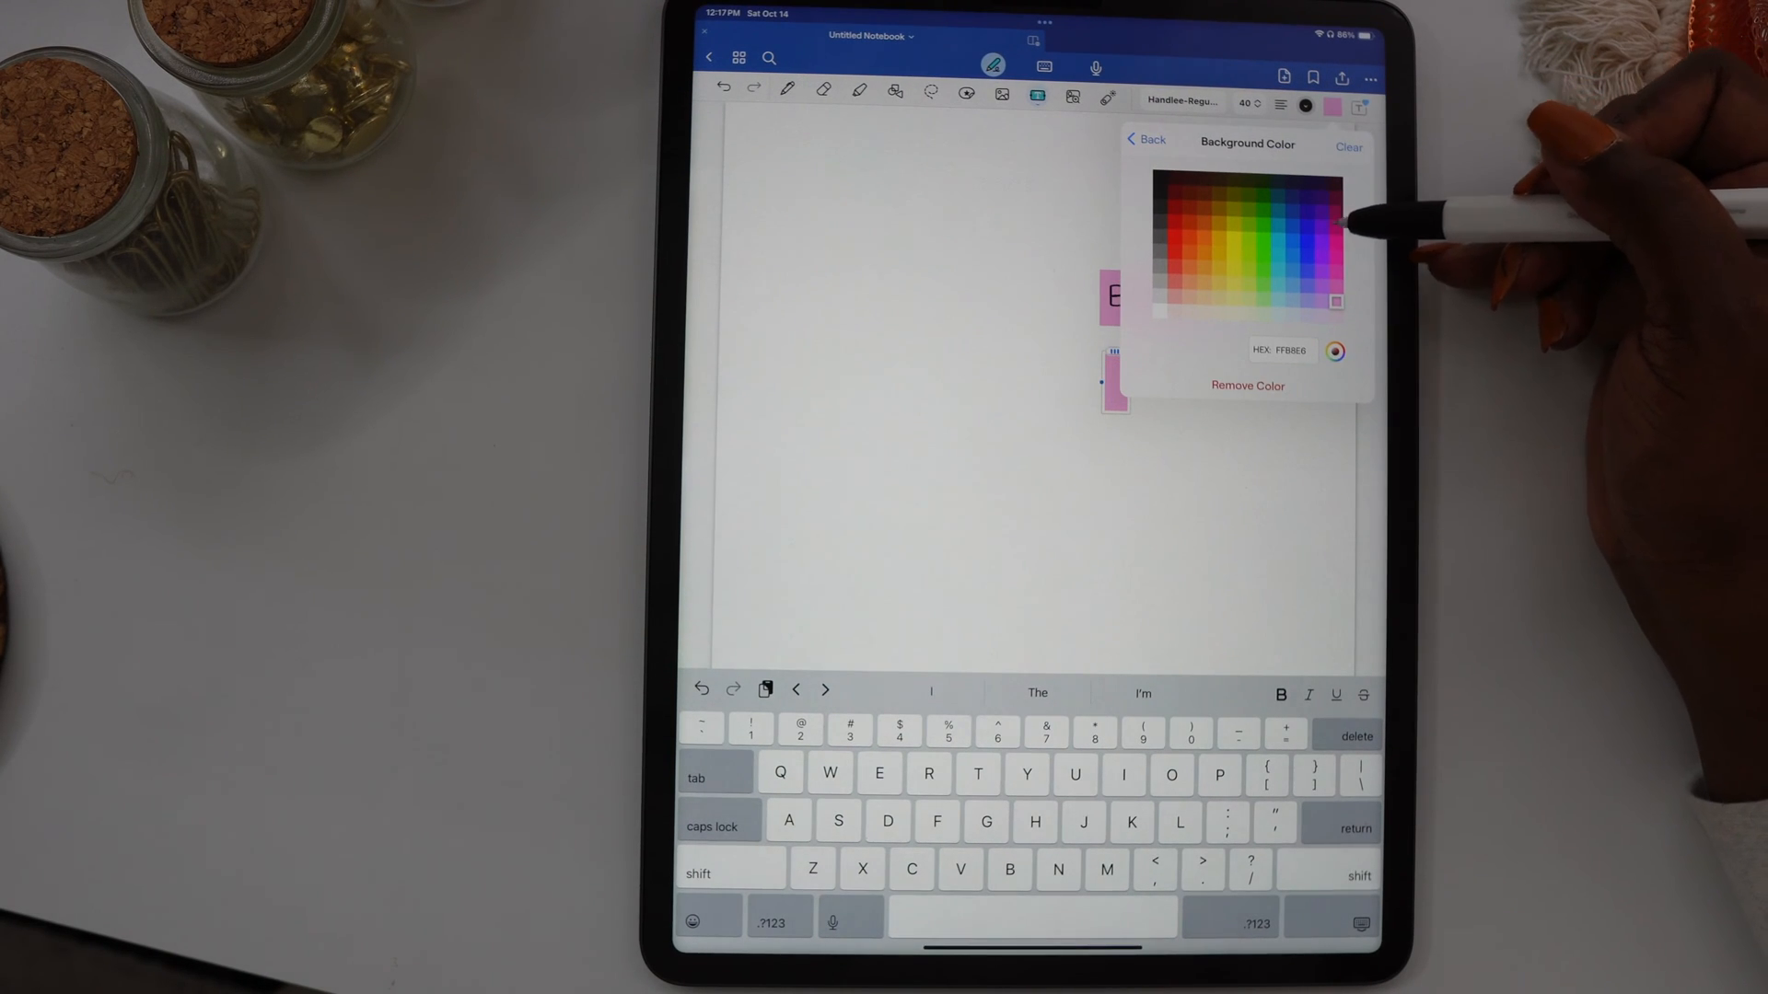
click(1263, 285)
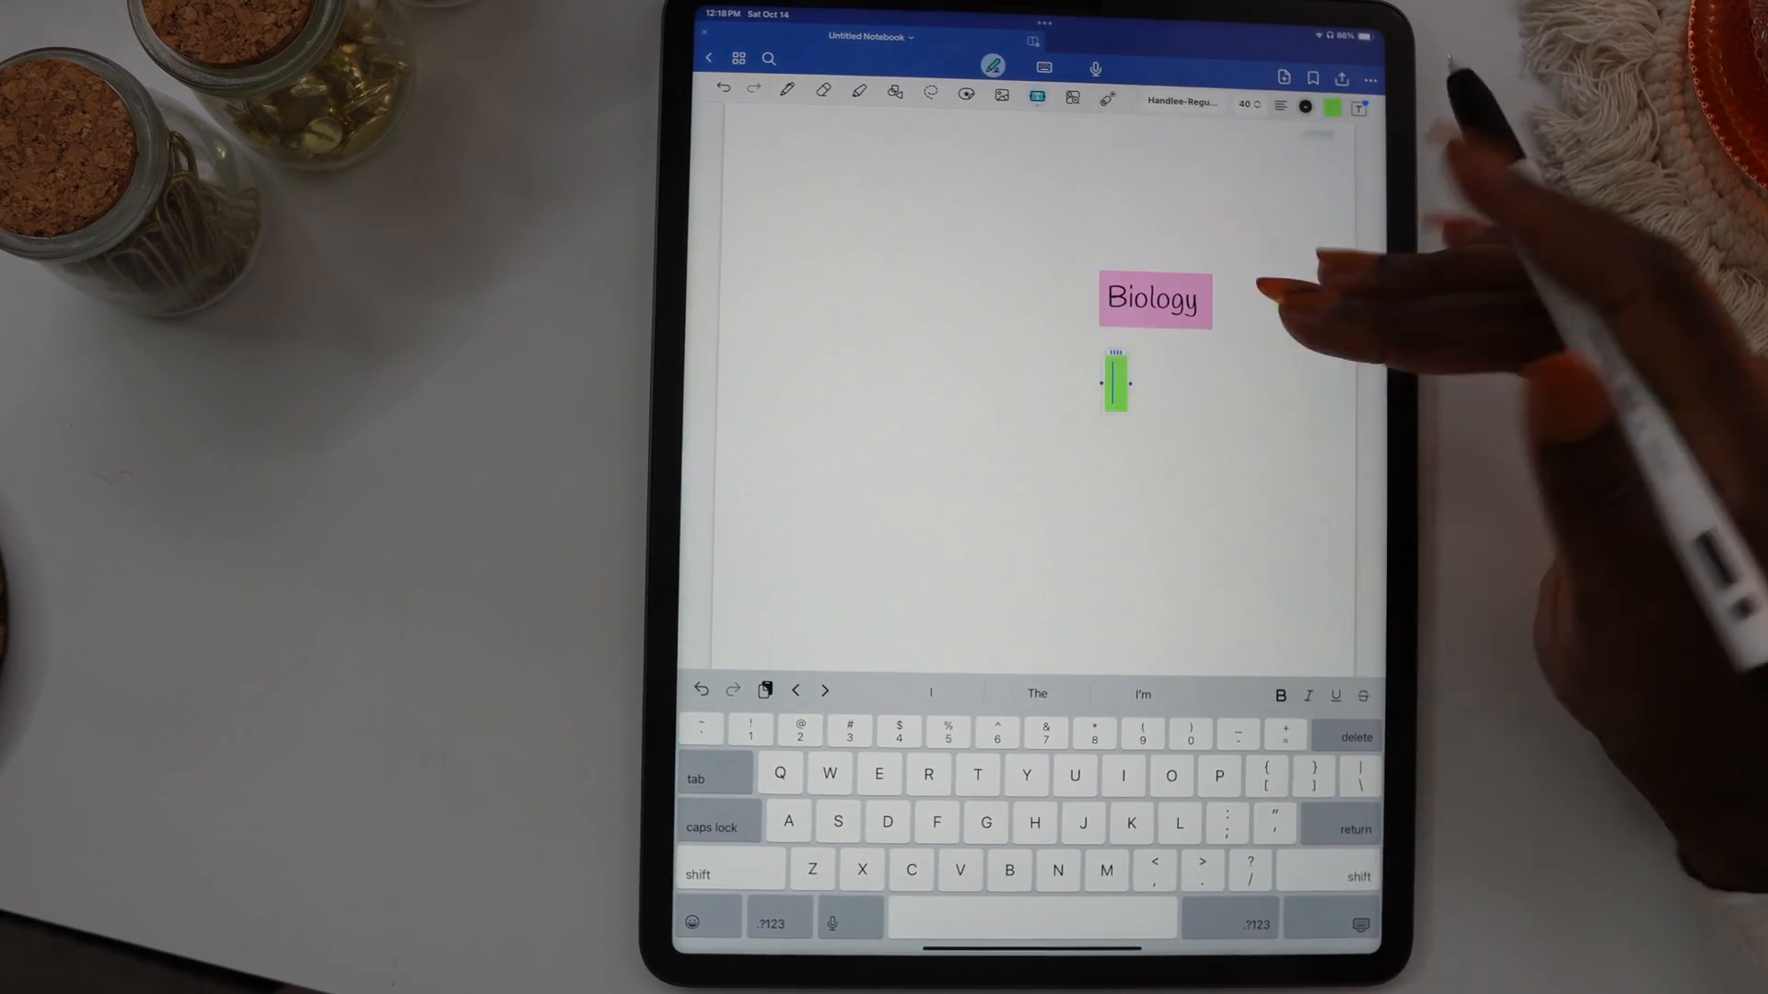
text(History)
text(English)
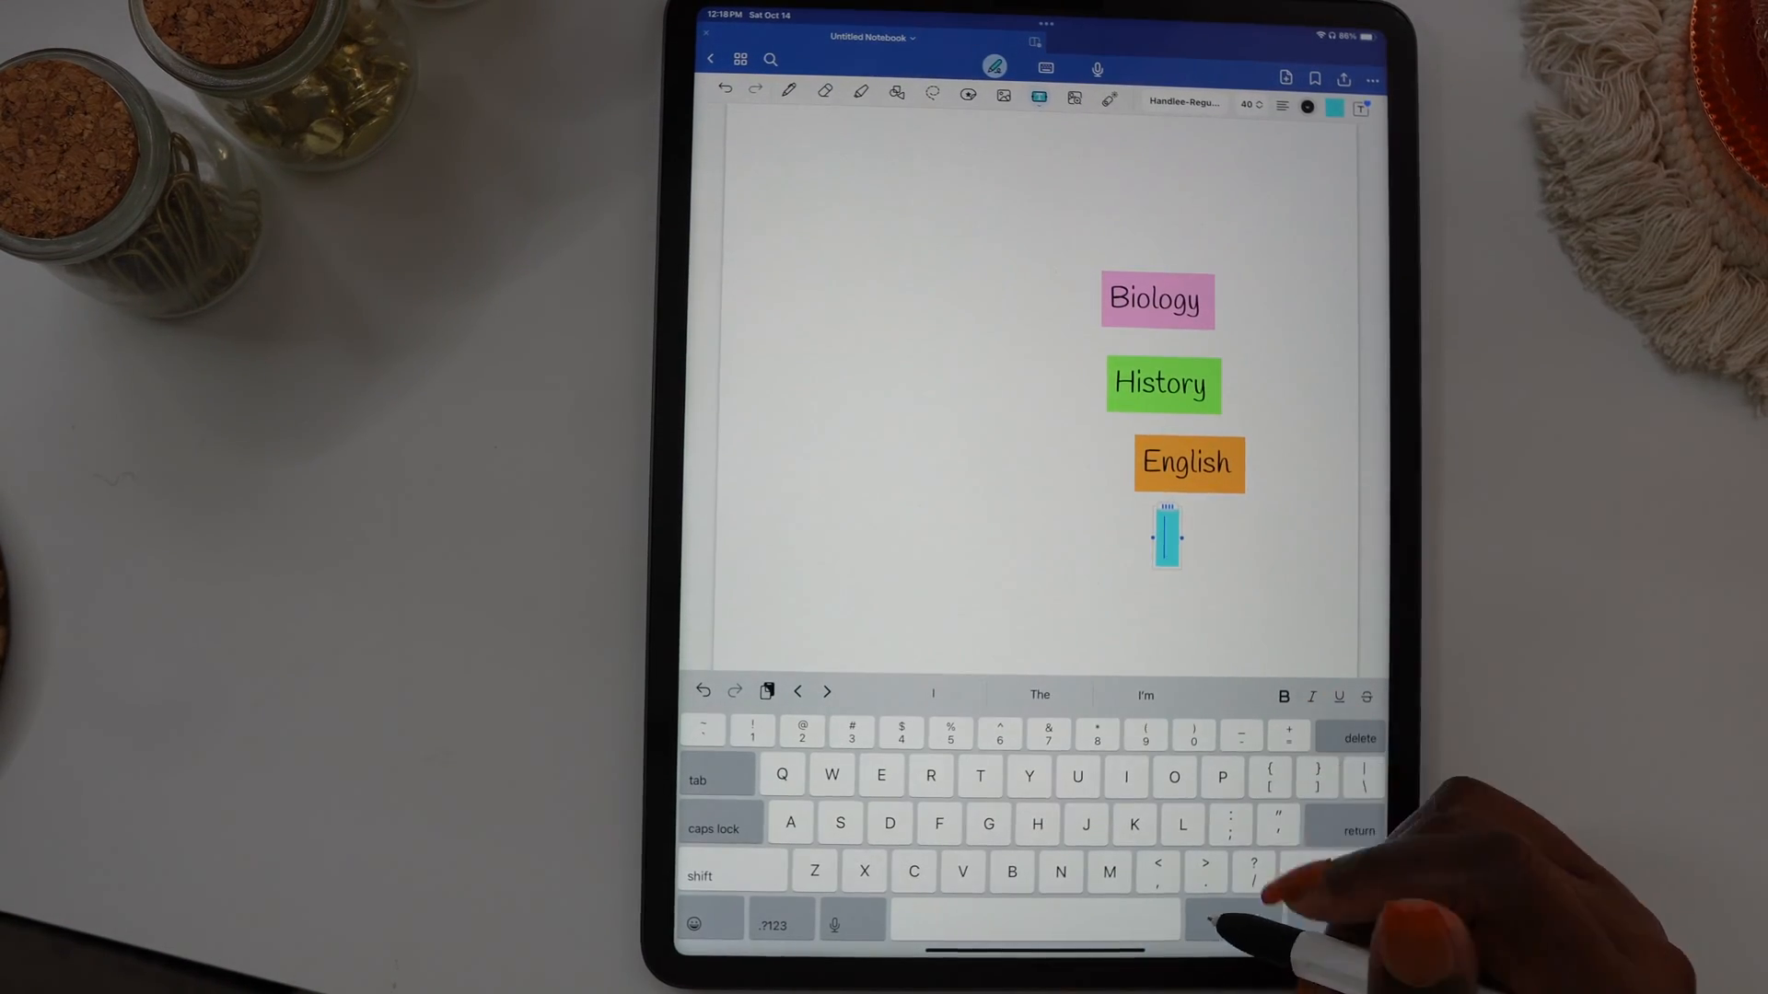
text(Computer Science)
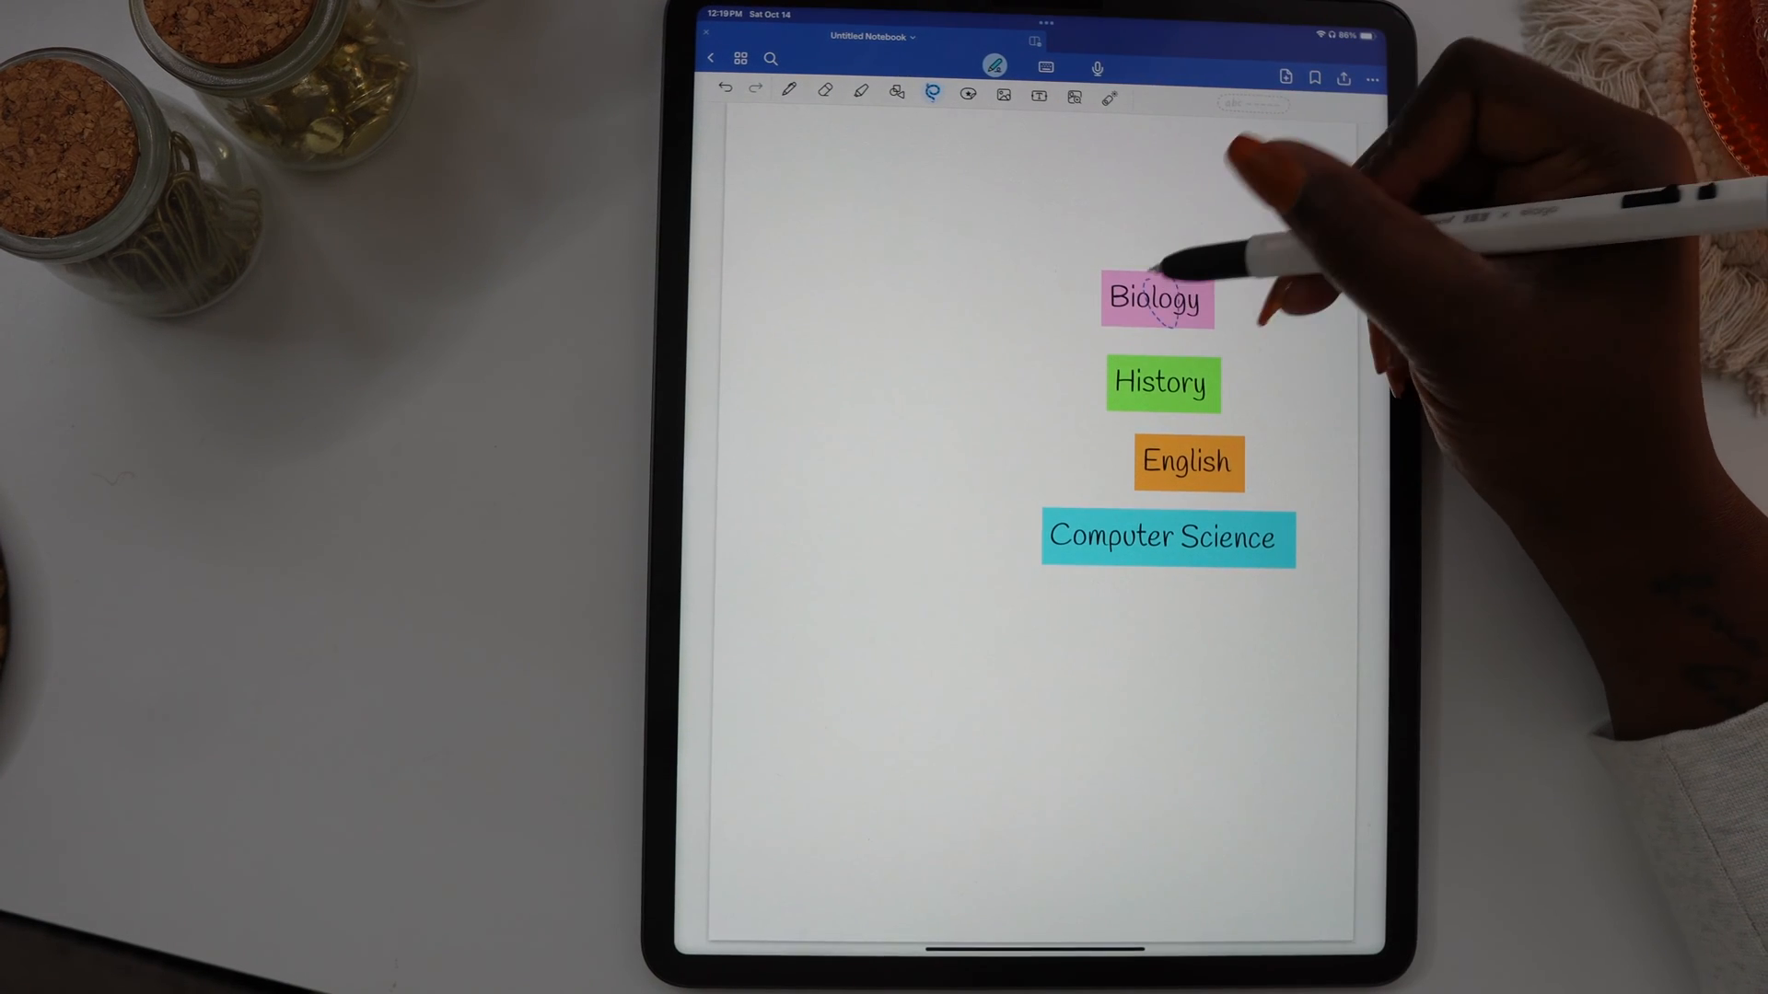
Select the Biology label before moving to the blank fourth page.
click(1157, 298)
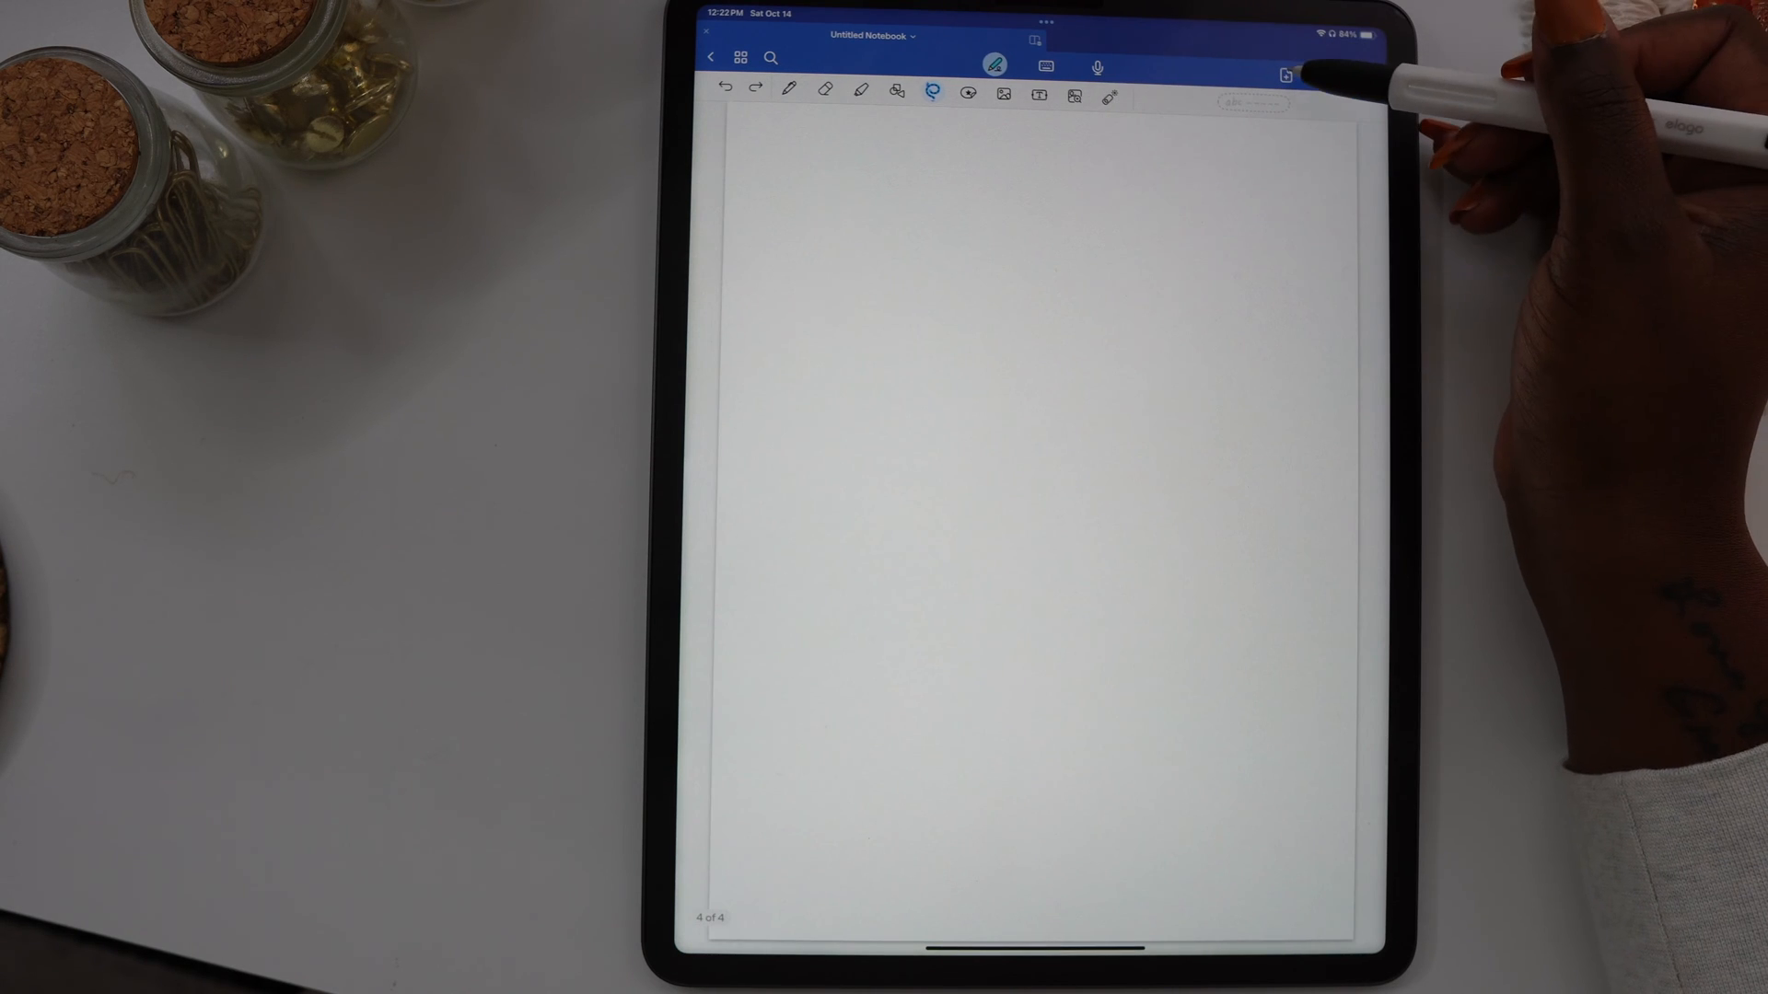
Add a page after the current one using the current template for the vertical tabs.
click(1283, 76)
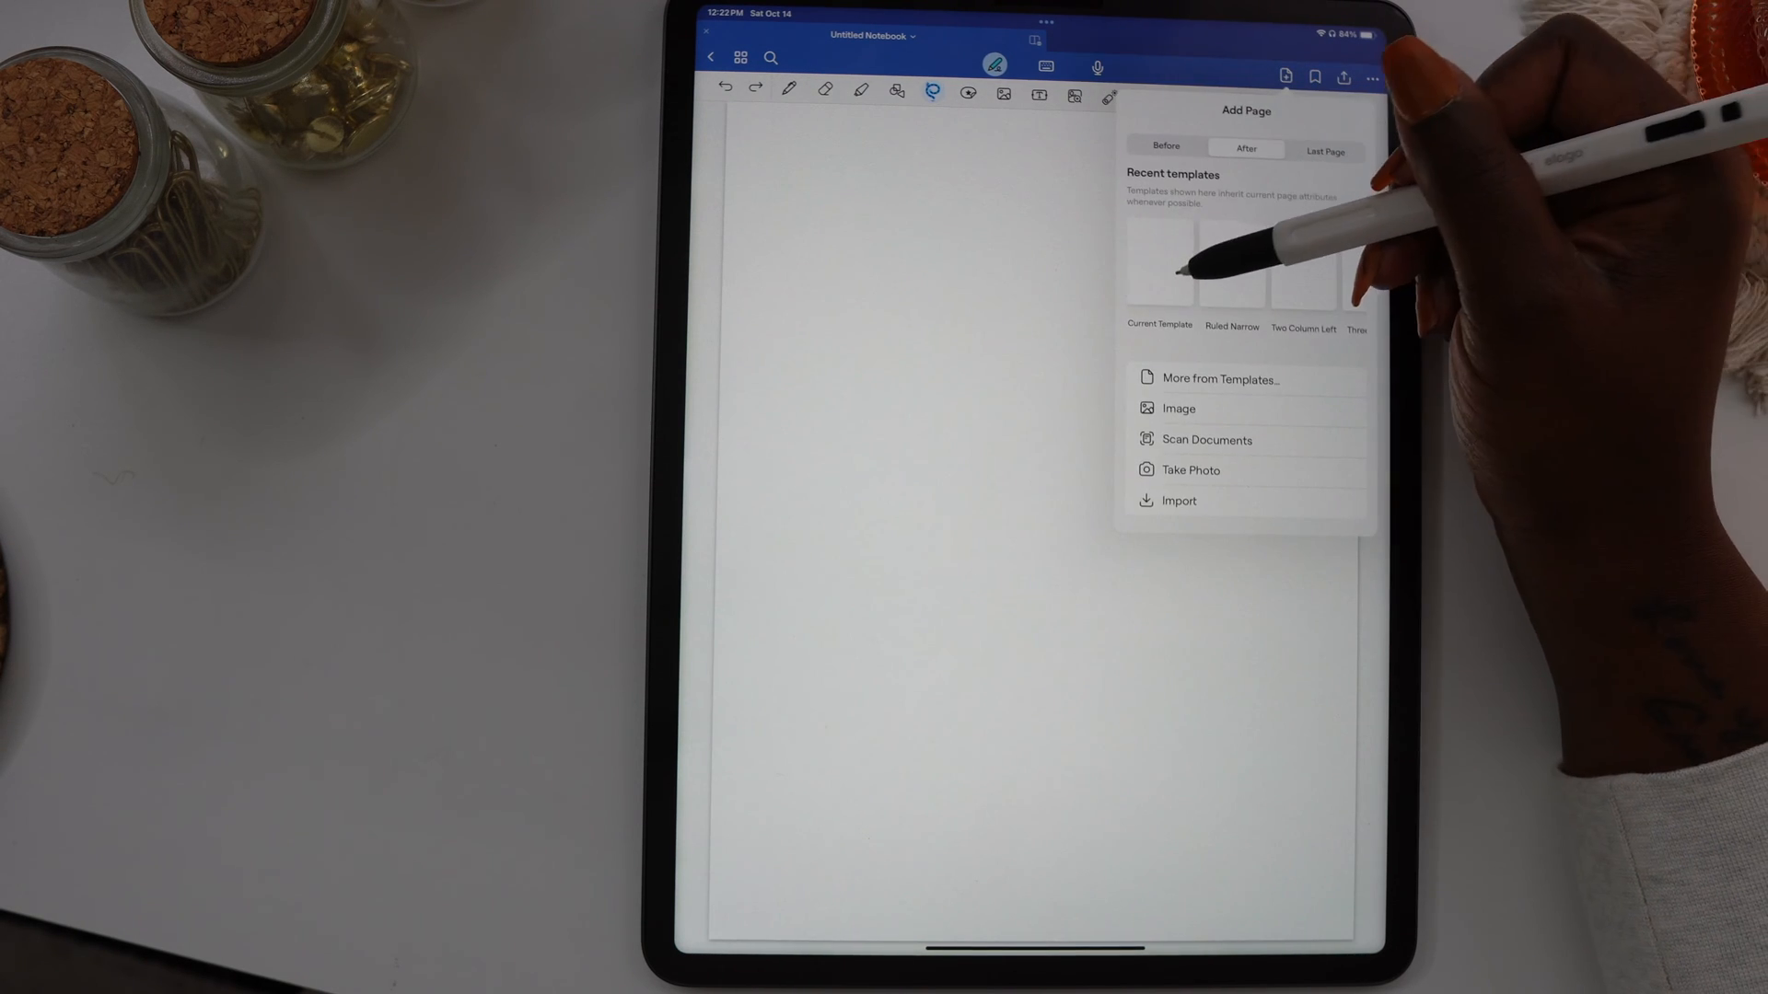
click(1160, 265)
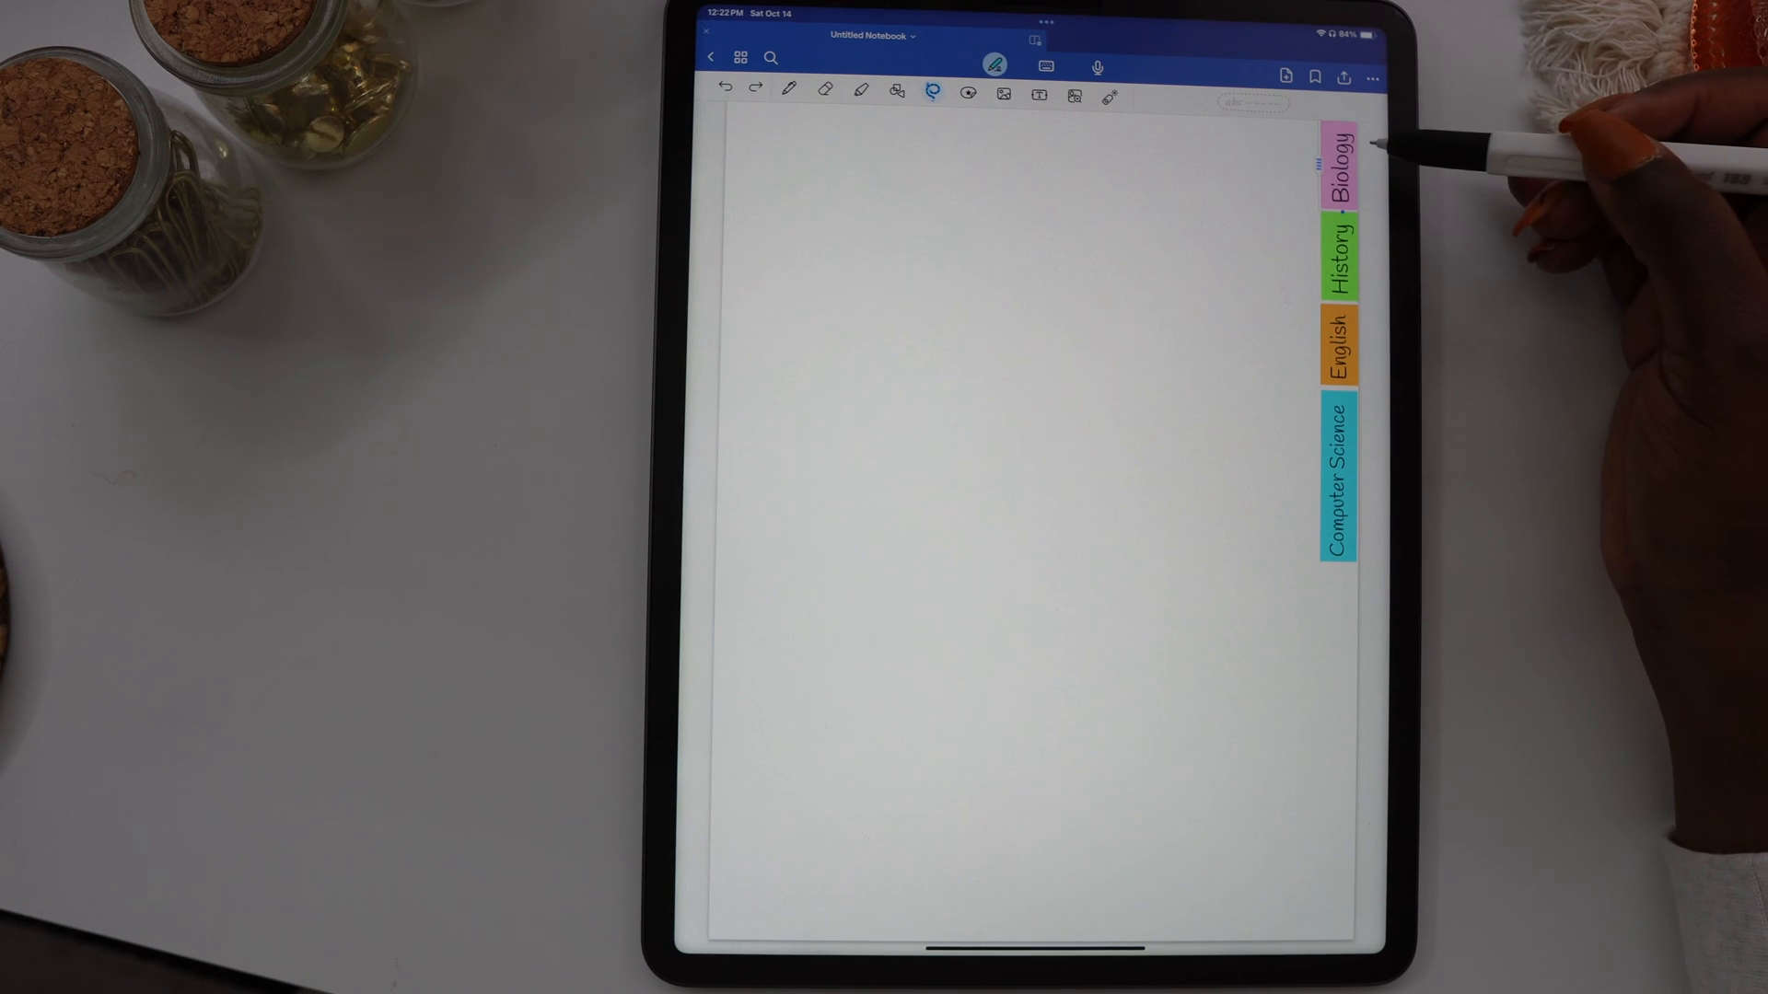
Link the Biology and History tabs to pages within this notebook.
click(1339, 170)
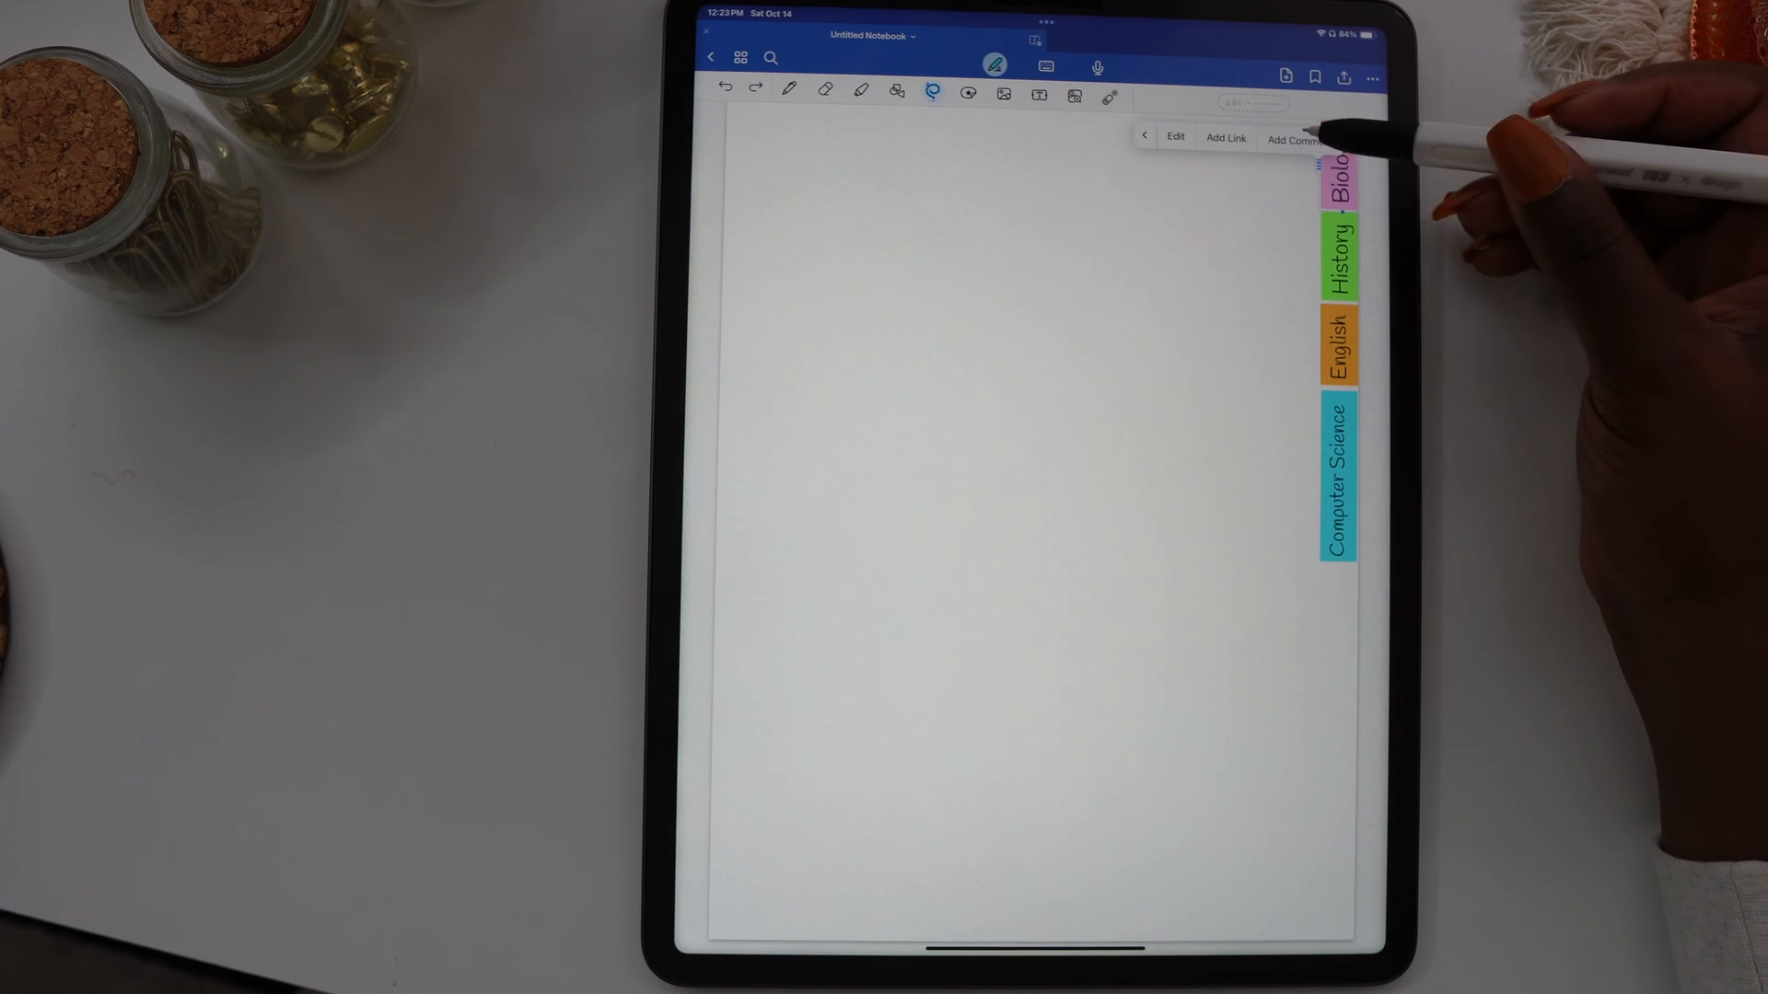
click(1226, 138)
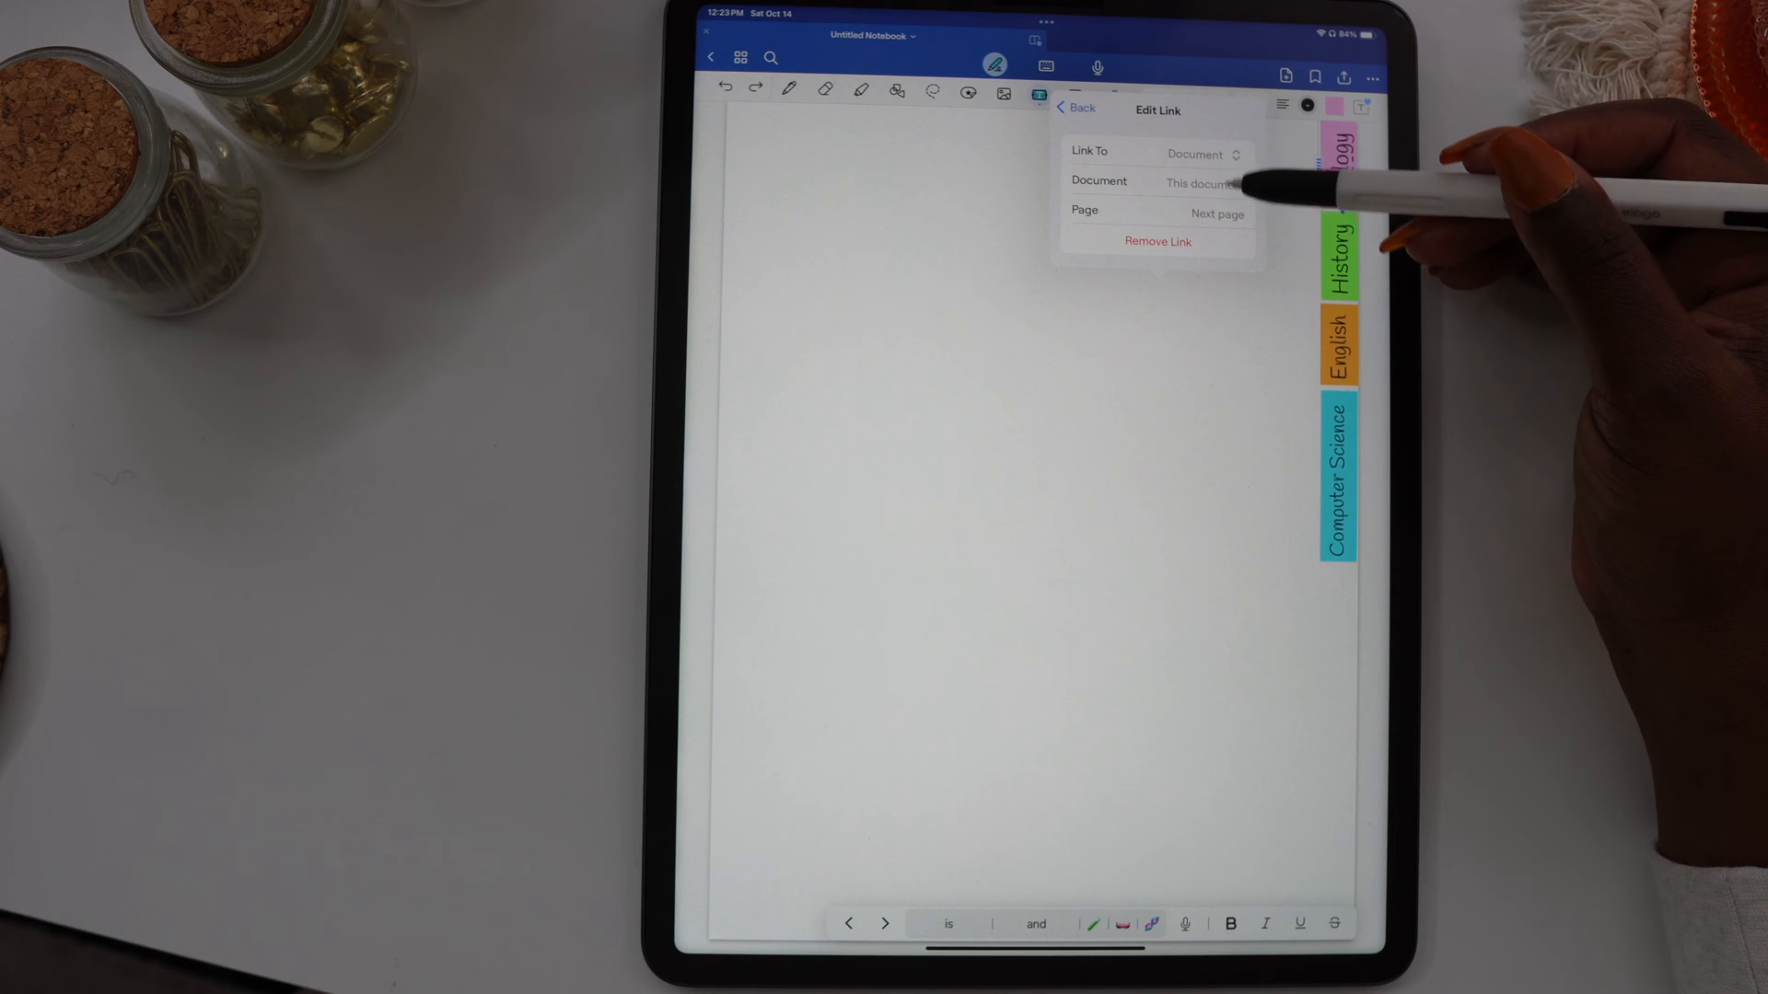
click(1215, 214)
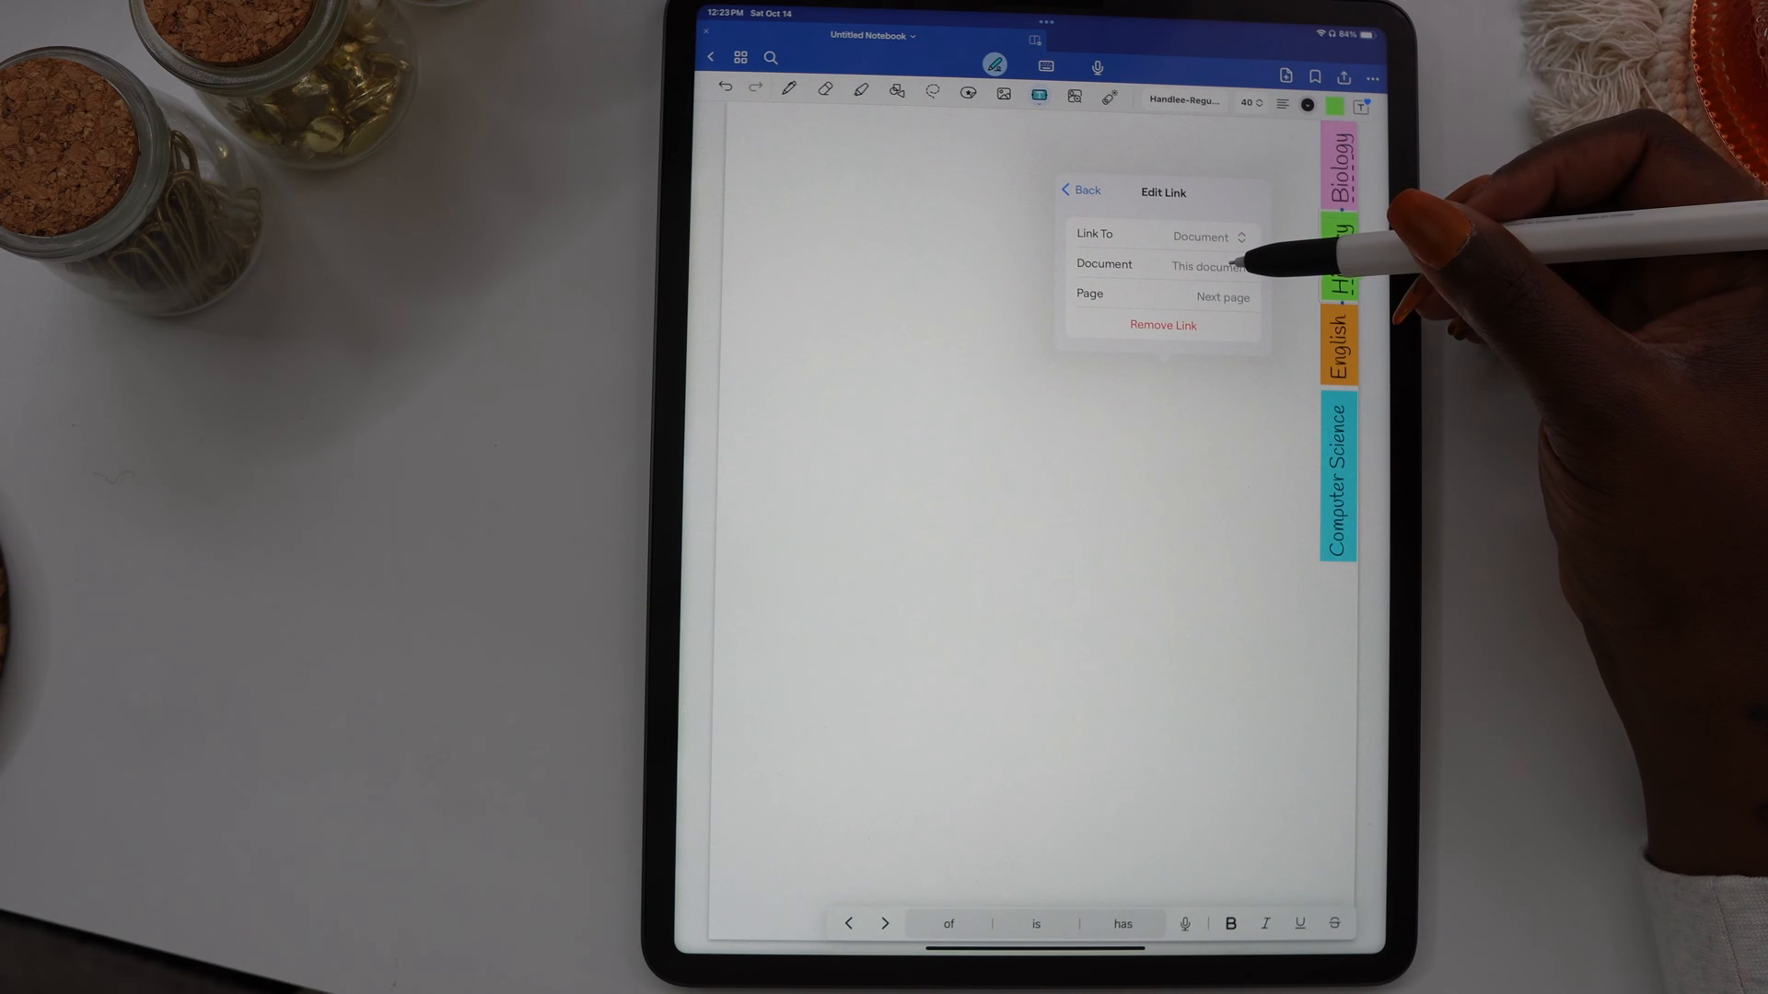
click(1223, 296)
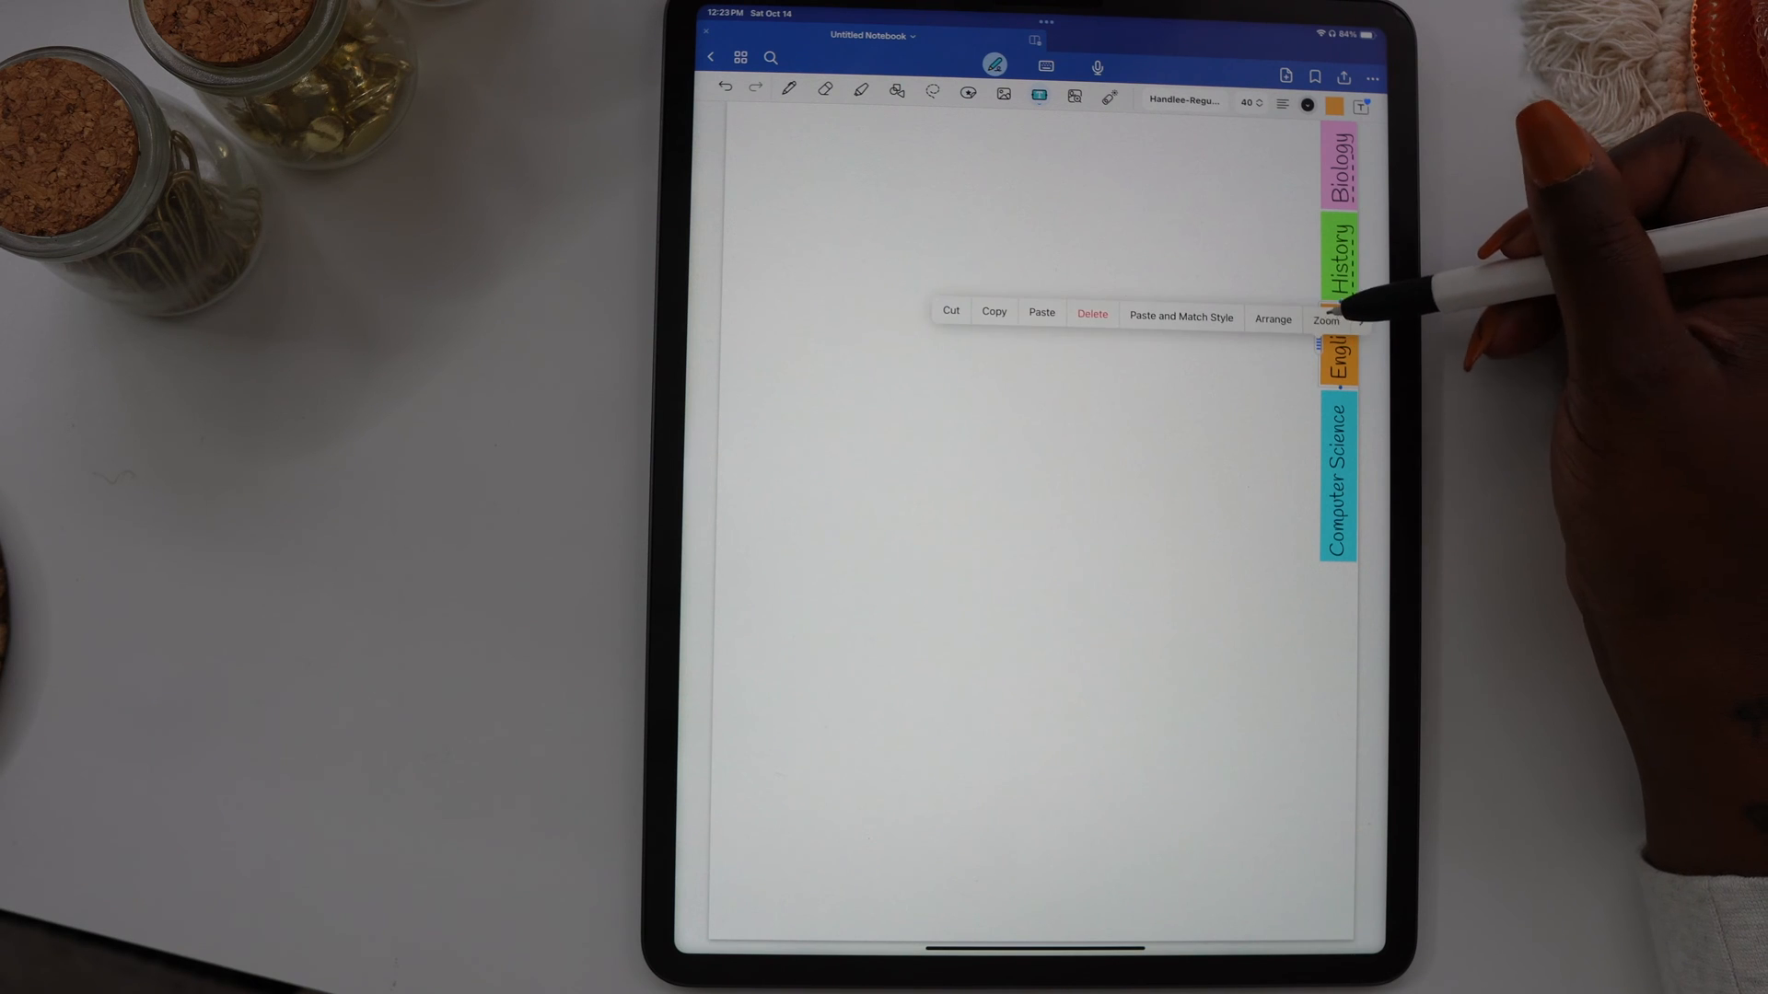
Link the English and Computer Science tabs to their pages in this notebook.
click(1342, 313)
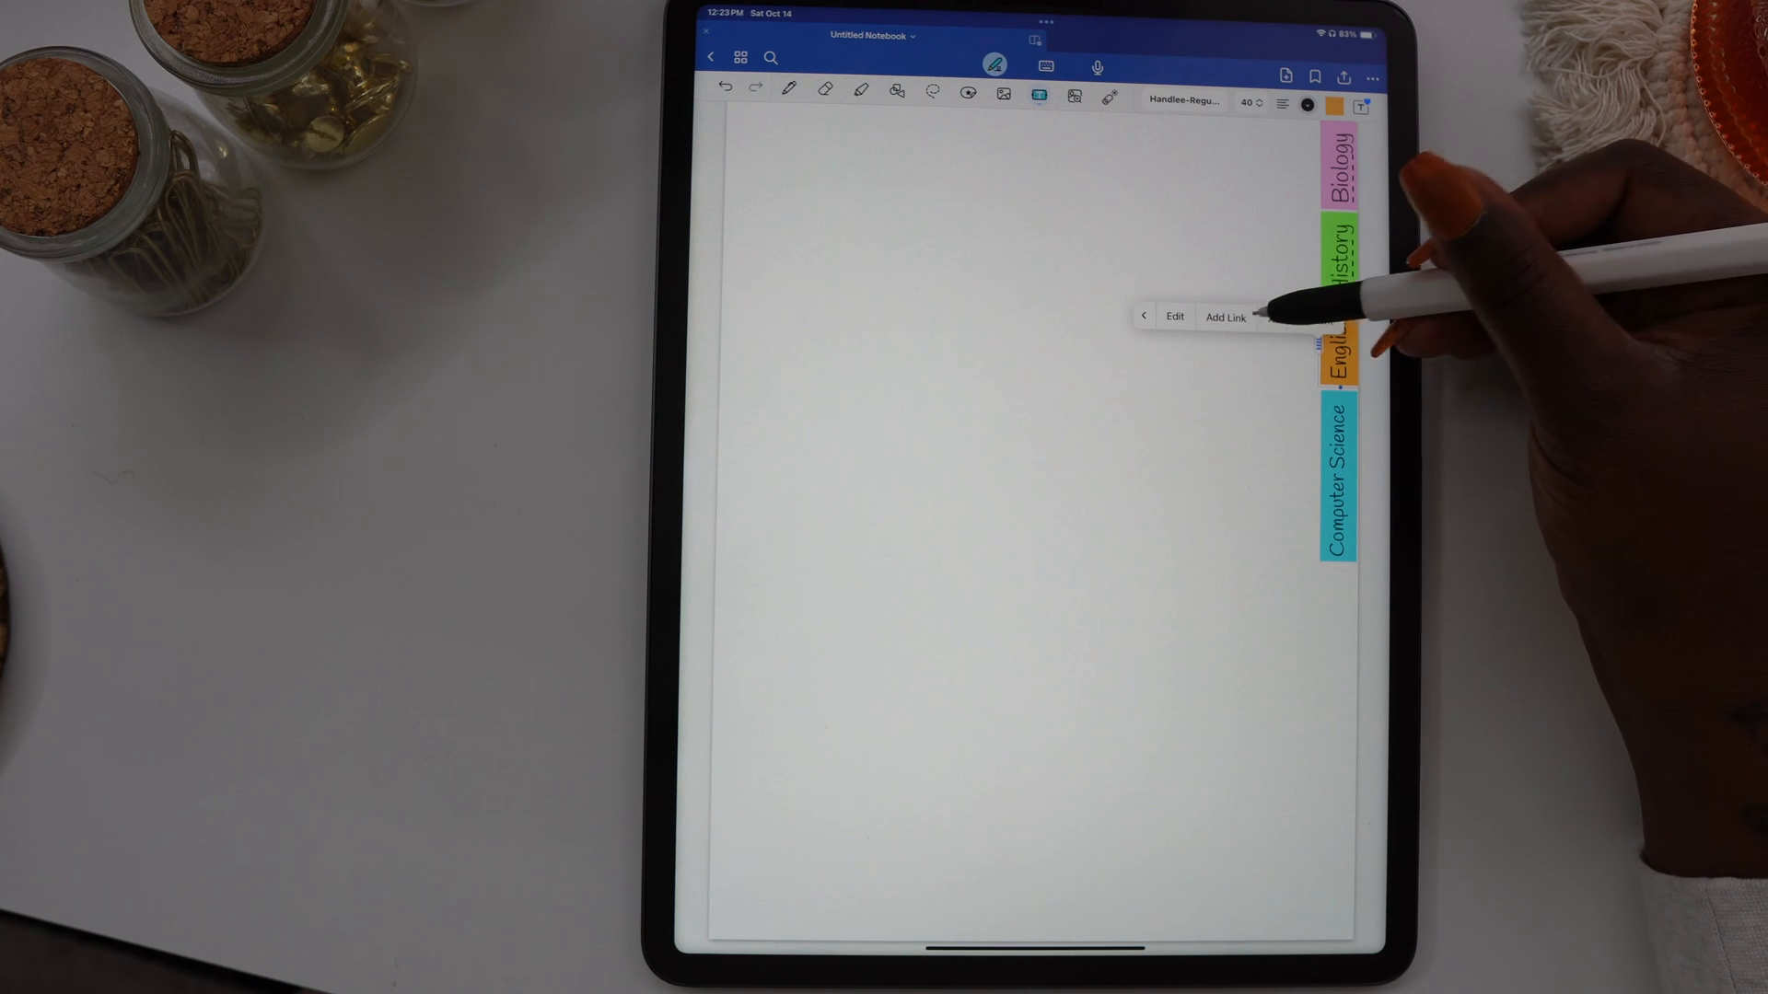
click(1226, 317)
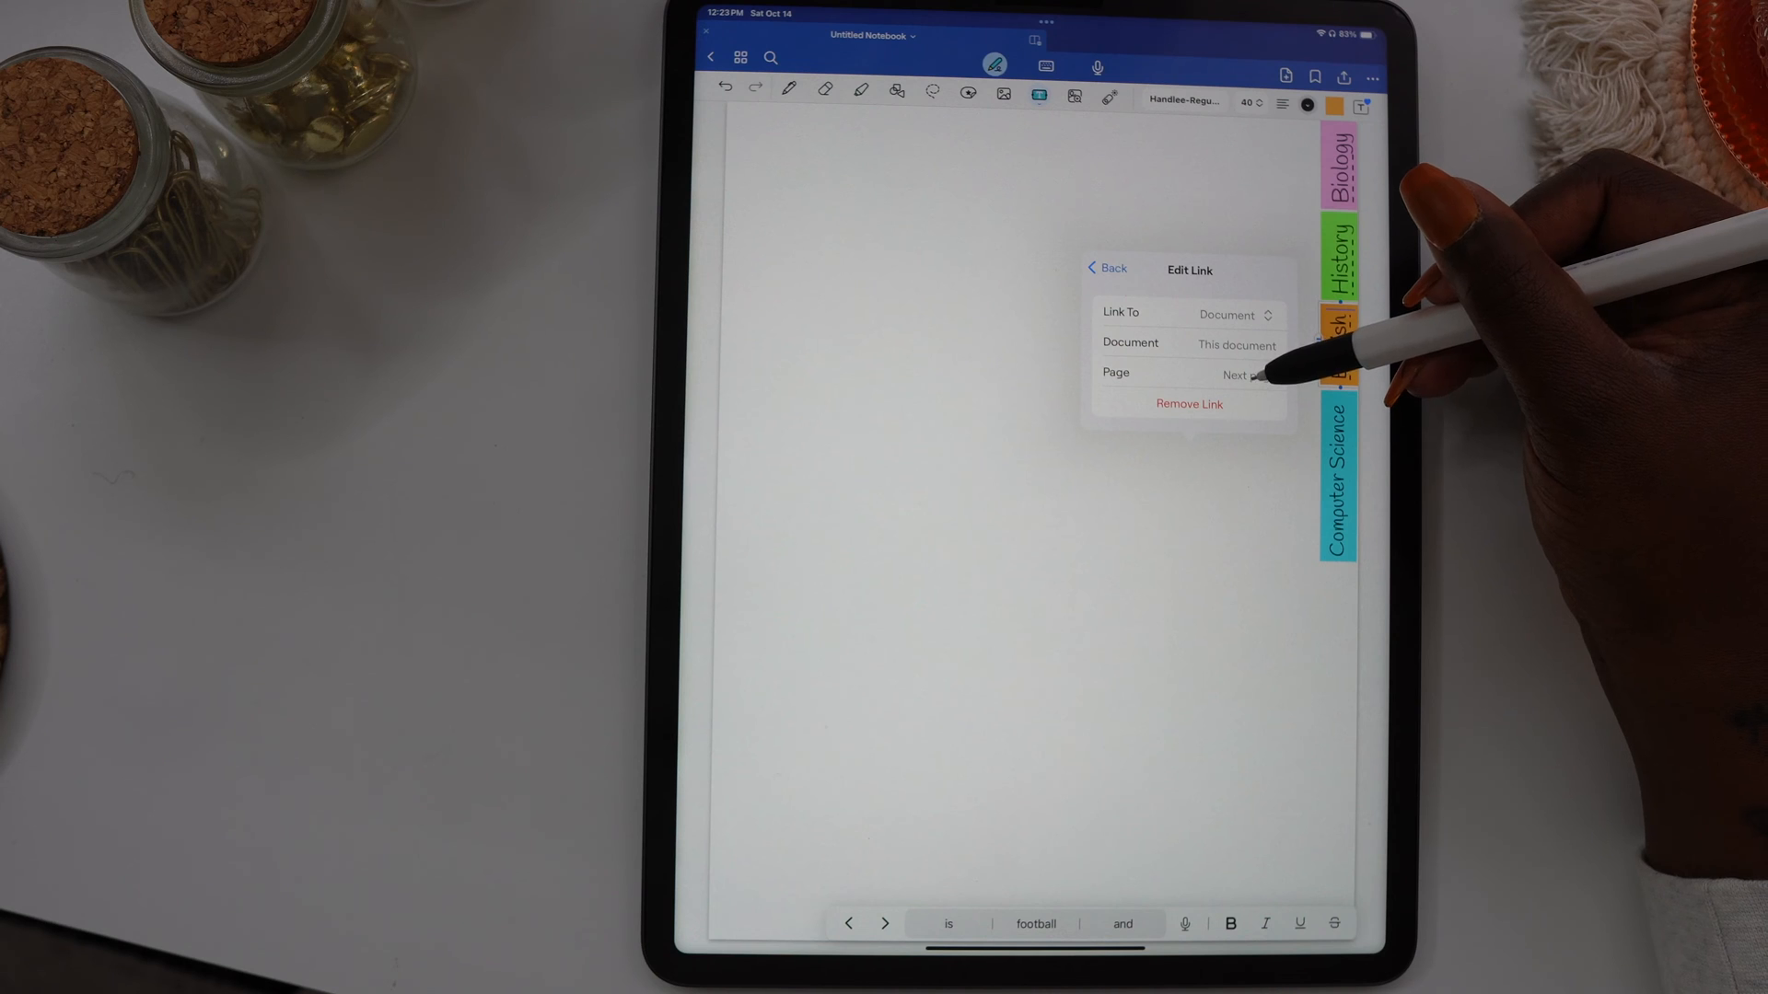
click(1239, 372)
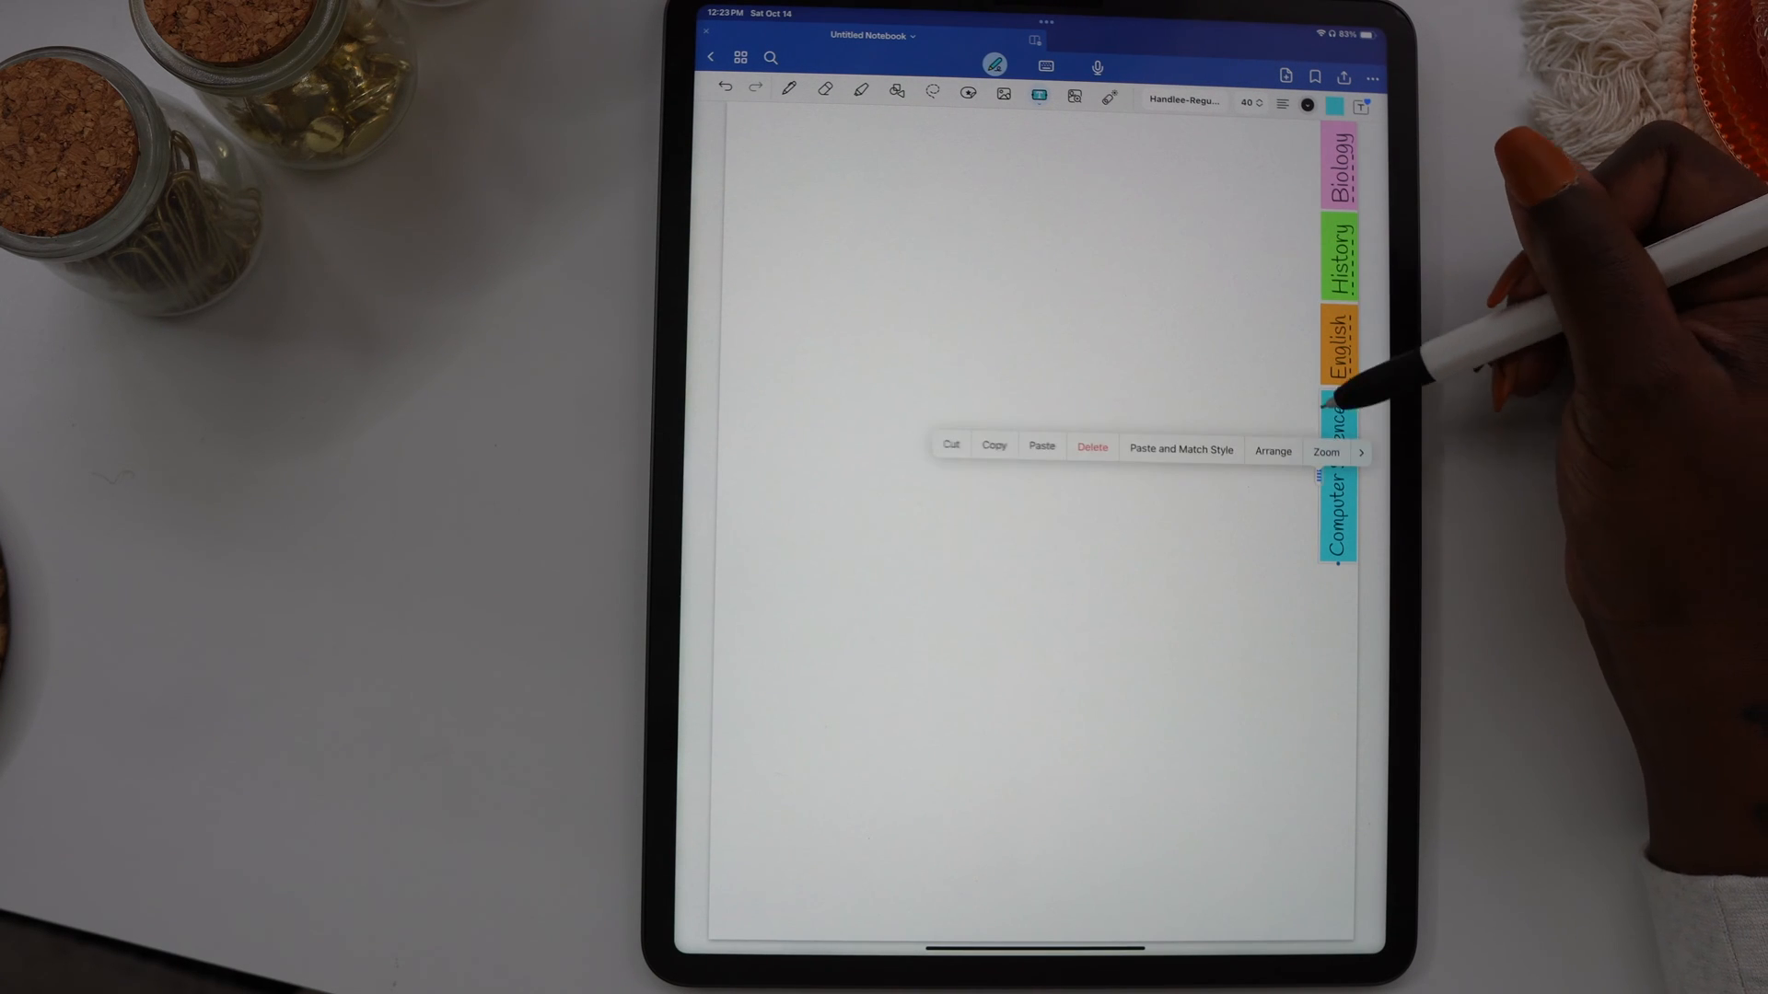
click(1359, 453)
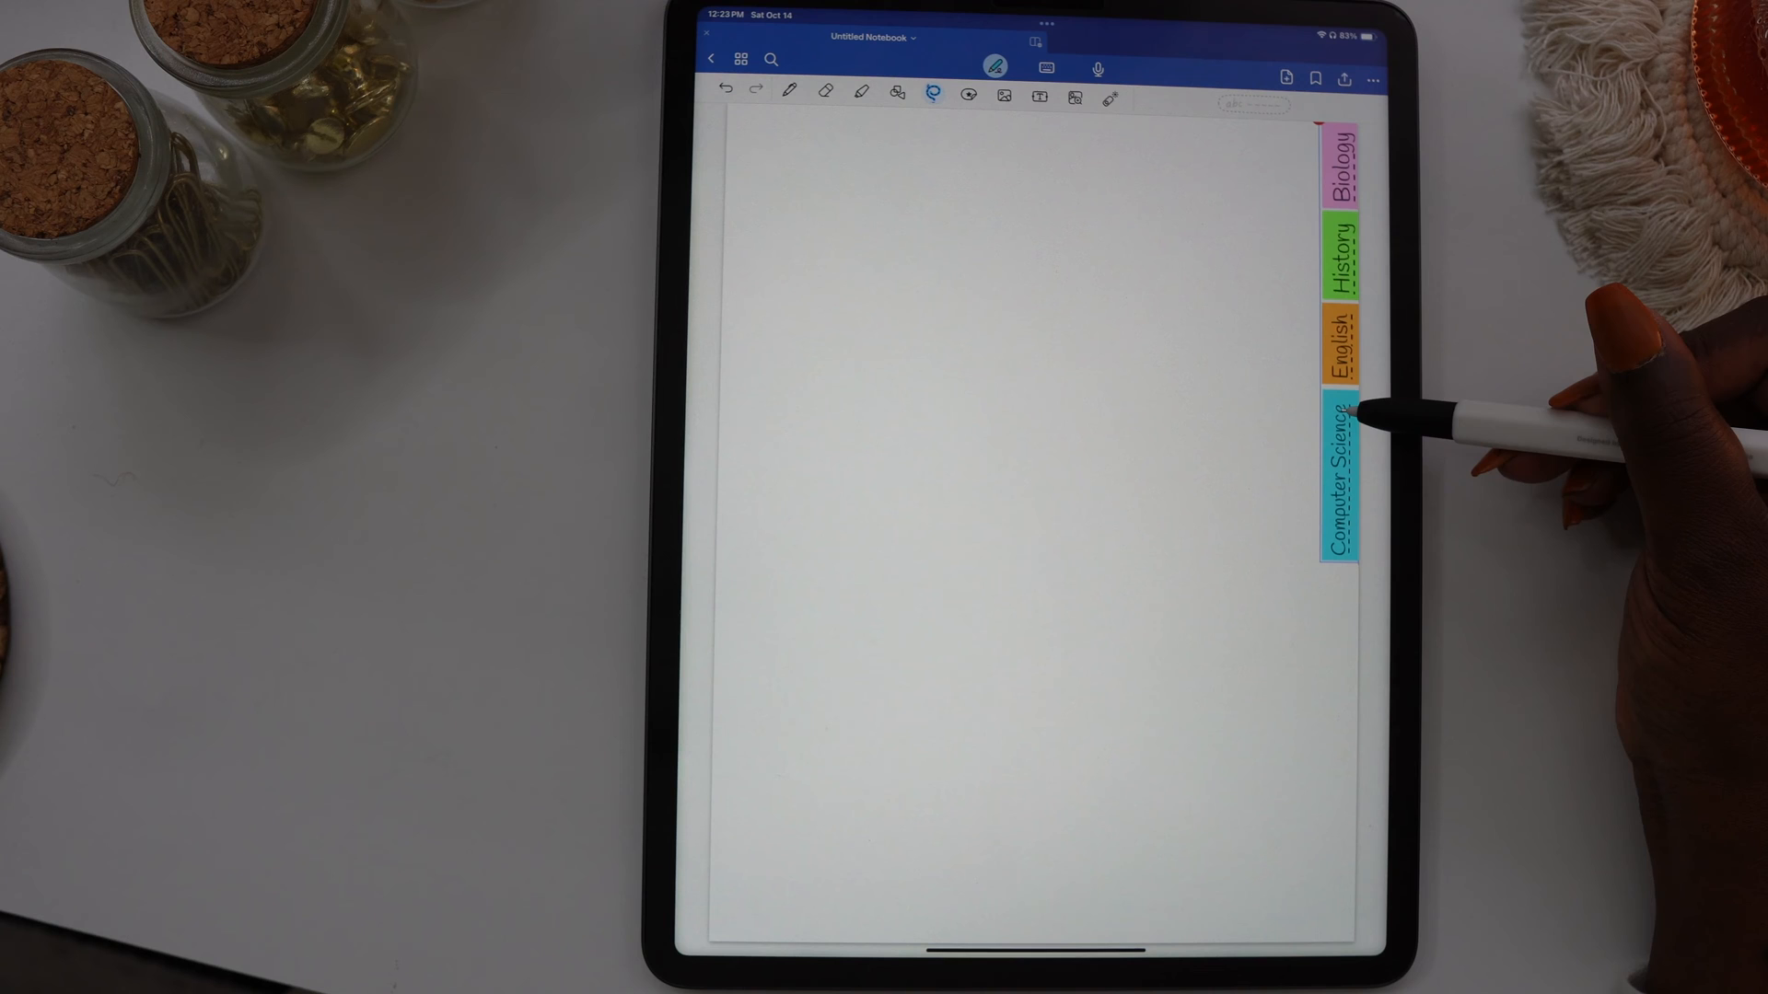
Paste the subject tabs onto the blank page via long-press.
click(1337, 484)
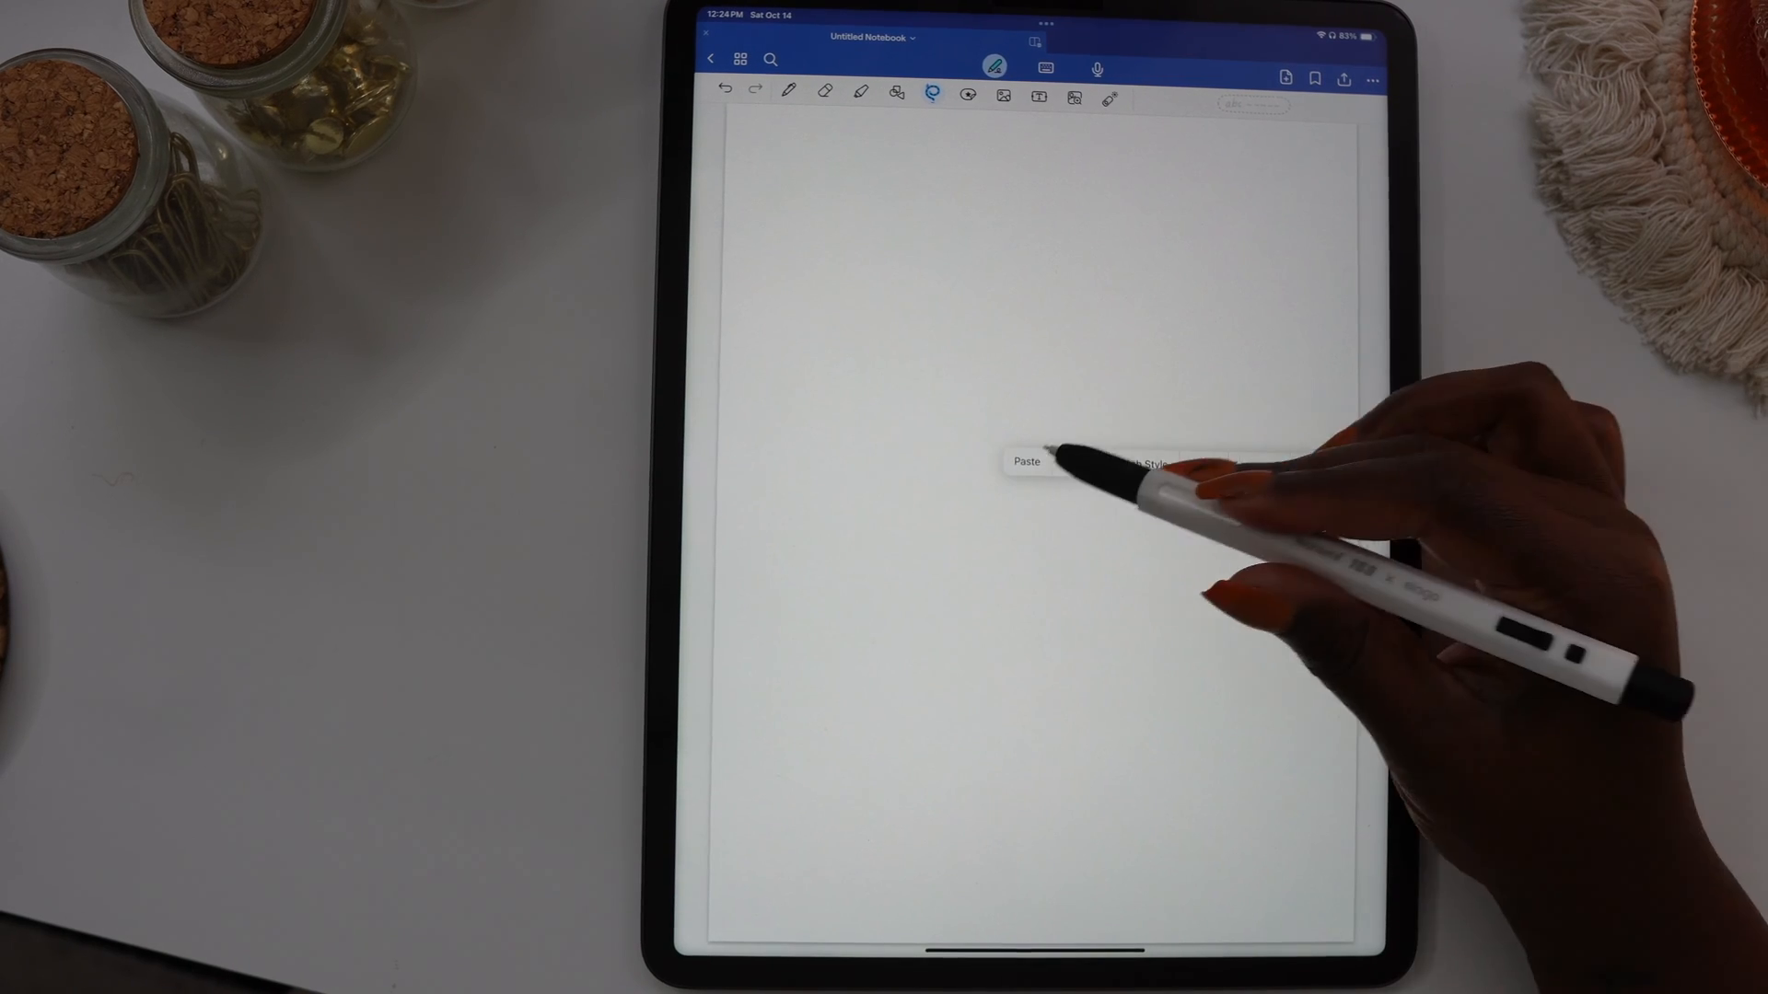
click(1025, 461)
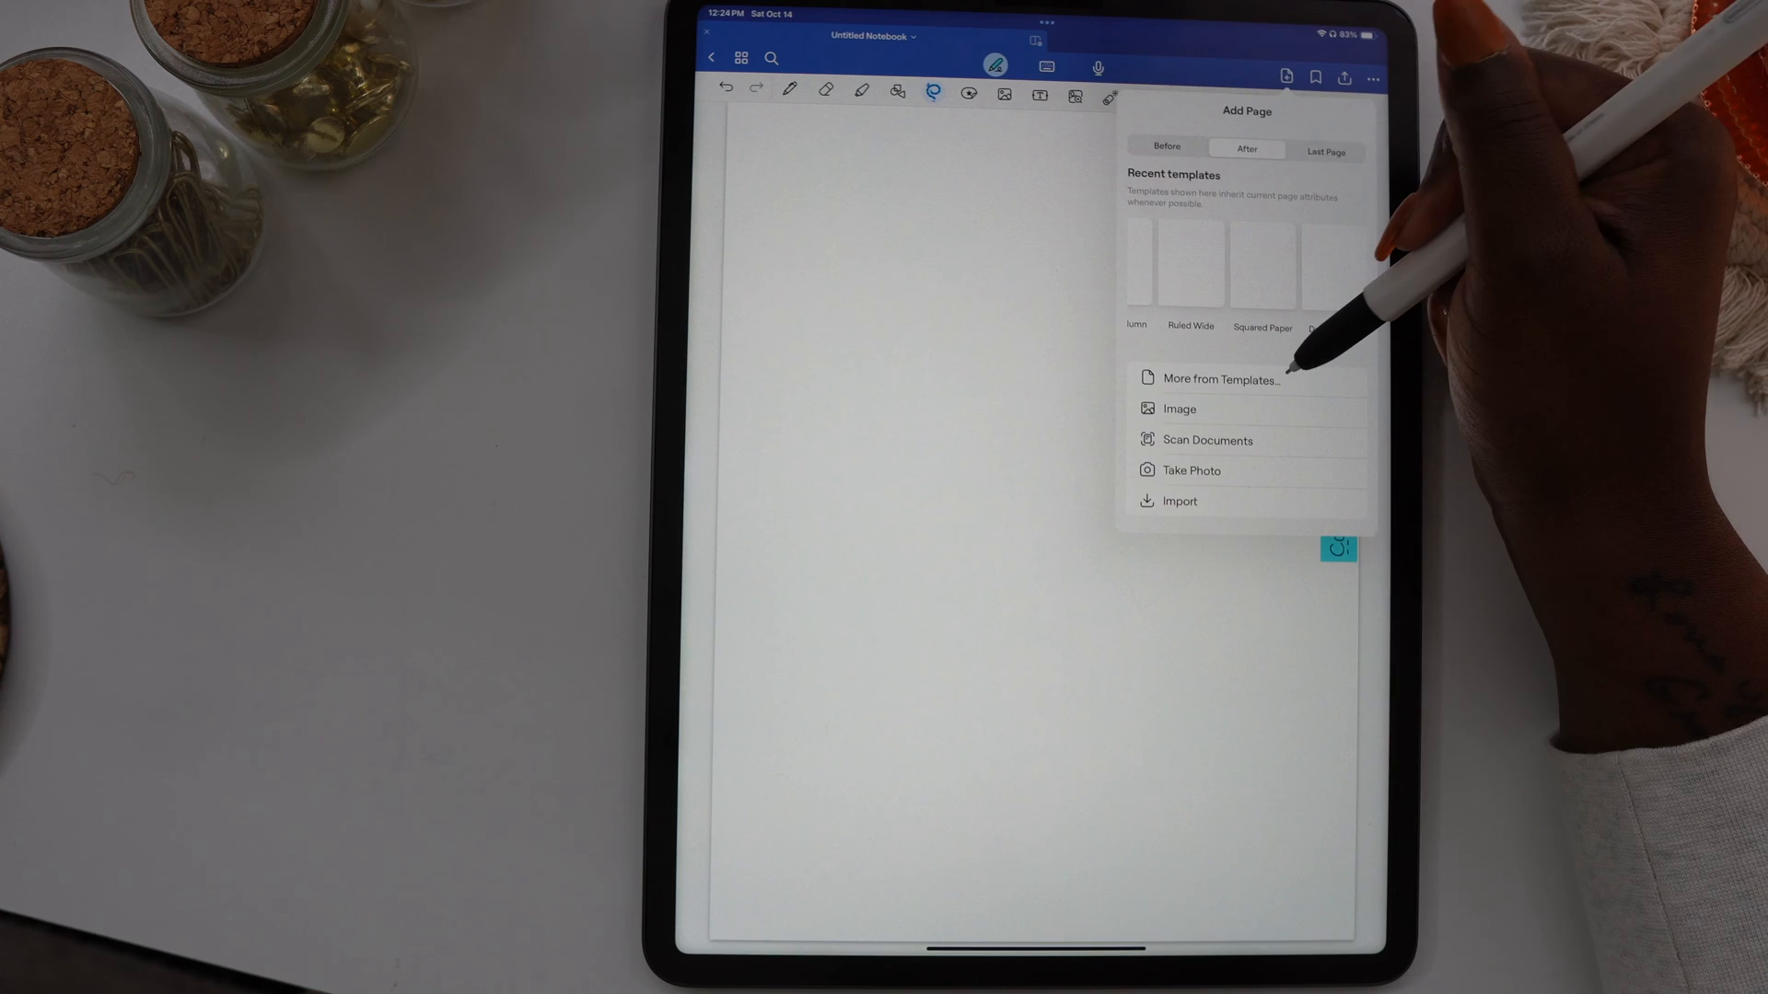
Add a black narrow-ruled page from the More templates list.
click(1222, 379)
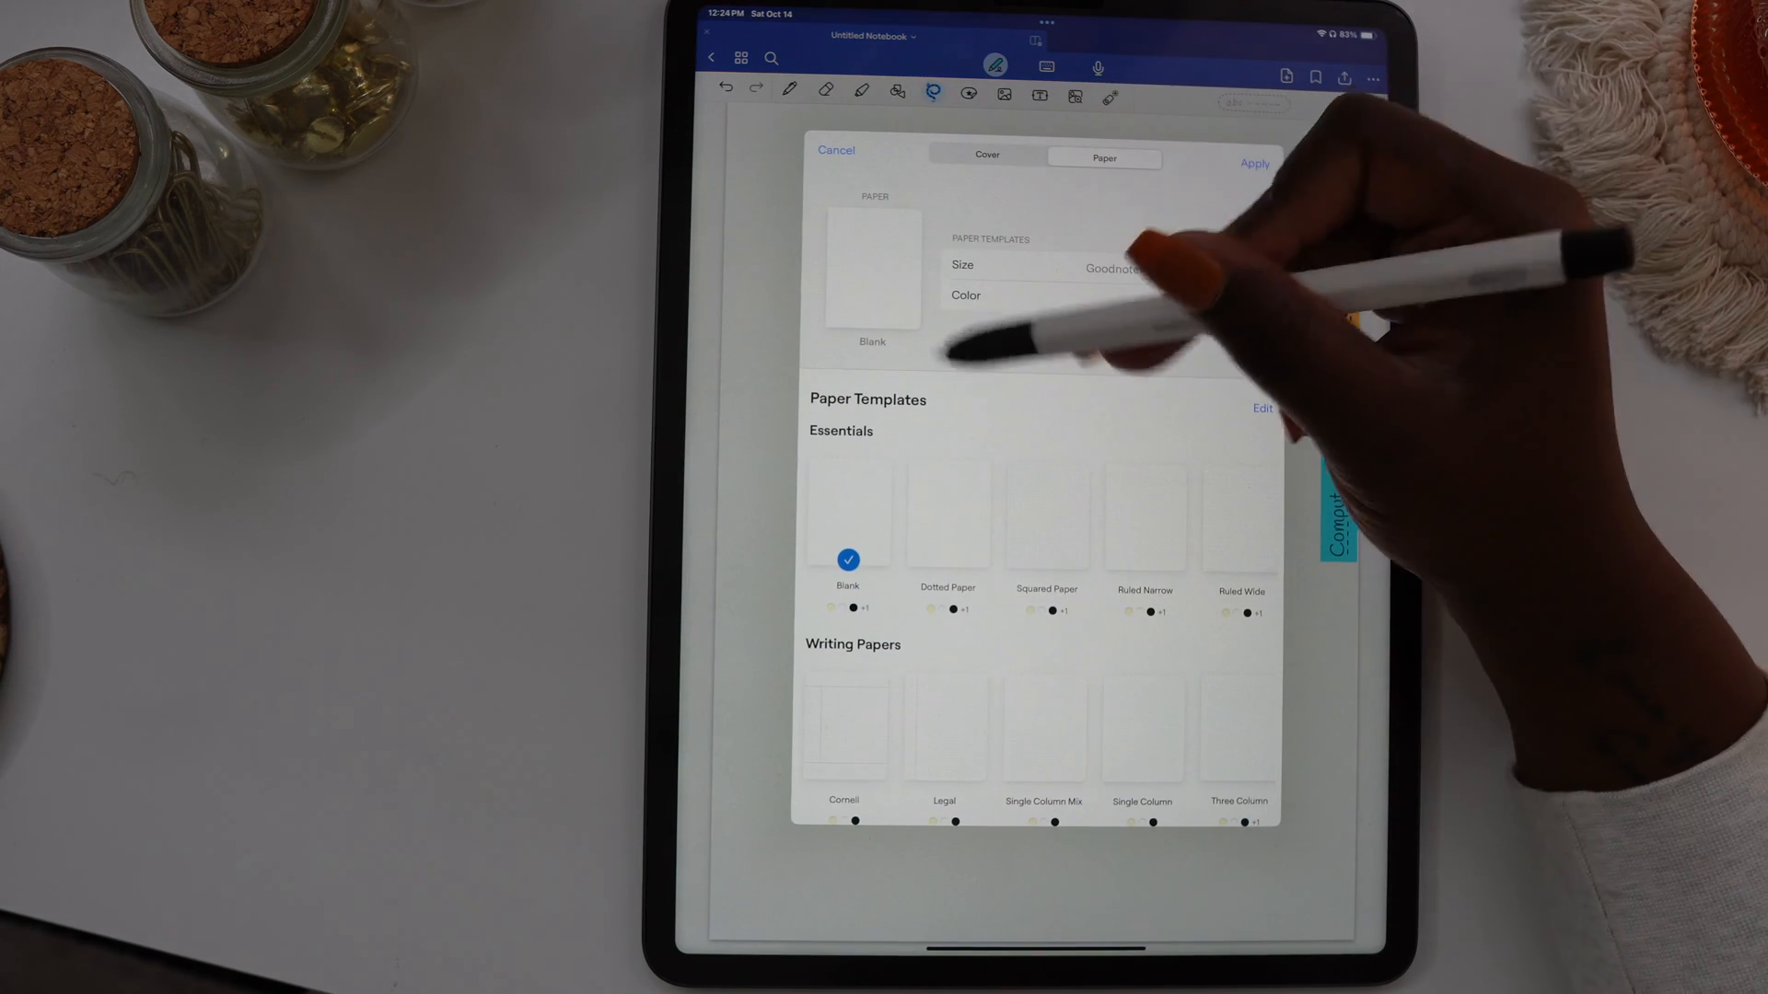
click(946, 512)
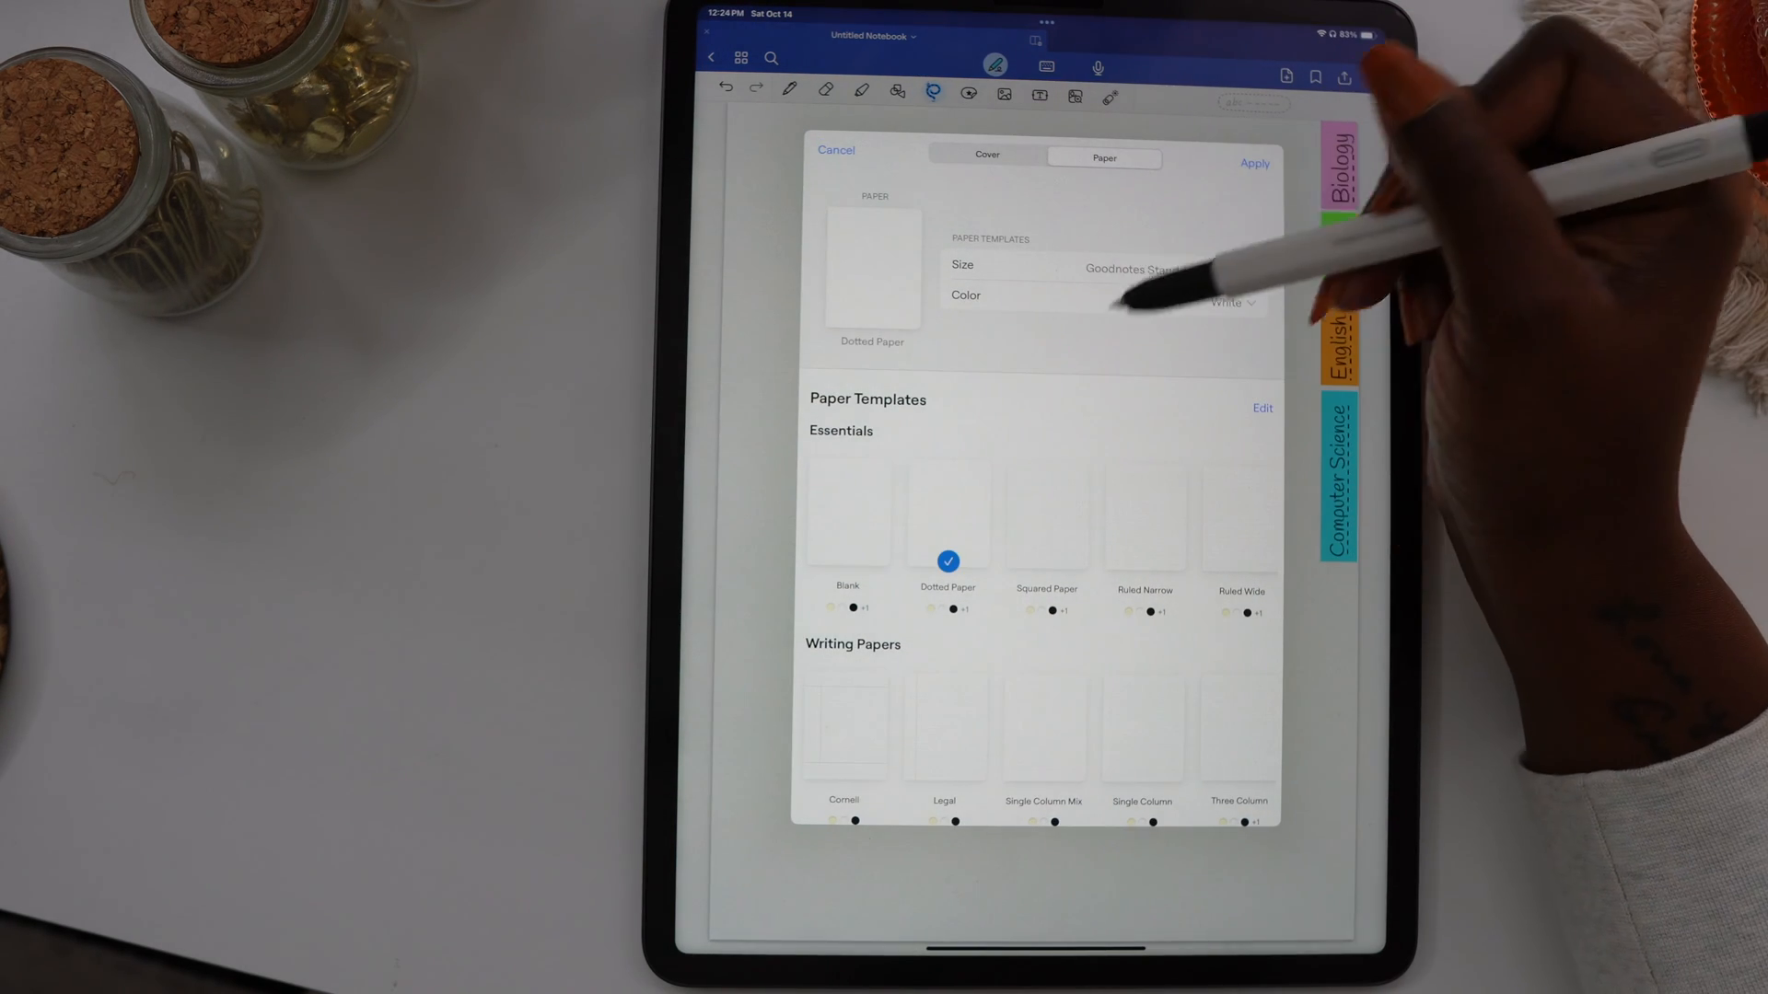
click(1228, 302)
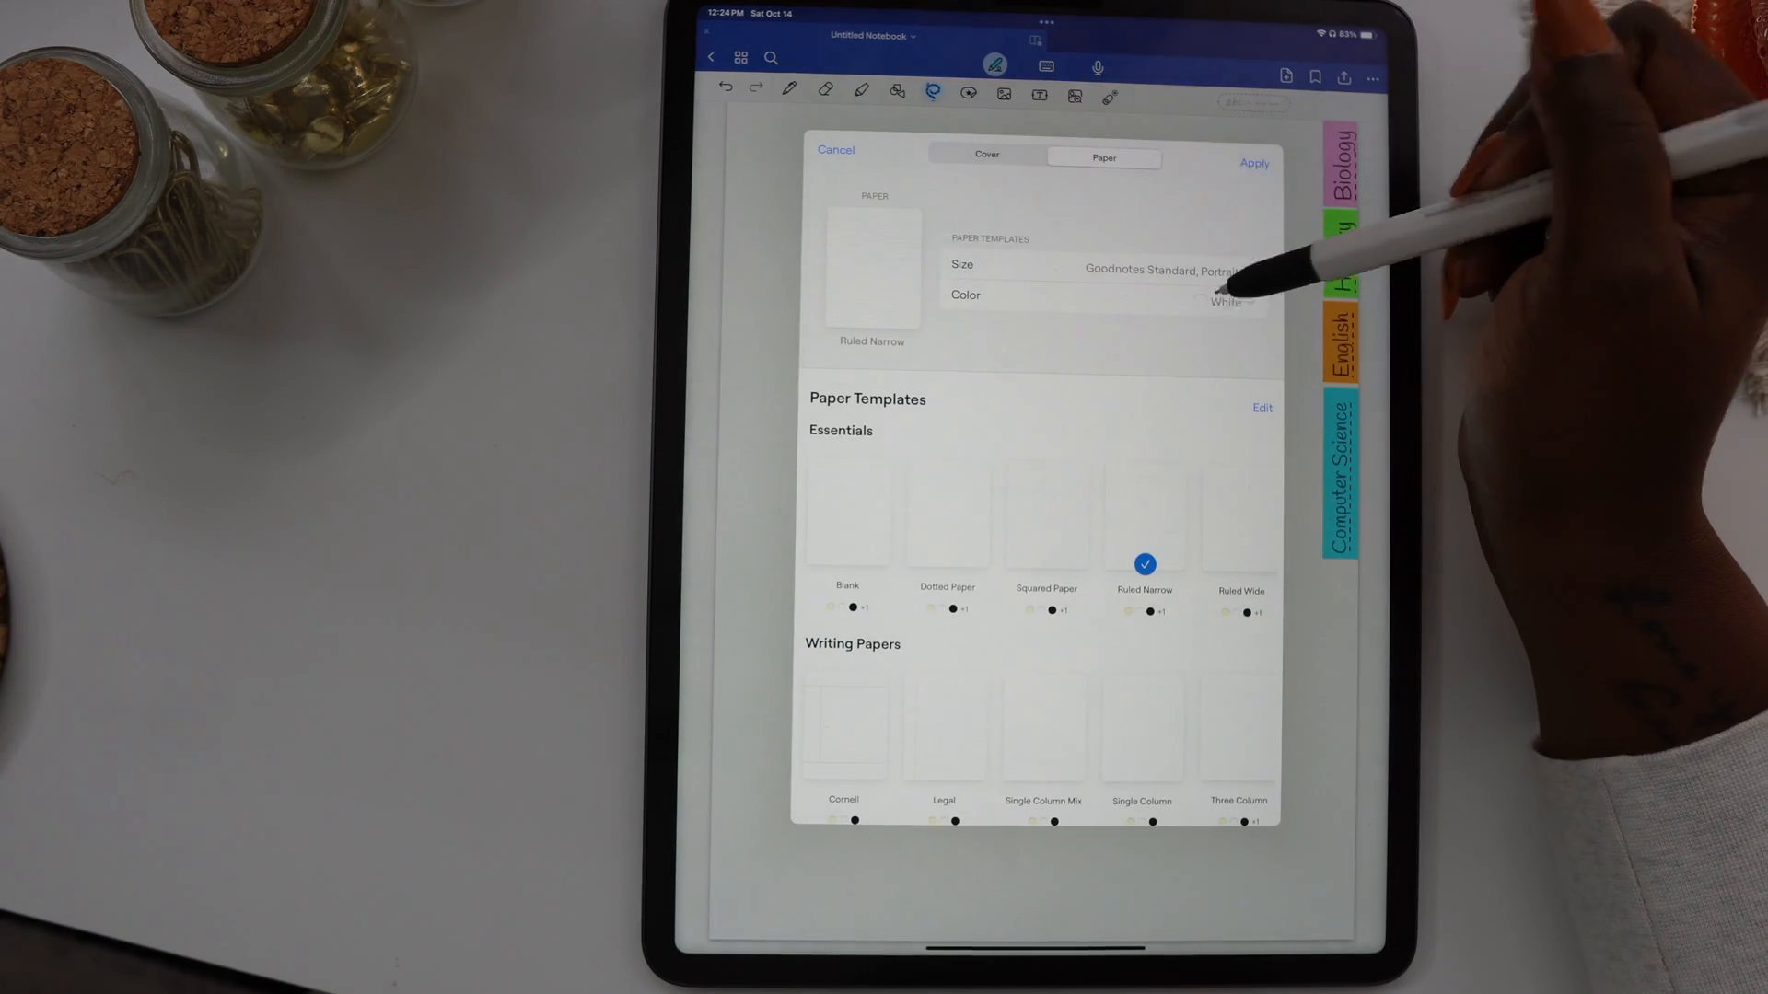
click(1228, 302)
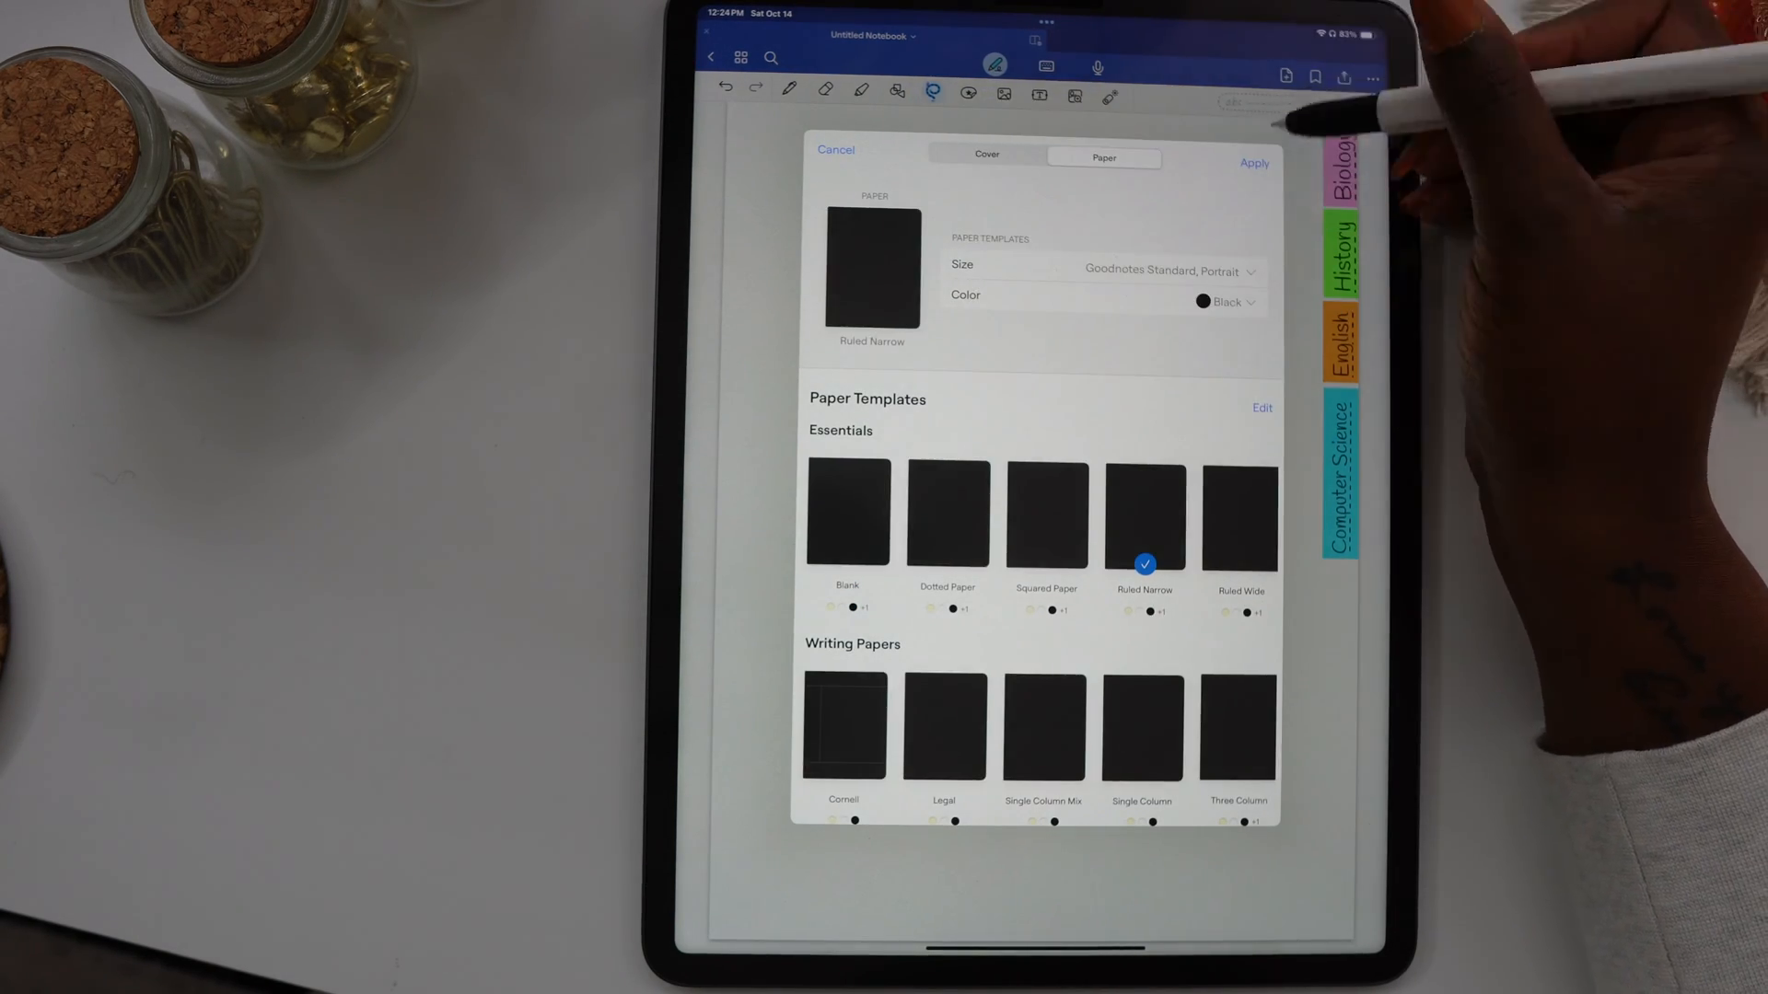
click(1253, 162)
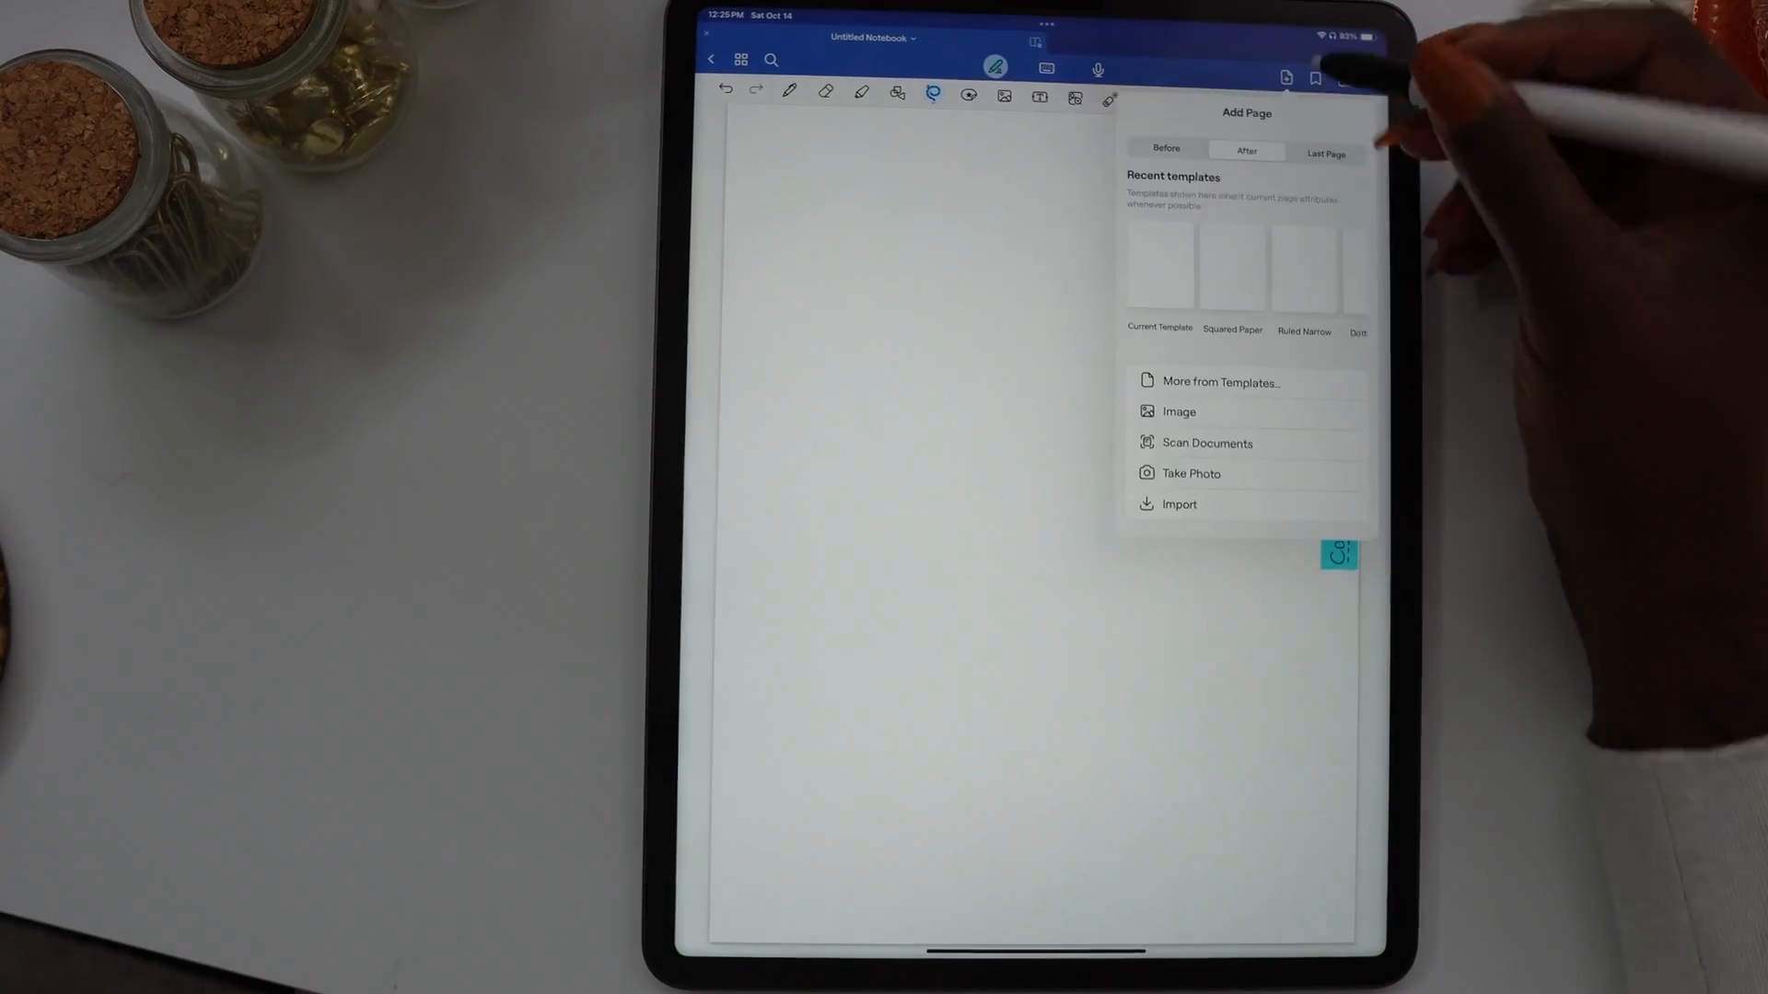
Add a yellow three-column page as the next notebook page.
click(1222, 381)
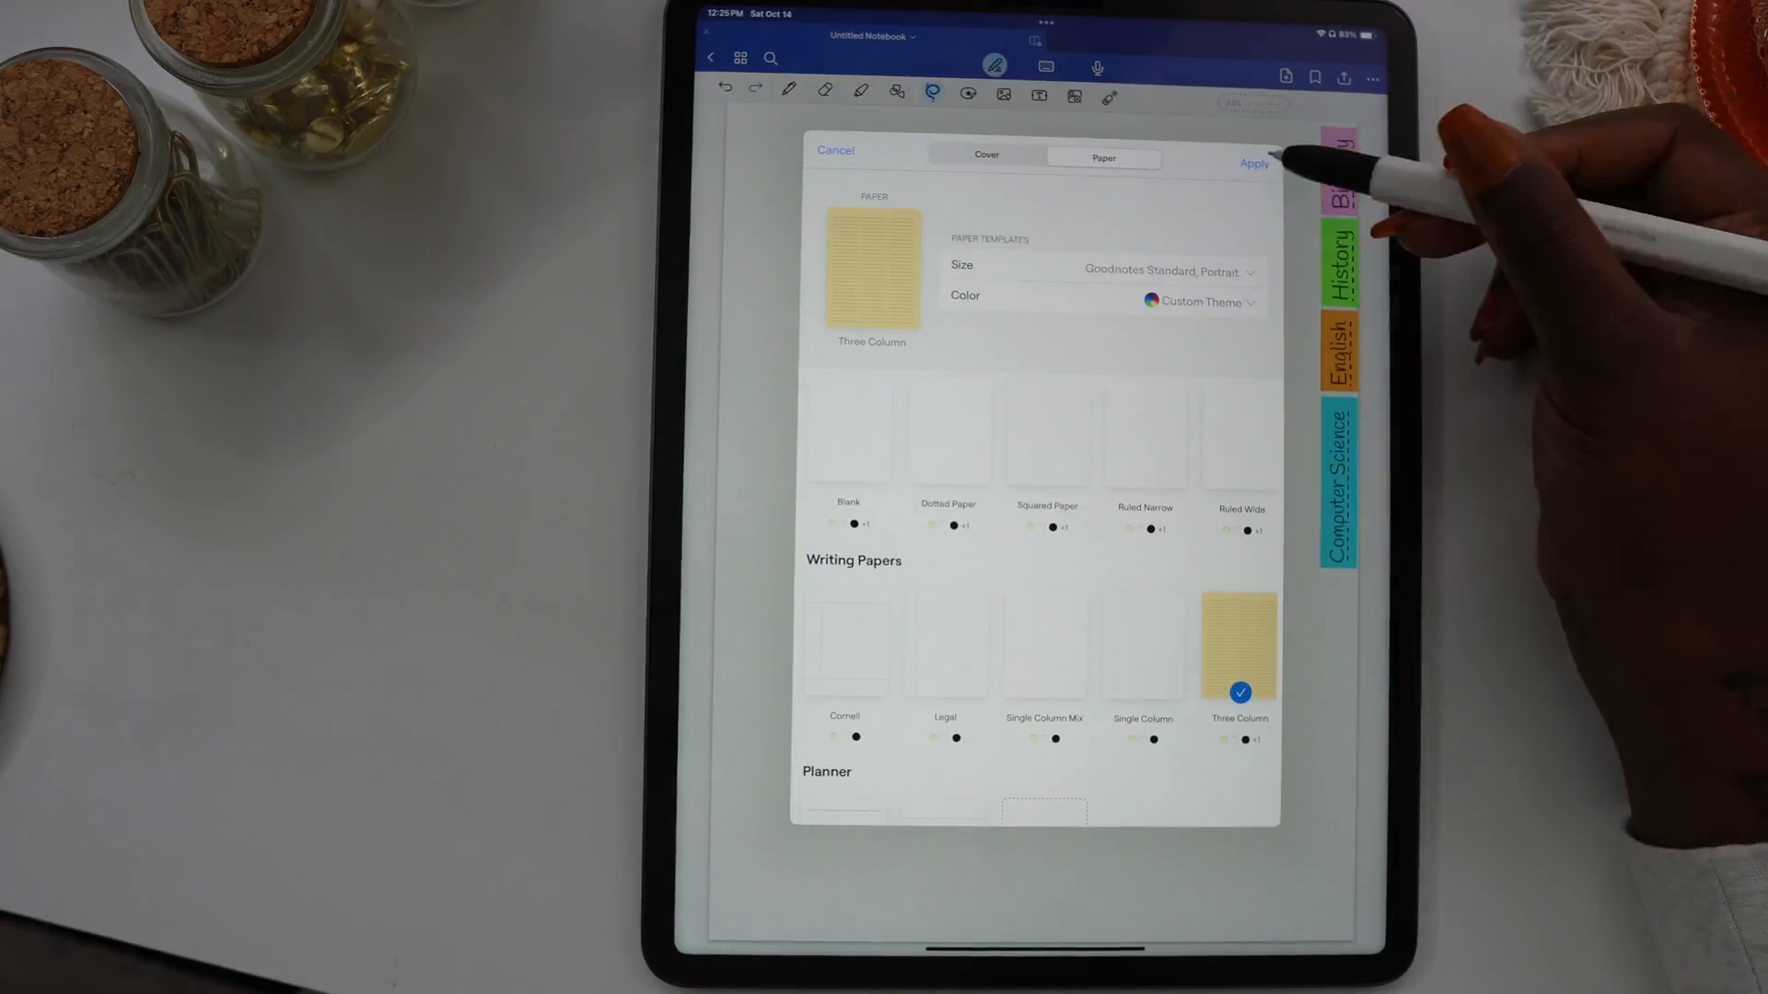
click(1254, 163)
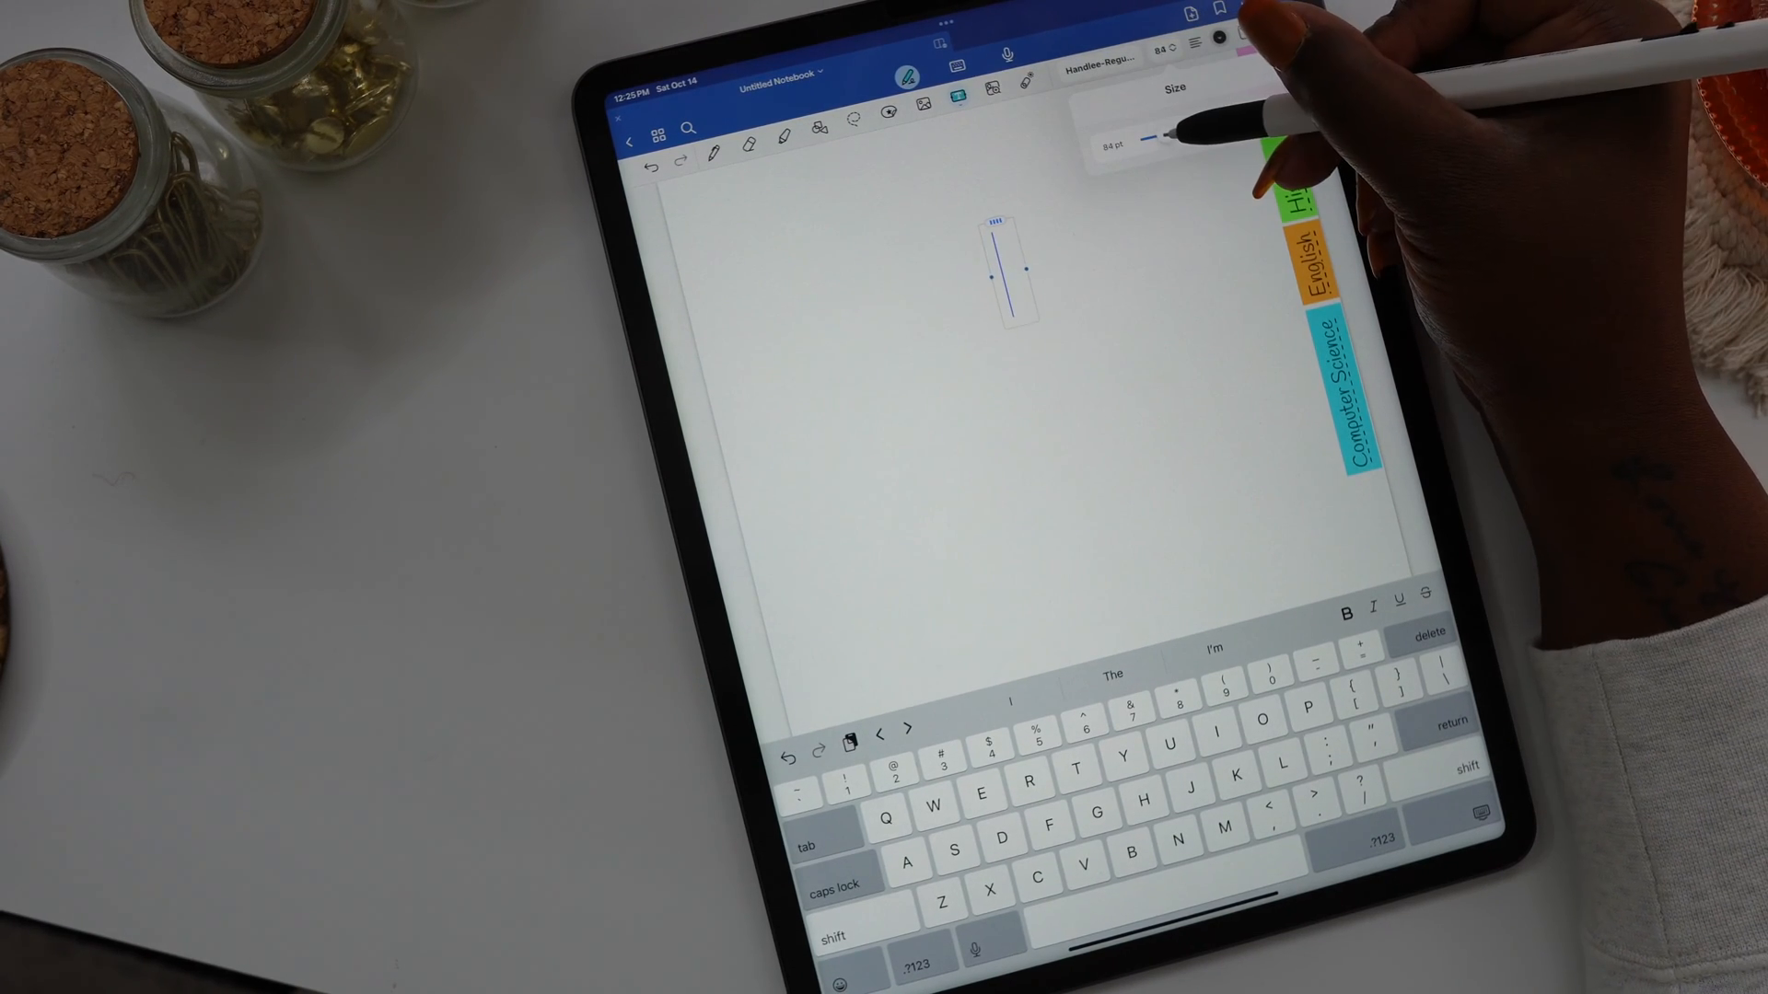
Title the divider pages with large 'Bio' and 'Computer Science' text boxes, adjusting colour.
text(Biolo)
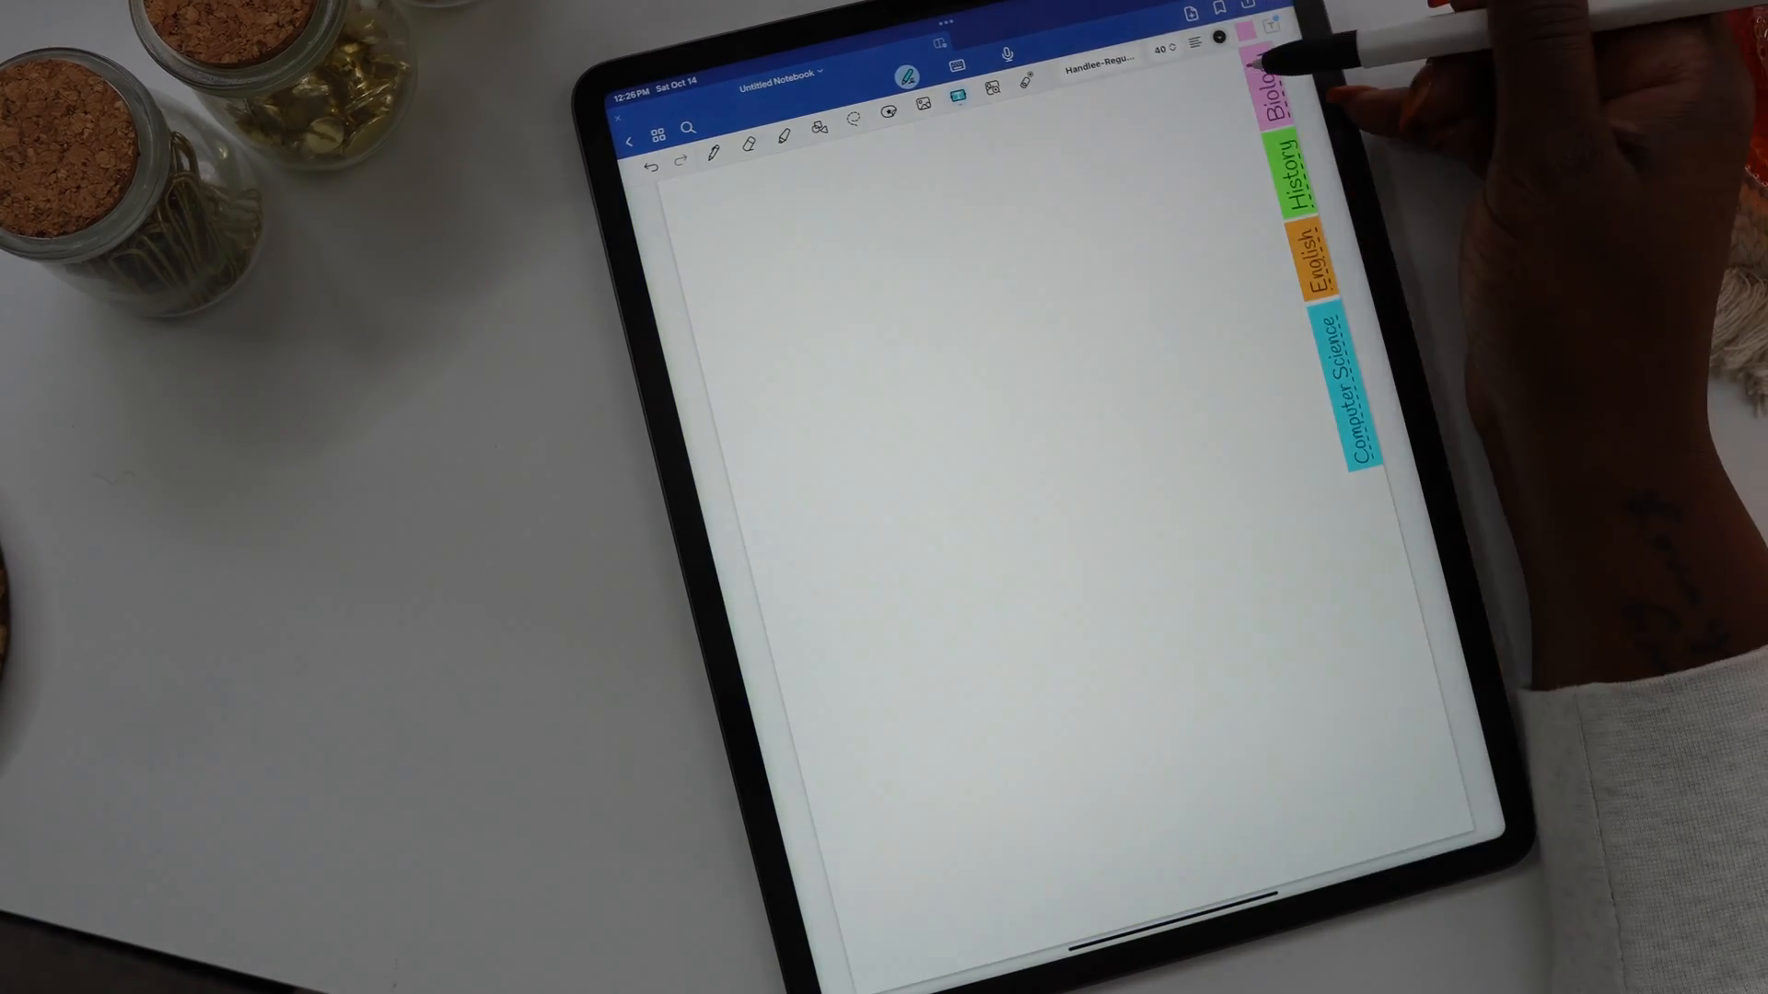
click(1004, 423)
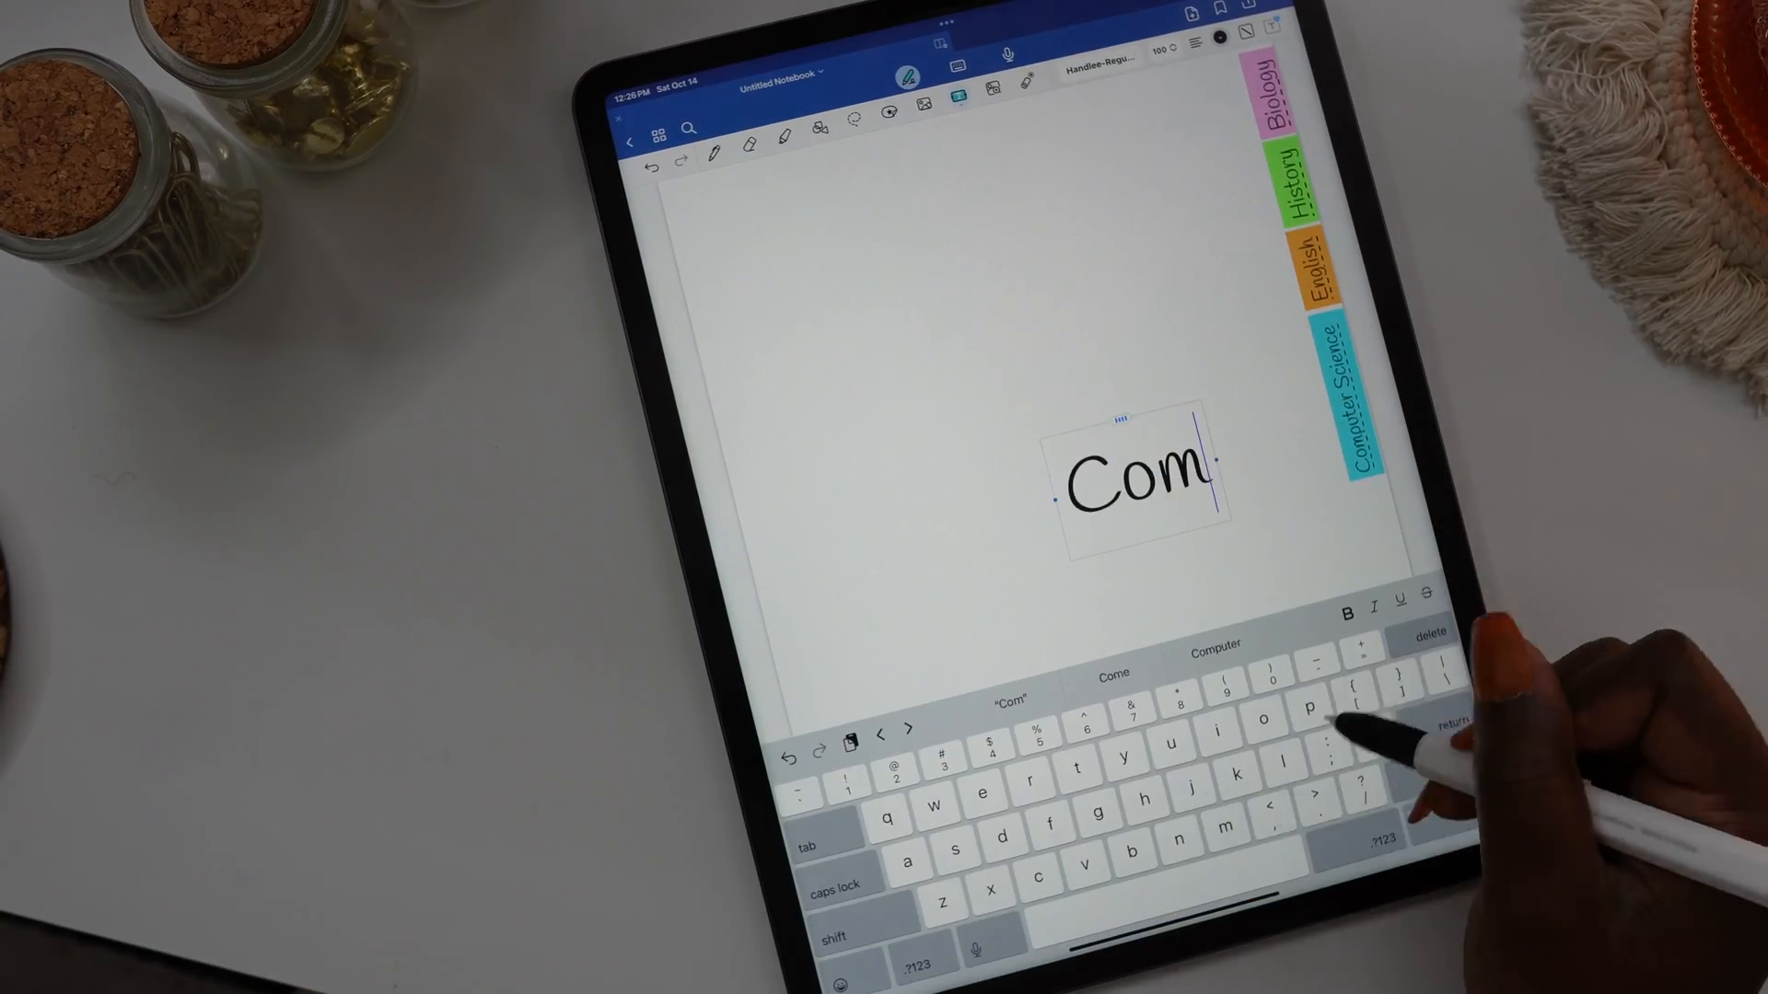
text(Computer Science)
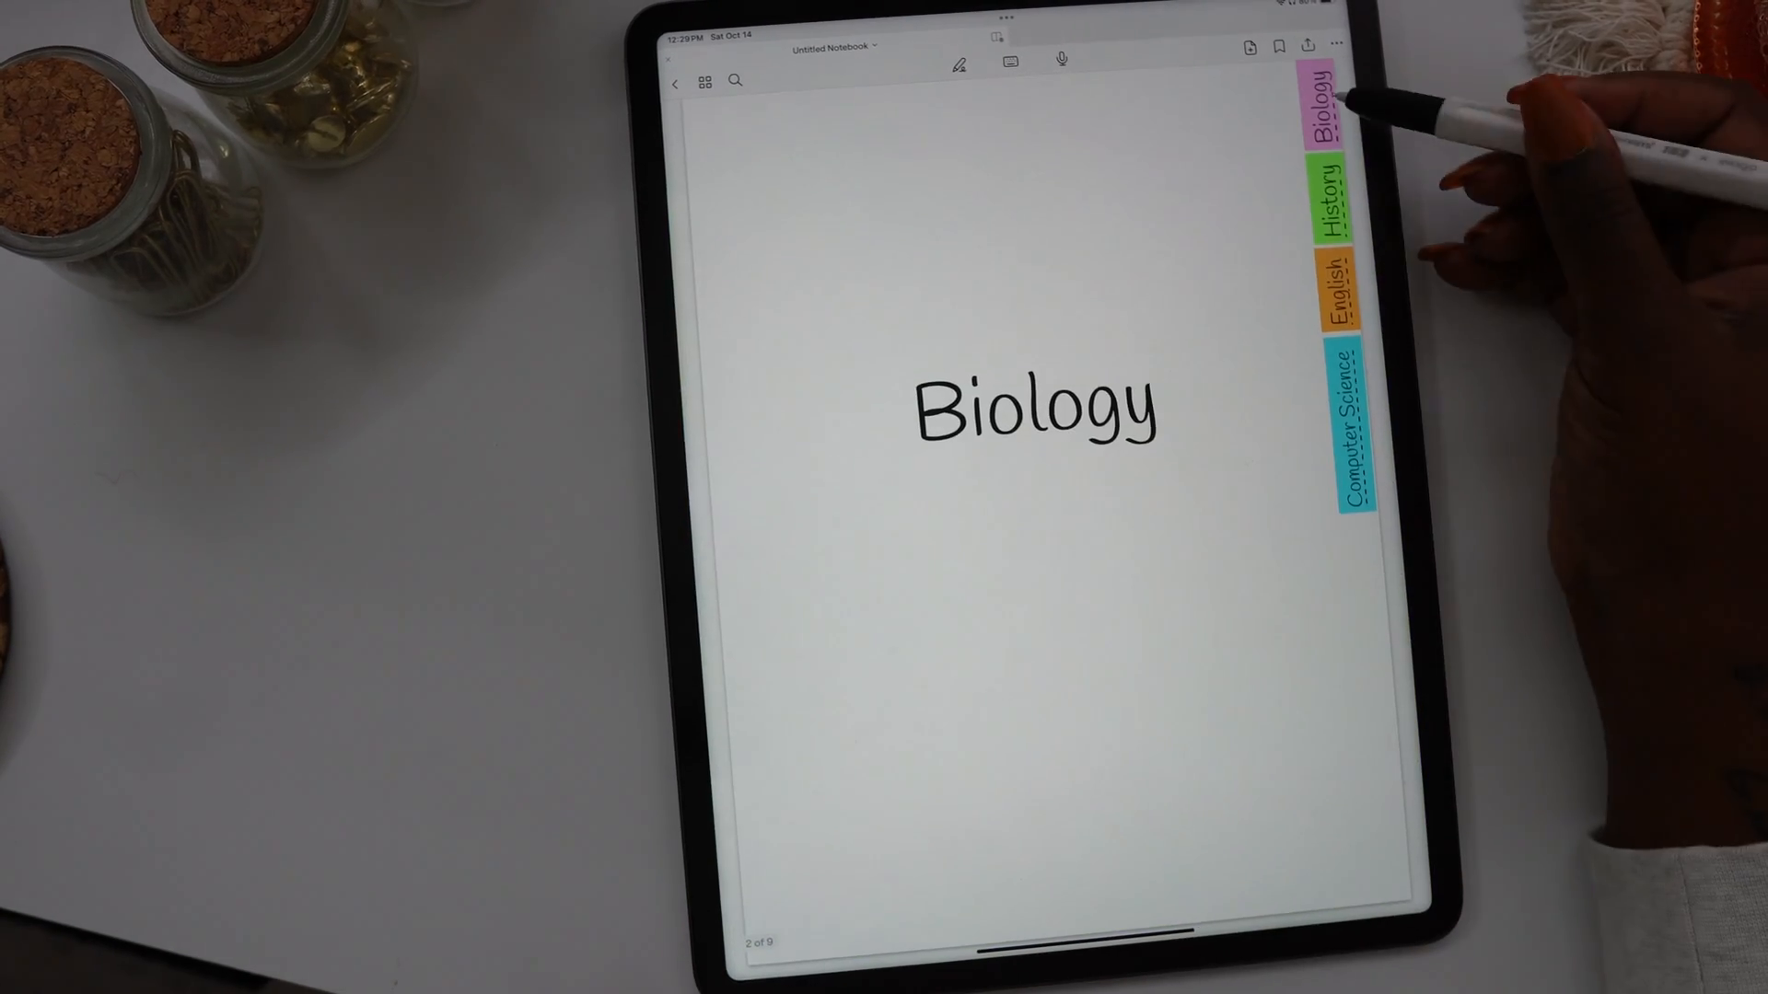
Follow the English and Computer Science side-tab links to their pages.
click(1335, 287)
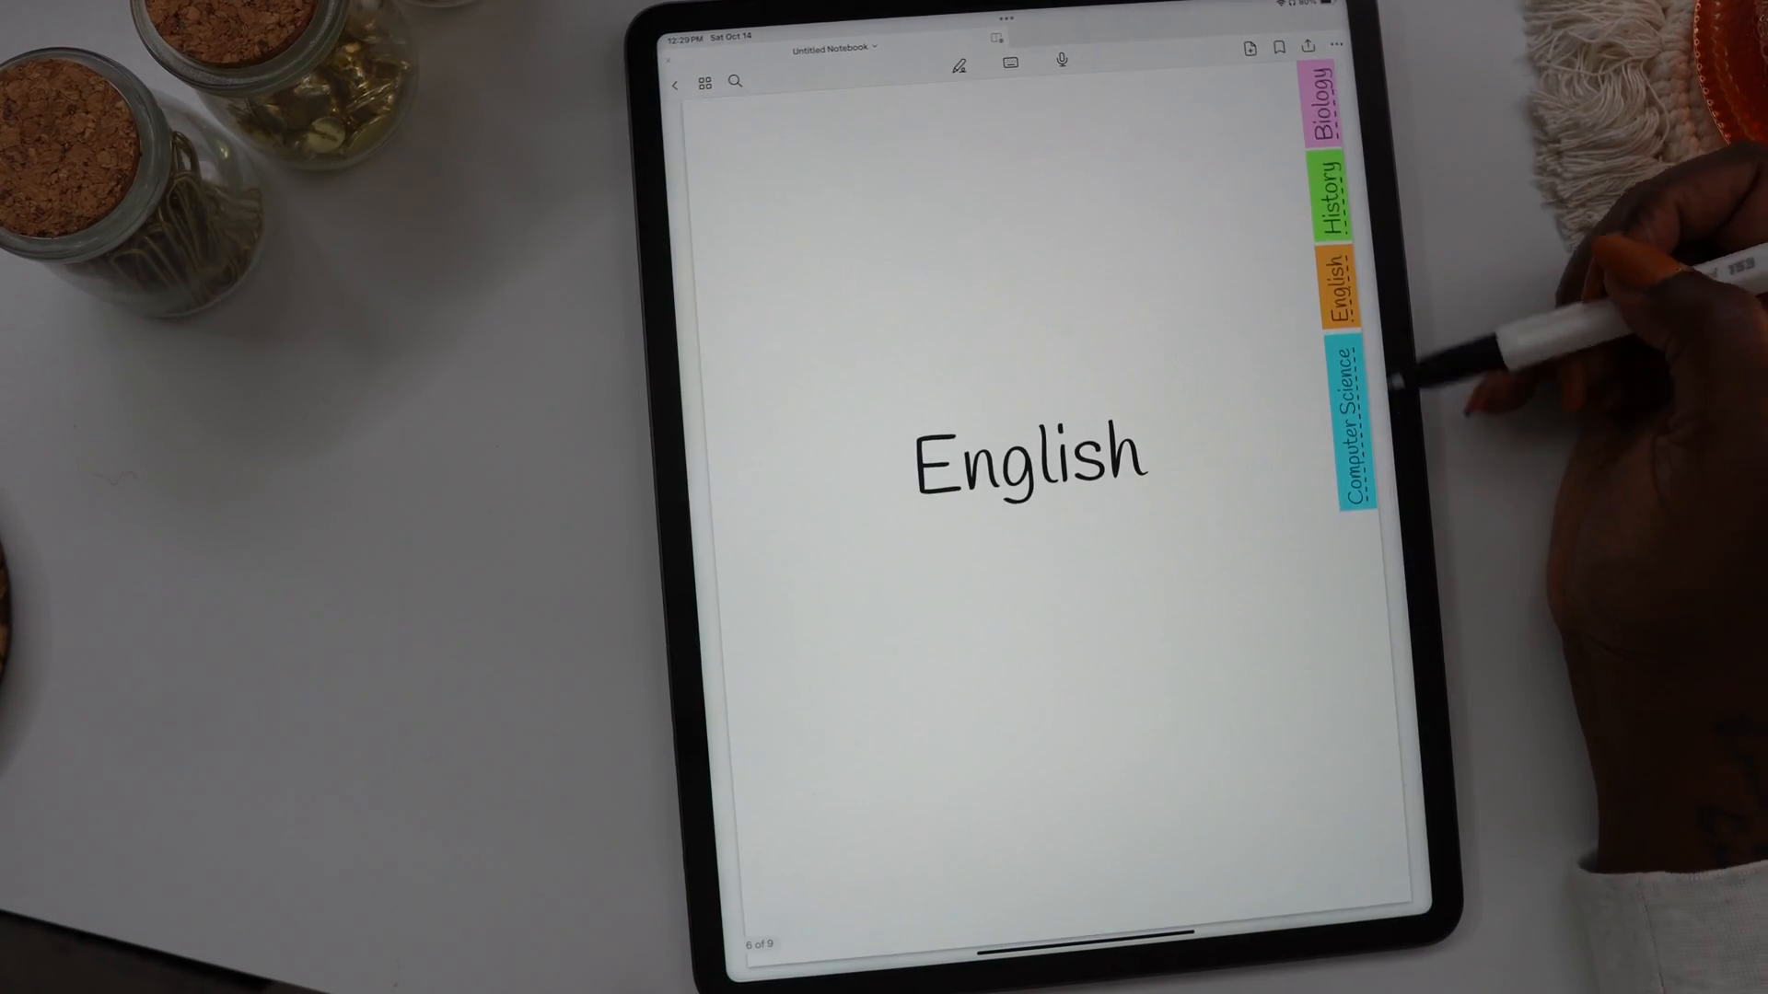
click(1346, 429)
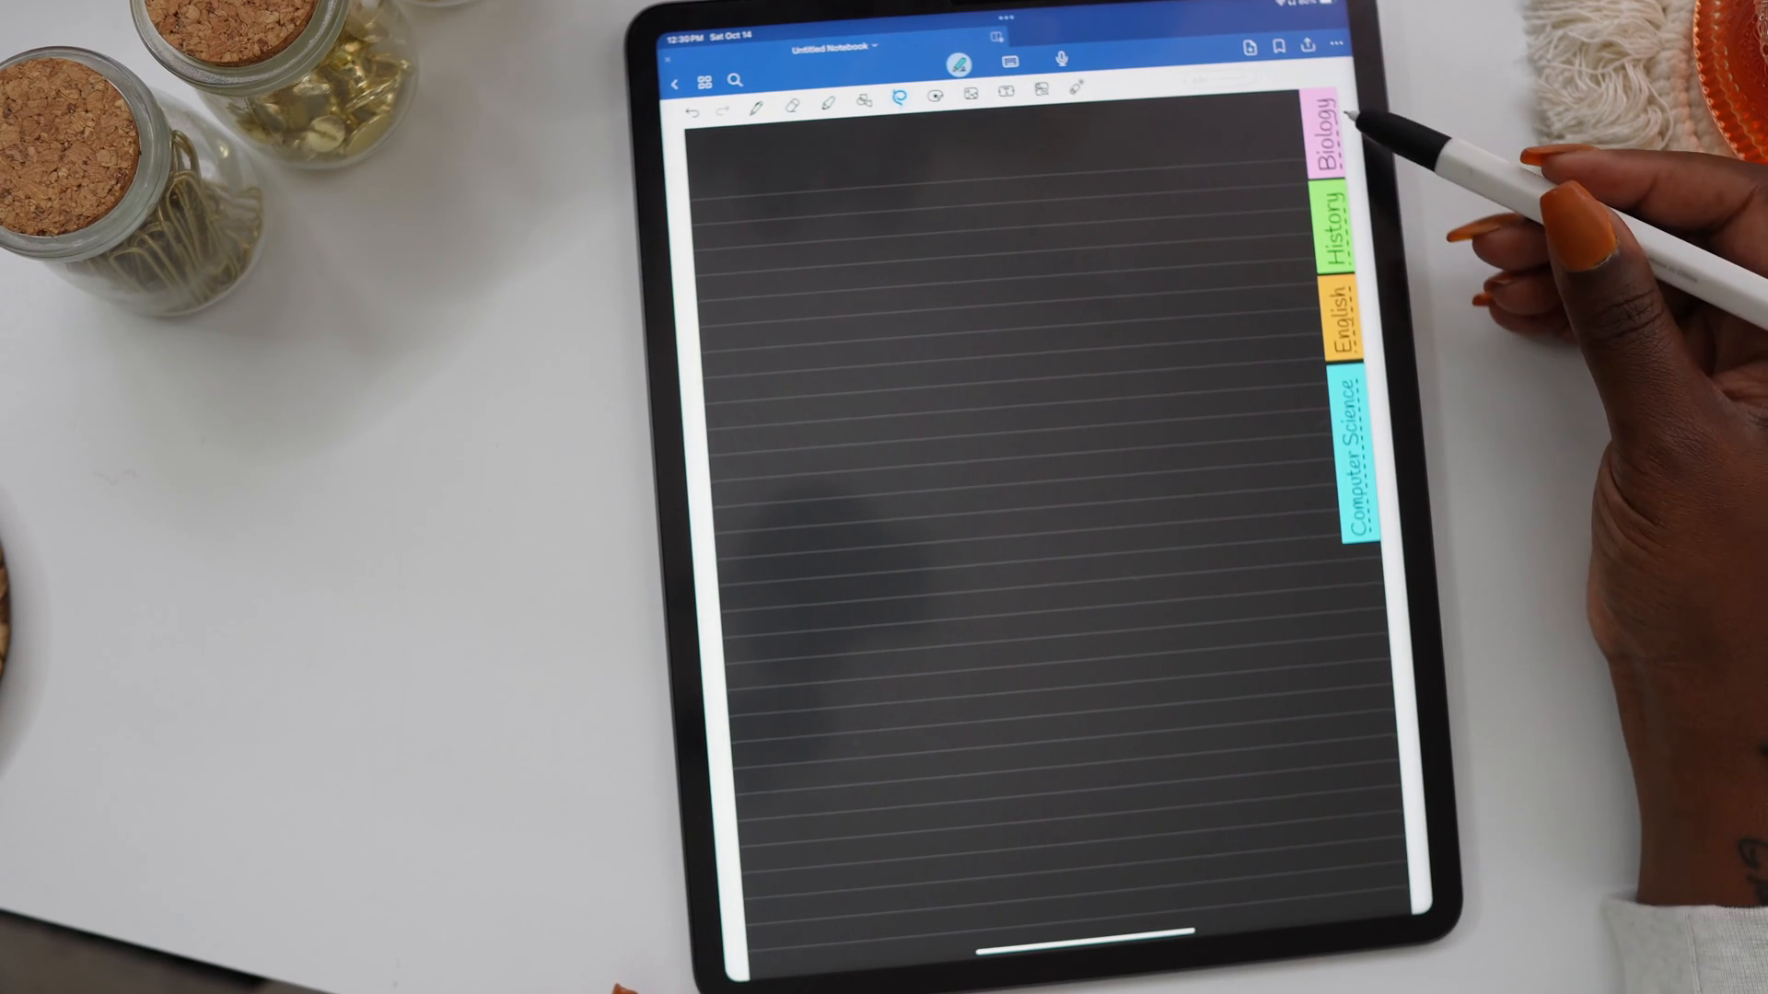
Follow the Biology tab link, then jump back to the English divider page.
click(1329, 147)
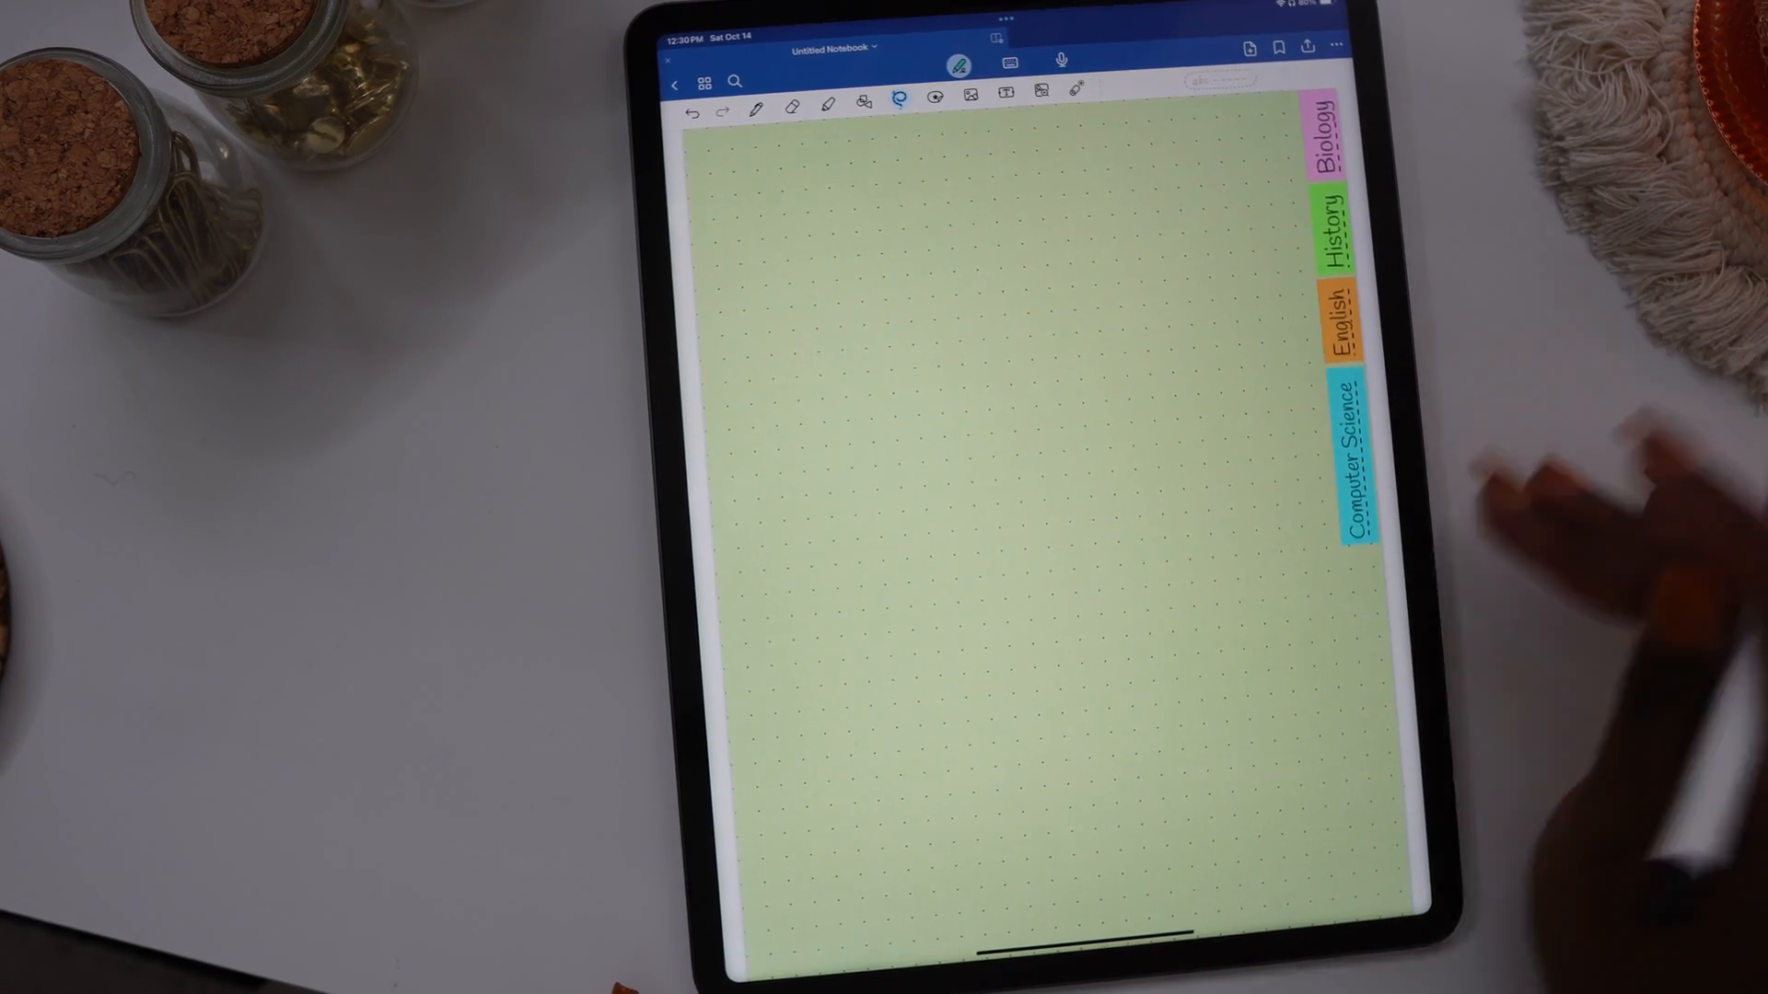
click(1333, 320)
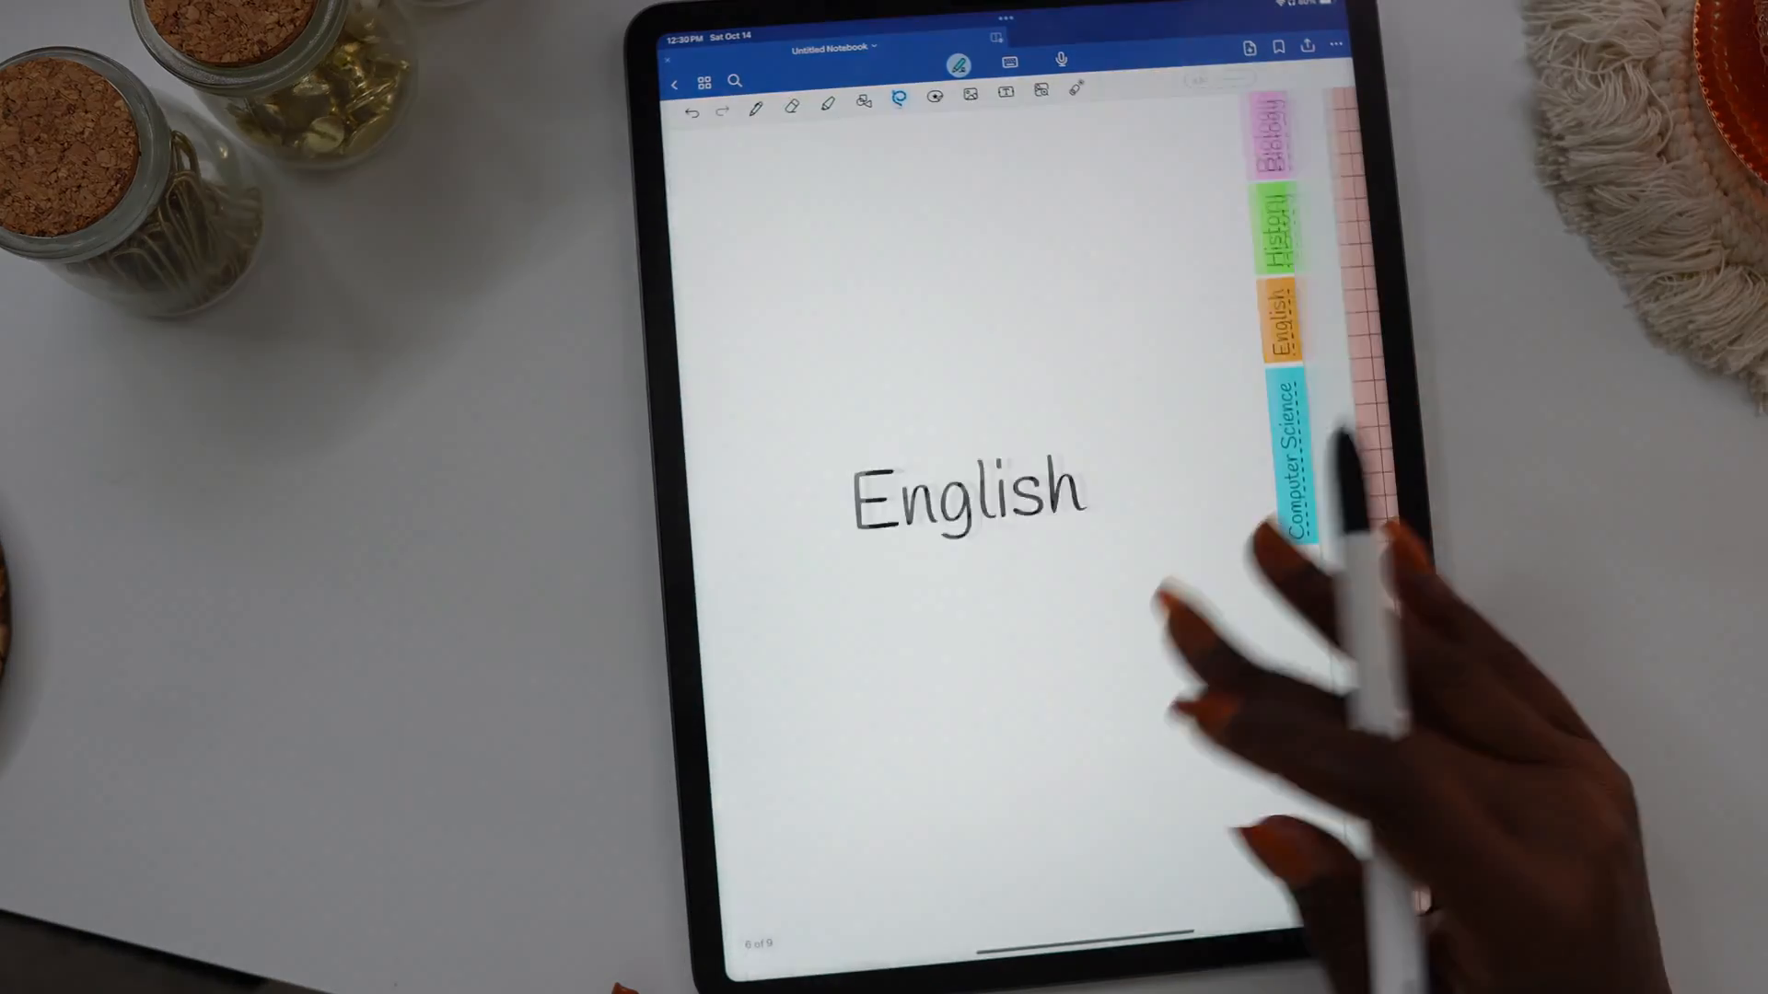